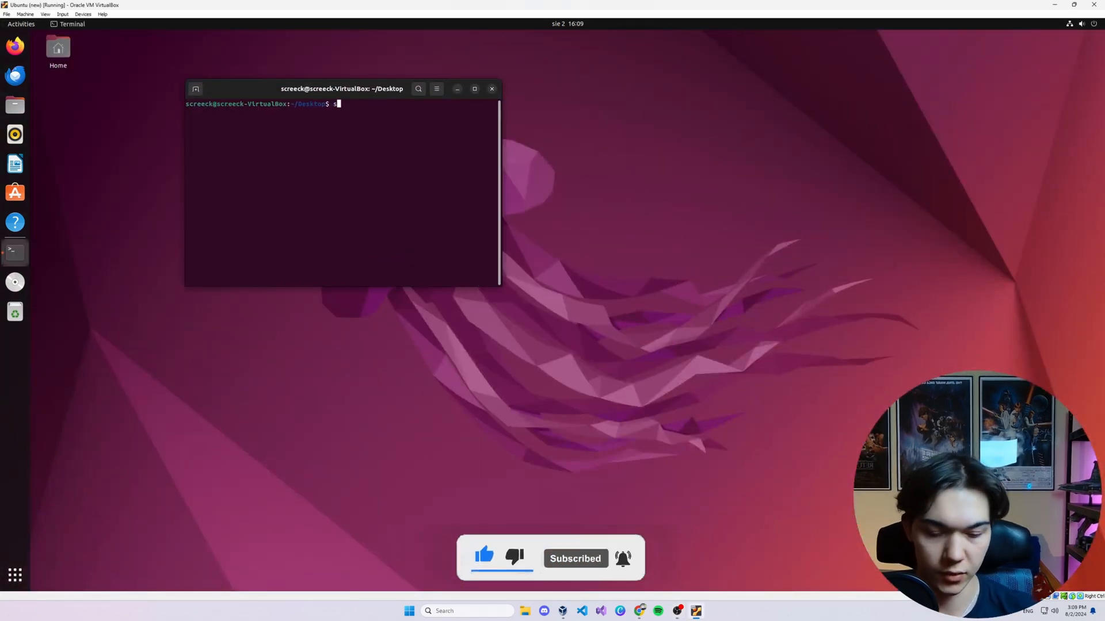
Step: Install the NASM assembler with 'sudo apt install nasm'
{"action": "type", "text": "udo apt install"}
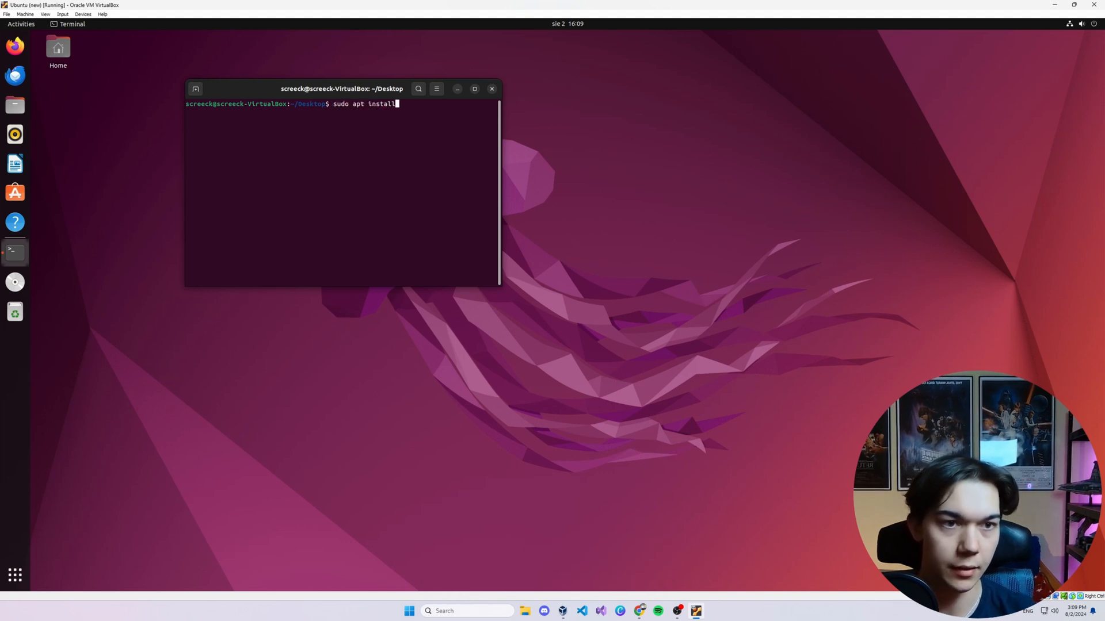
{"action": "type", "text": "nasm"}
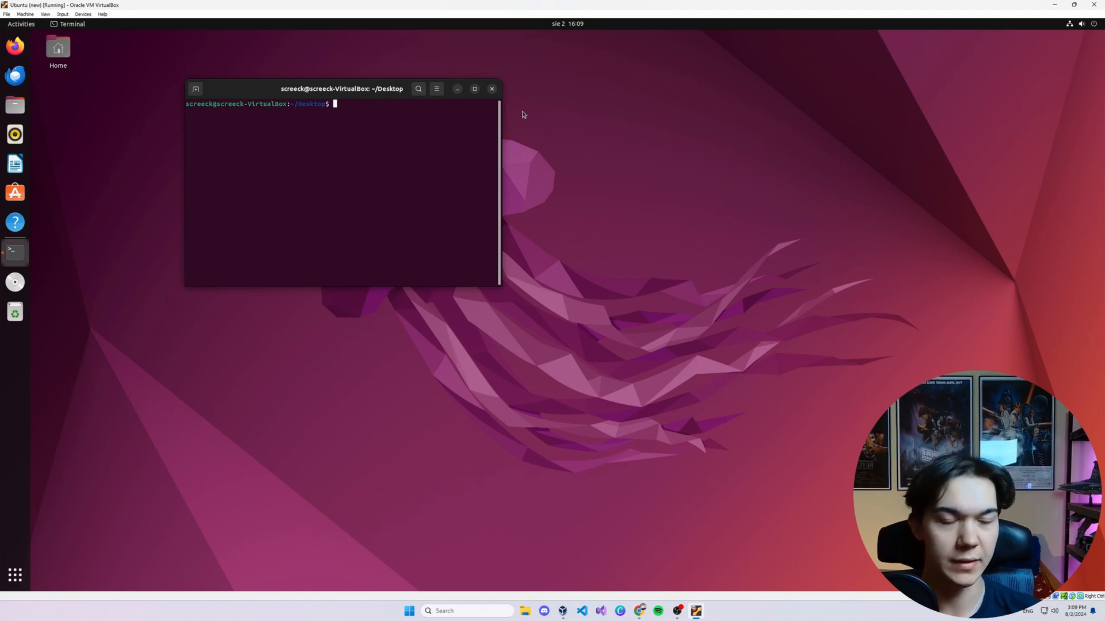
Step: Enter 'sudo apt install qemu-system-x86' to install the QEMU x86 emulator
{"action": "type", "text": "sudo"}
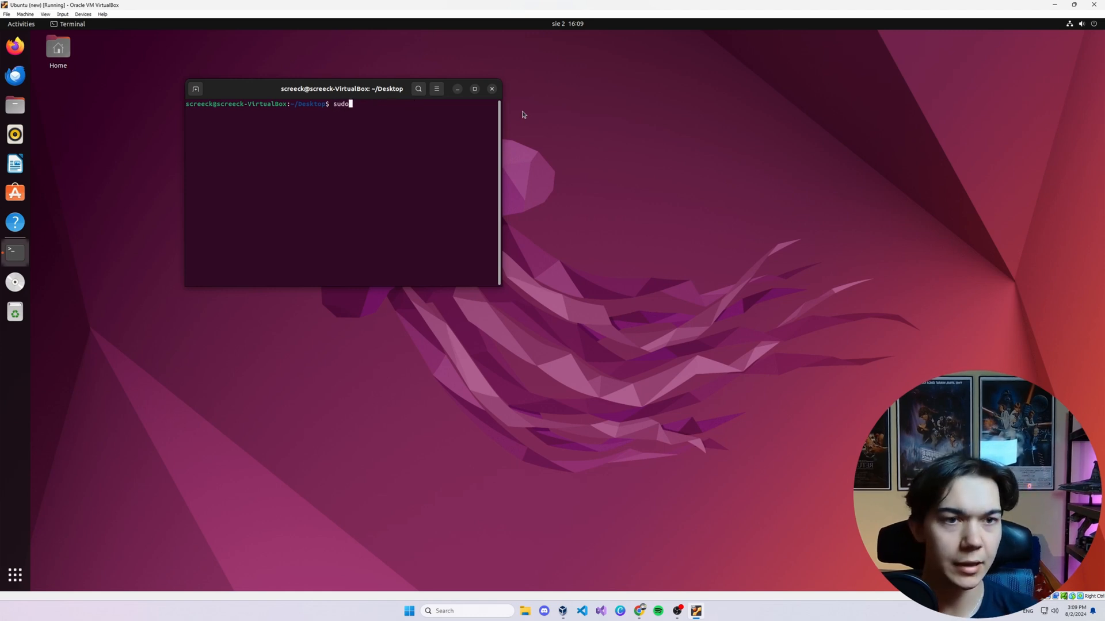
{"action": "type", "text": "apt inat"}
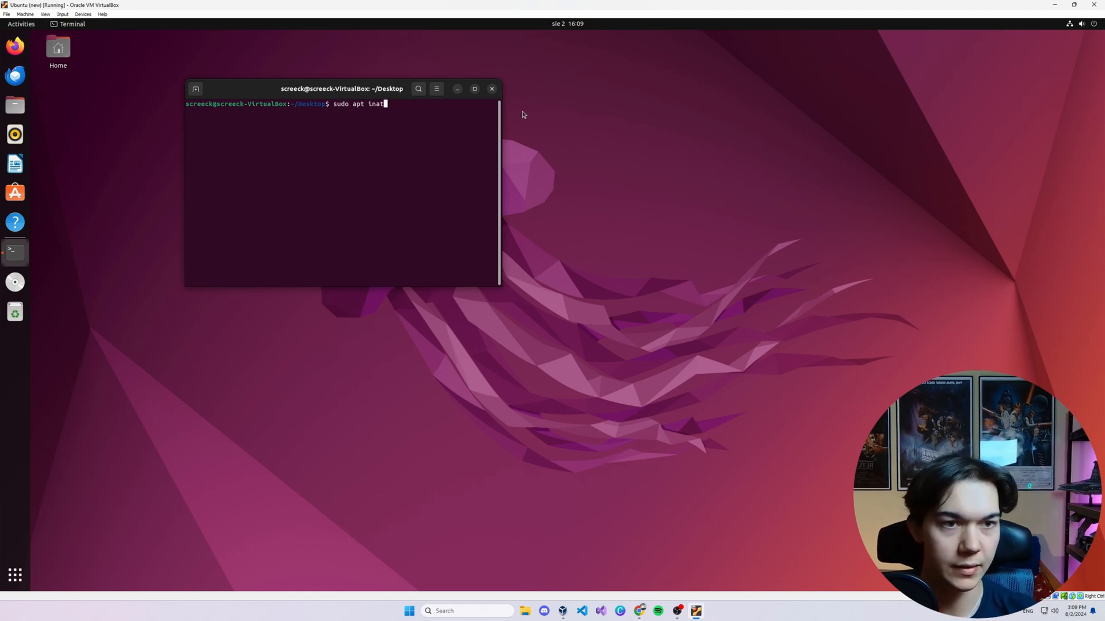
{"action": "type", "text": "install qe"}
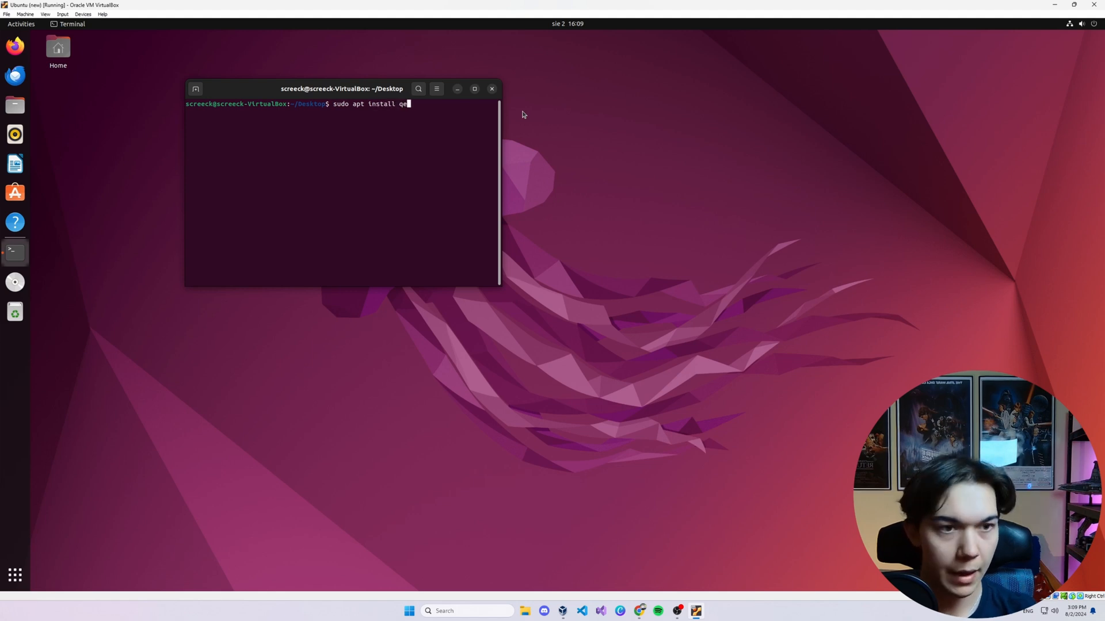
{"action": "type", "text": "mu-system"}
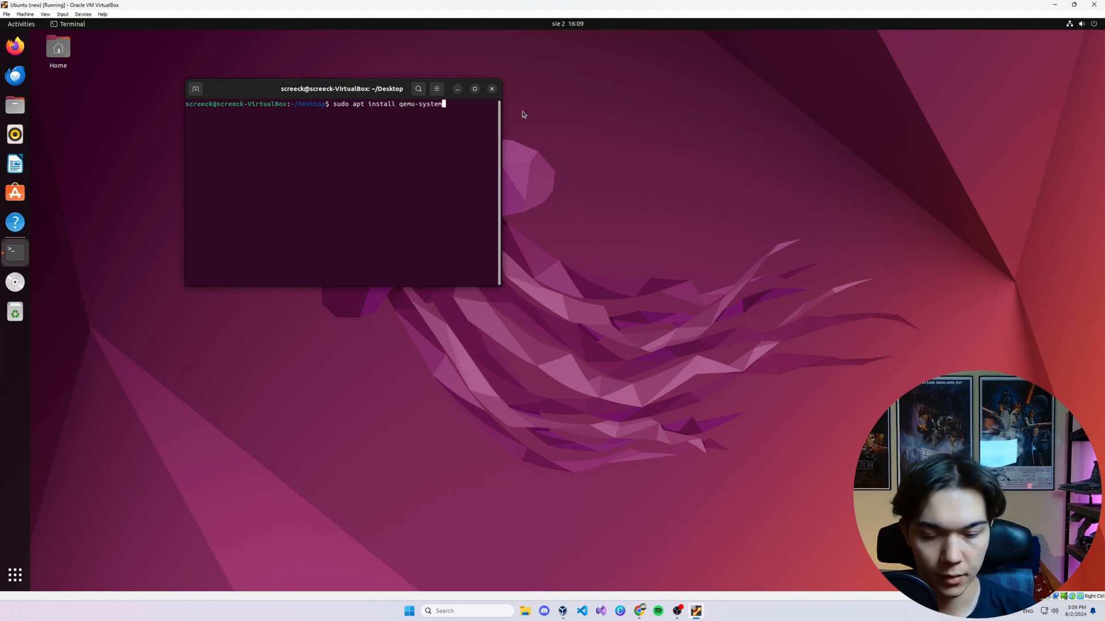
{"action": "type", "text": "-x86"}
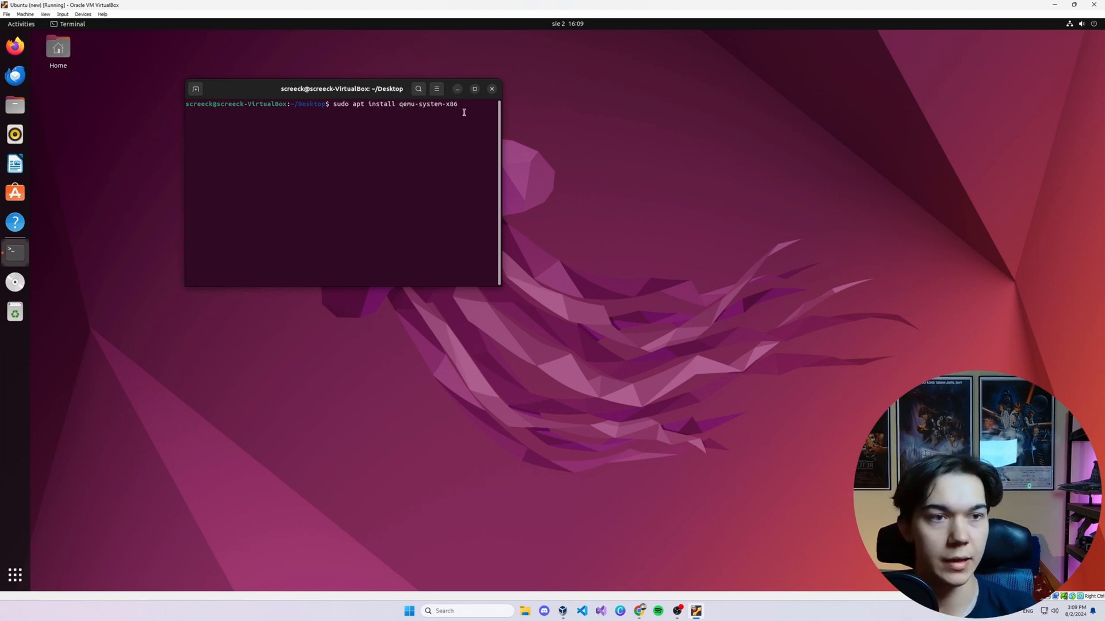
{"action": "mouse_move", "coordinate": [545, 111]}
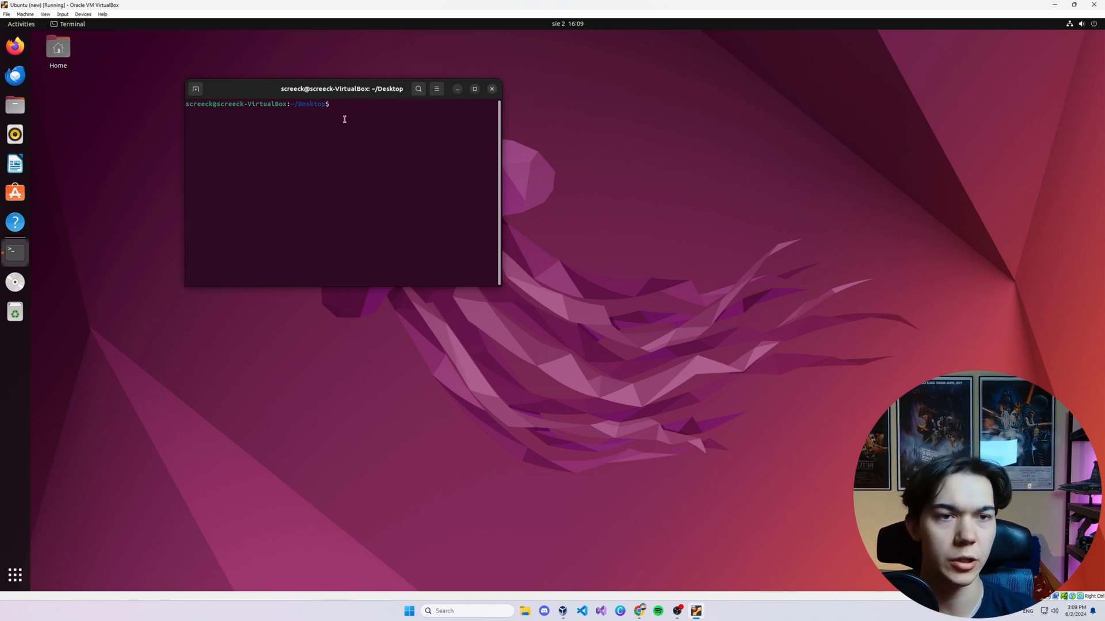
{"action": "mouse_move", "coordinate": [353, 114]}
{"action": "type", "text": "c d"}
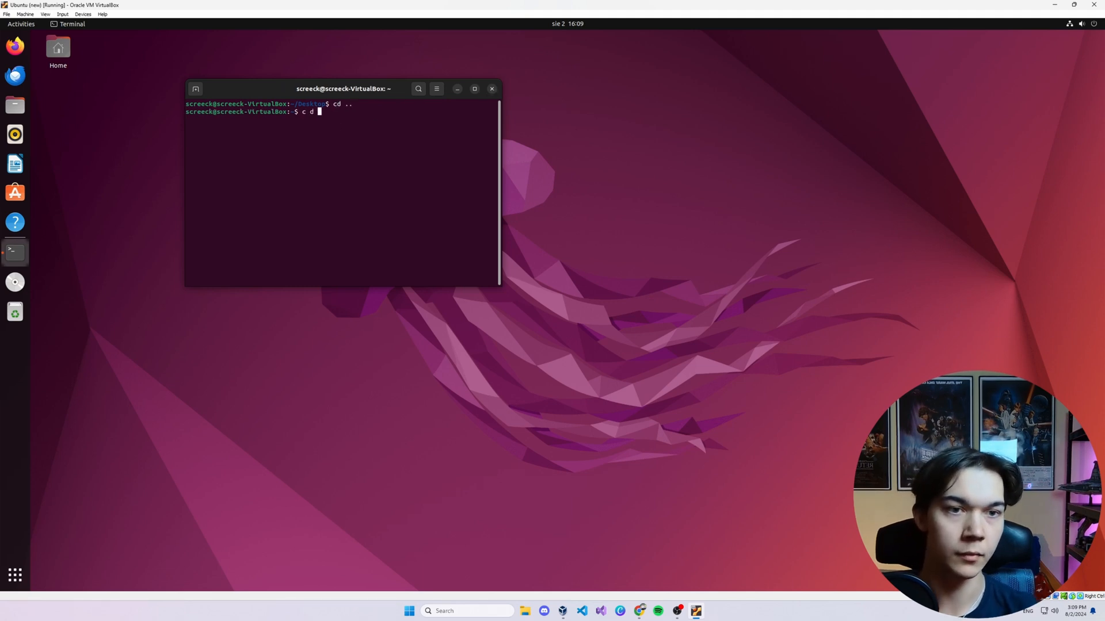
Step: Move into Documents, make a bootloader folder with mkdir and enter it
{"action": "key", "text": "Return"}
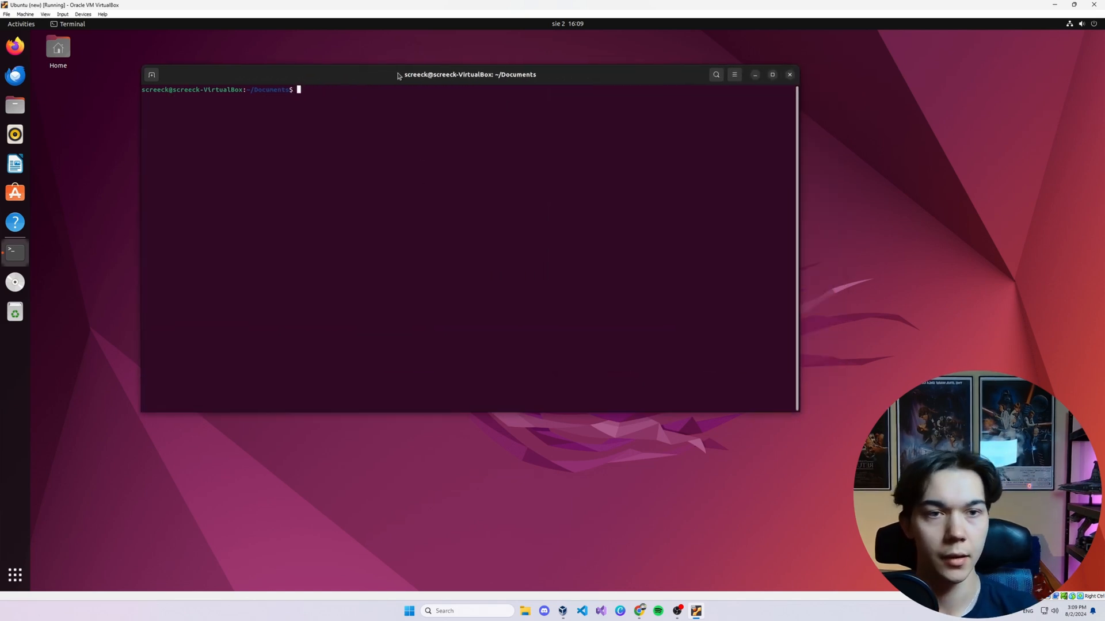
{"action": "type", "text": "mkdir r"}
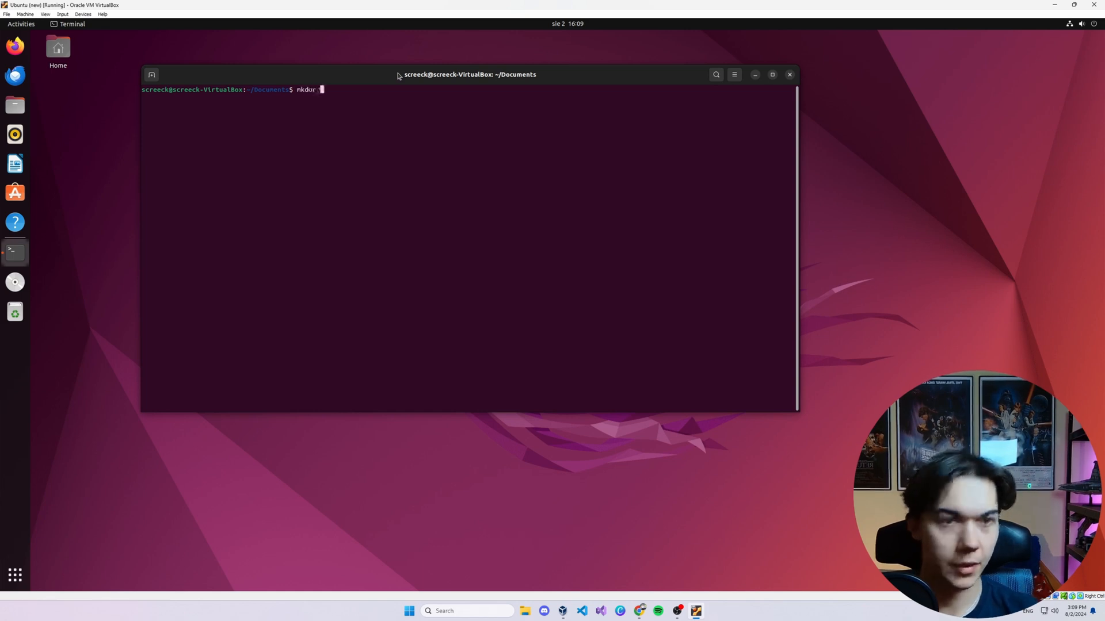
{"action": "type", "text": "bootloader"}
{"action": "type", "text": "cd bo"}
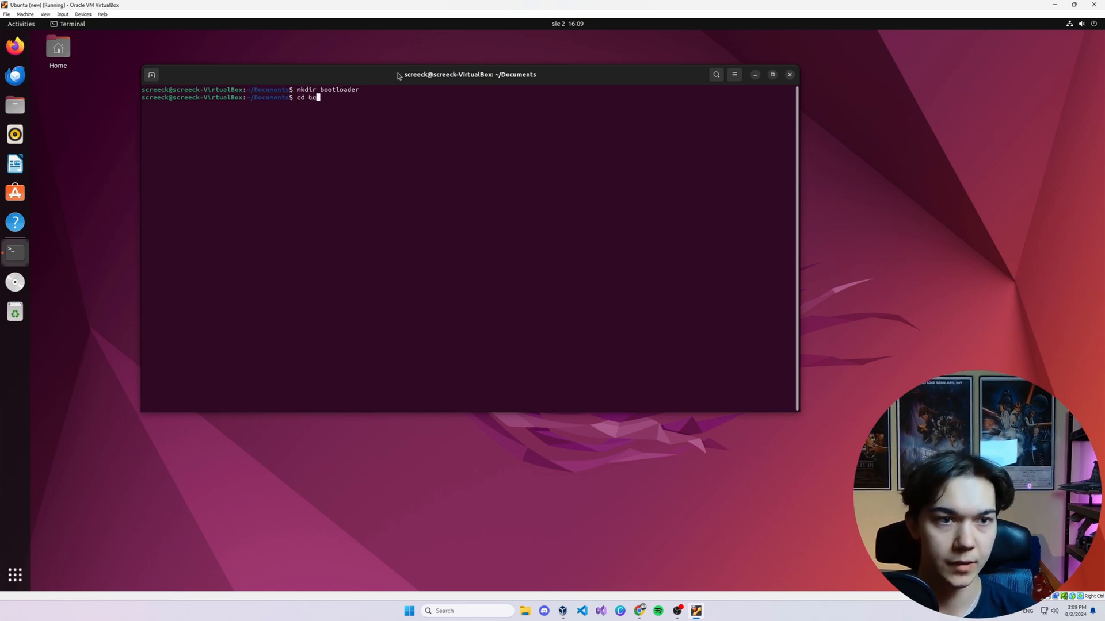
{"action": "key", "text": "Return"}
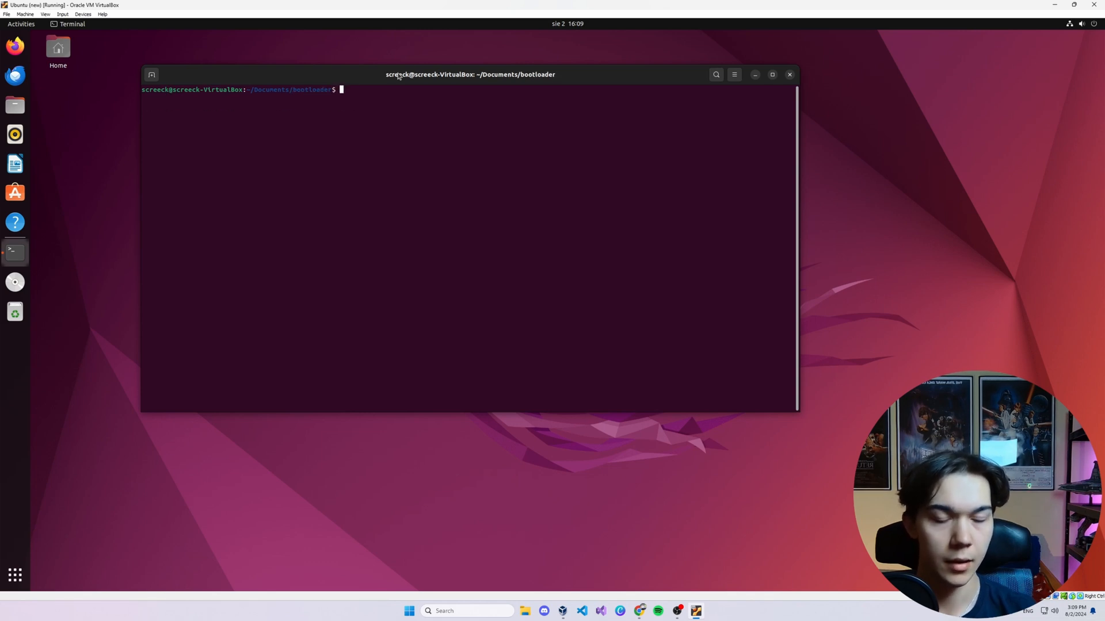
{"action": "key", "text": "Return"}
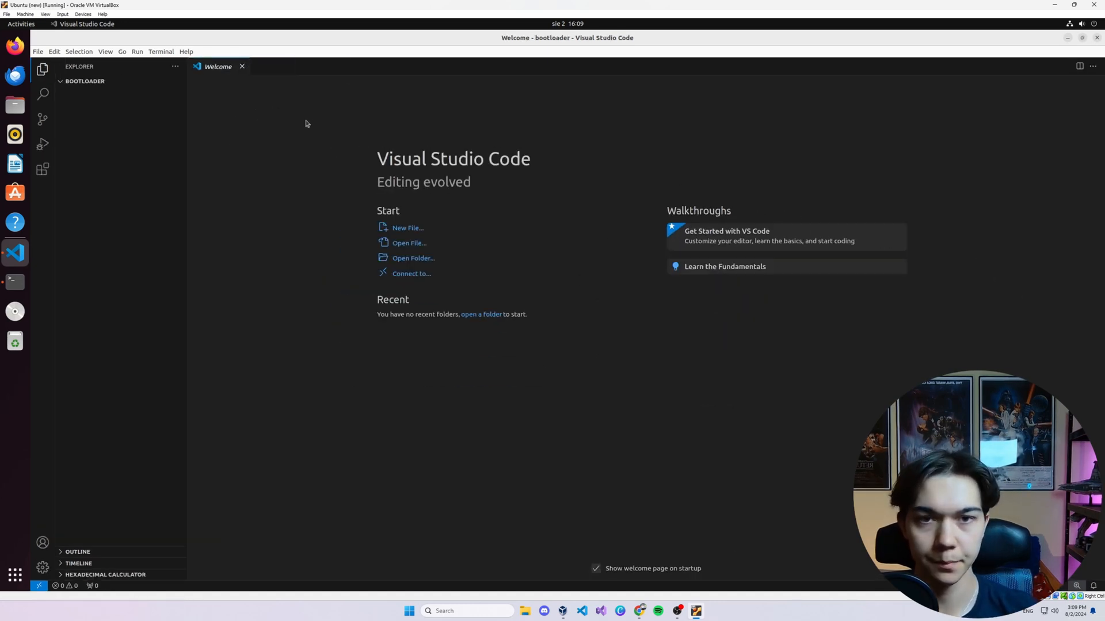
Step: Create bin and src folders in the bootloader project and start a new file in src
{"action": "left_click", "coordinate": [155, 80]}
{"action": "type", "text": "bin"}
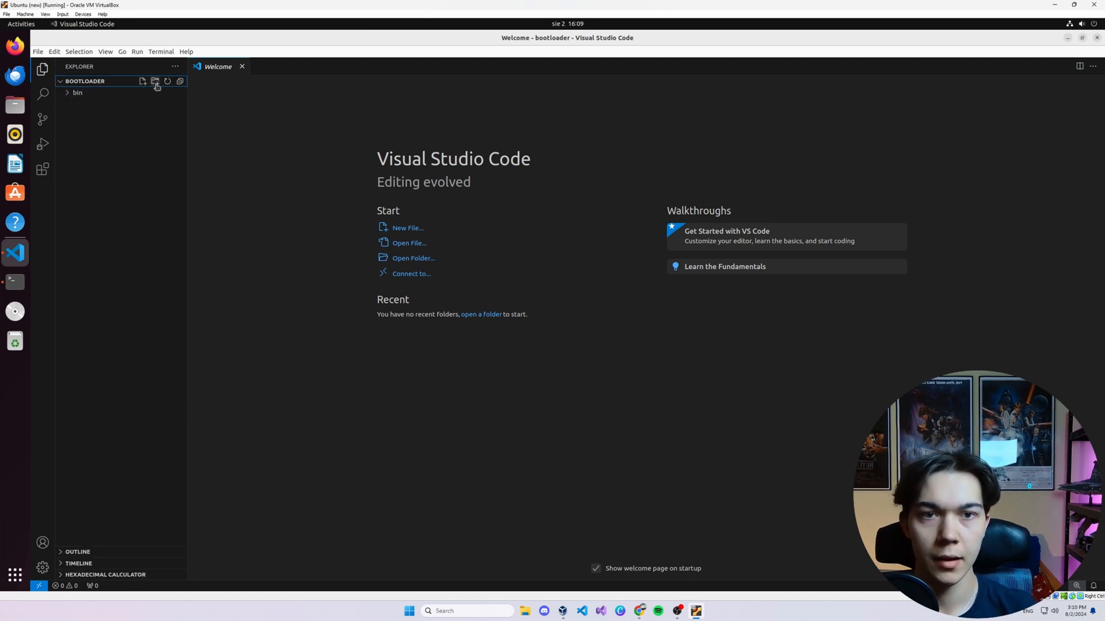
{"action": "left_click", "coordinate": [154, 81]}
{"action": "type", "text": "src"}
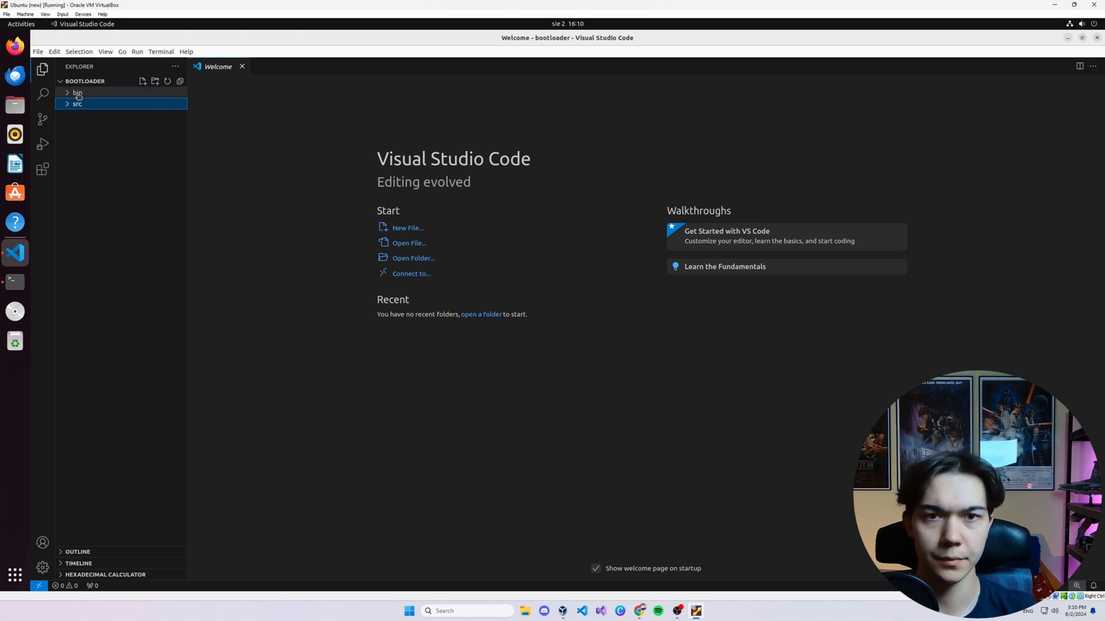
{"action": "left_click", "coordinate": [77, 104]}
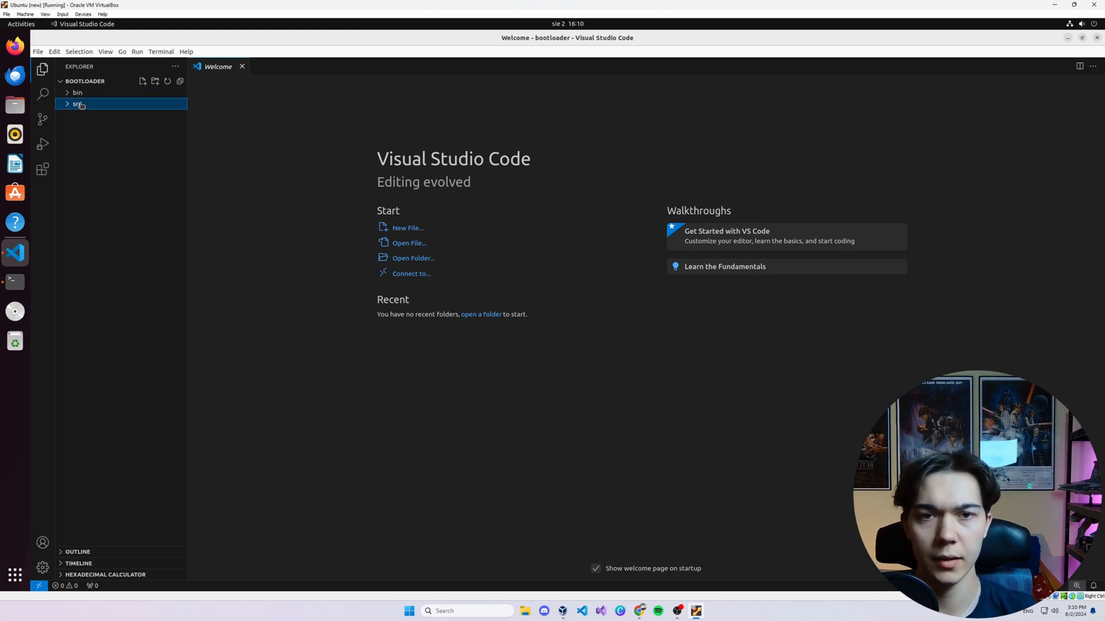
{"action": "mouse_move", "coordinate": [77, 104]}
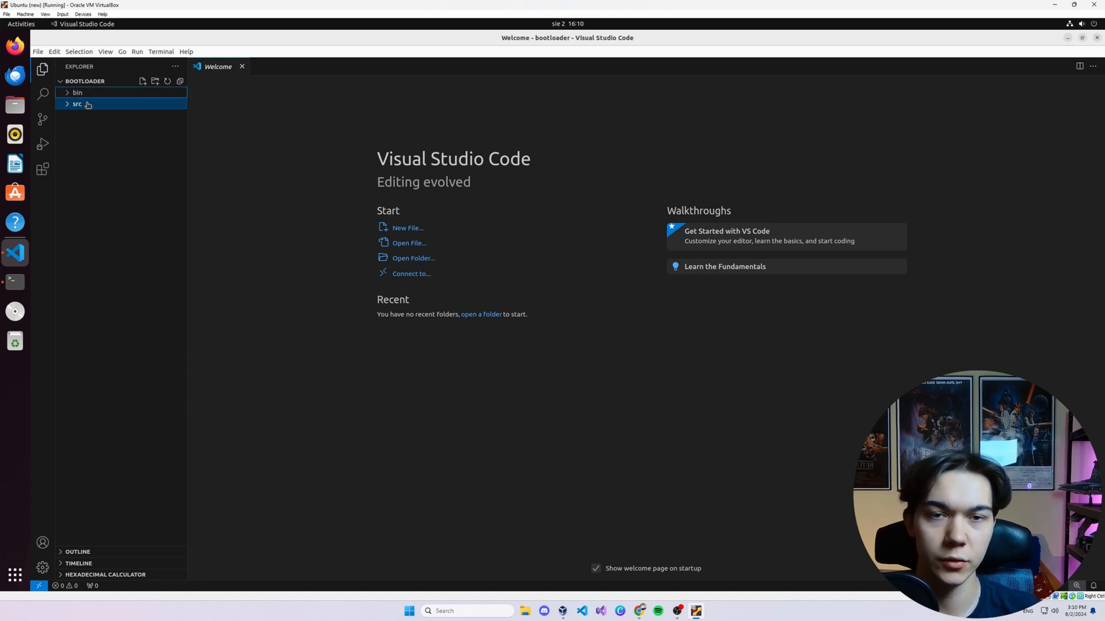
{"action": "mouse_move", "coordinate": [84, 82]}
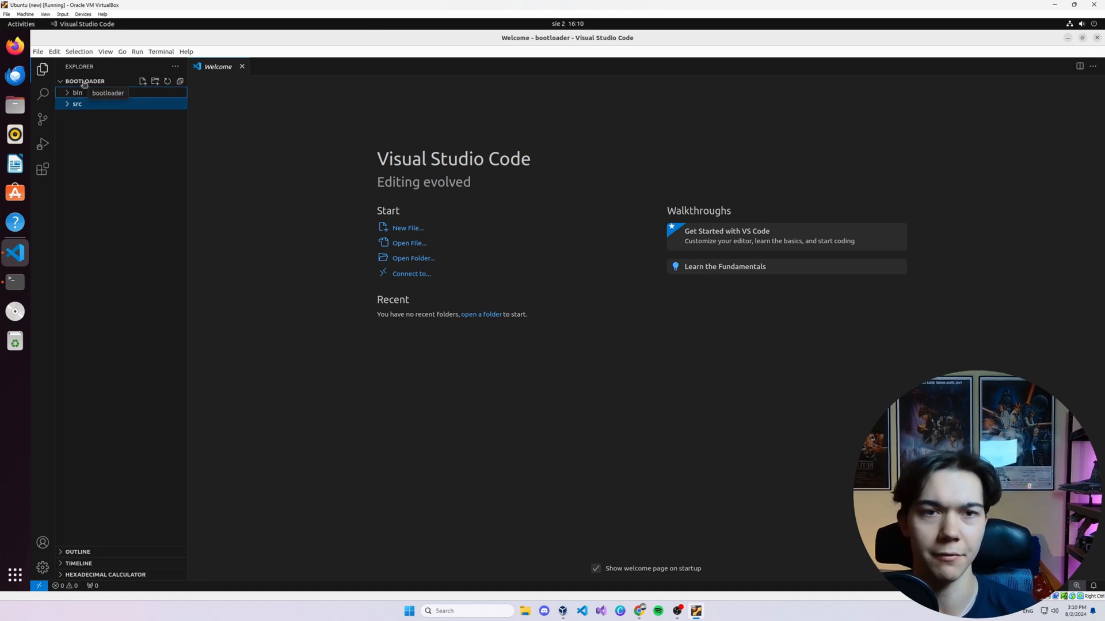
{"action": "left_click", "coordinate": [76, 104]}
{"action": "type", "text": "boot.s"}
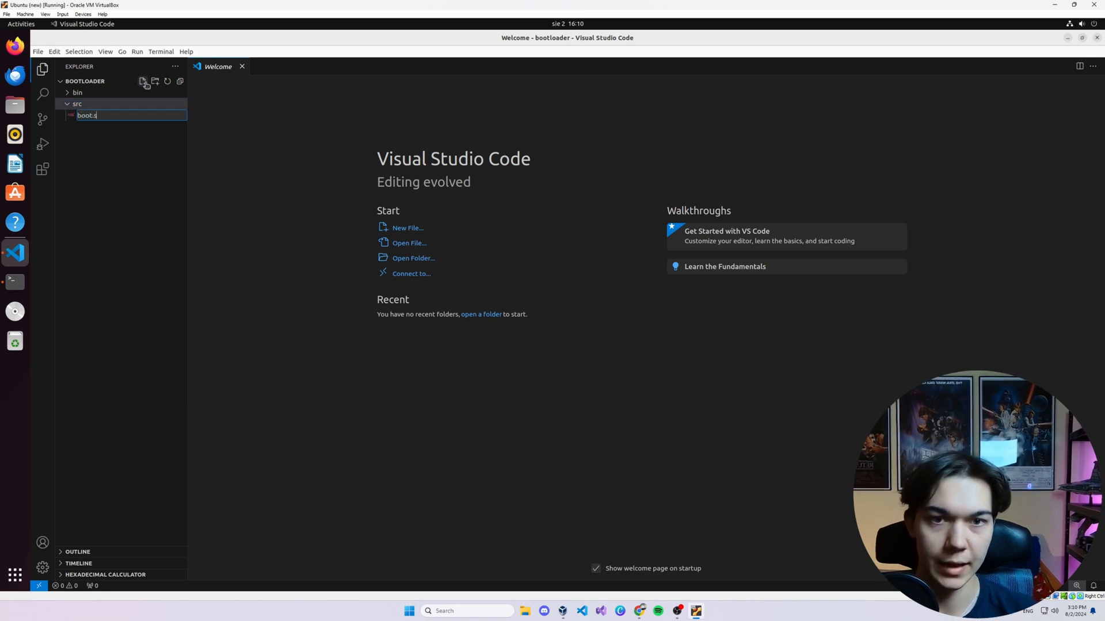
Step: Confirm boot.asm, undo a mistaken Makefile folder, and create a Makefile file in src
{"action": "key", "text": "Return"}
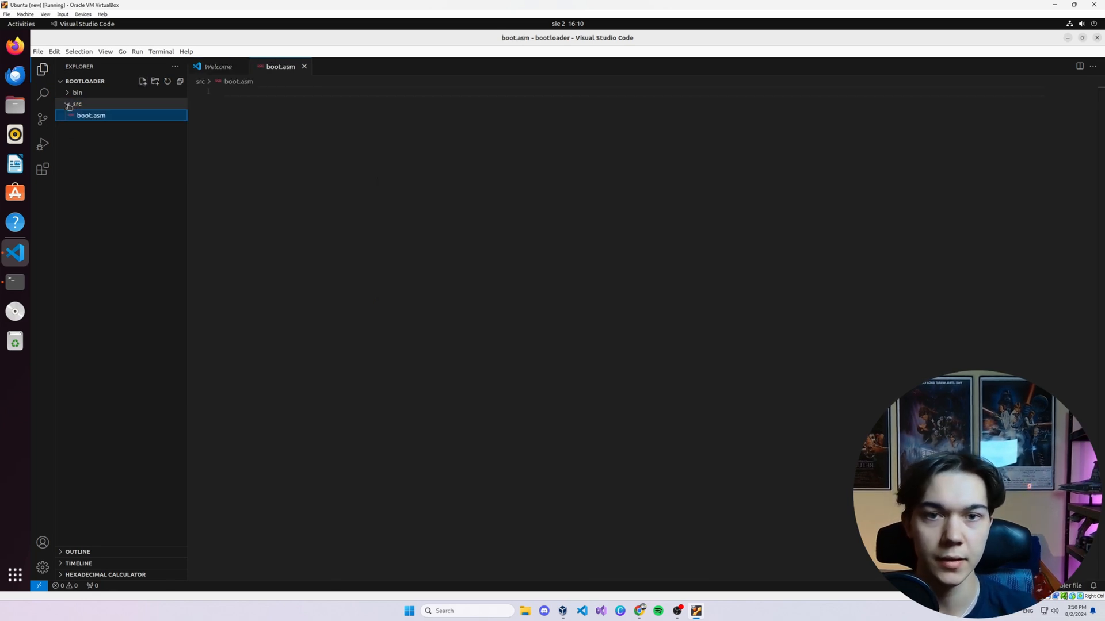
{"action": "left_click", "coordinate": [155, 82]}
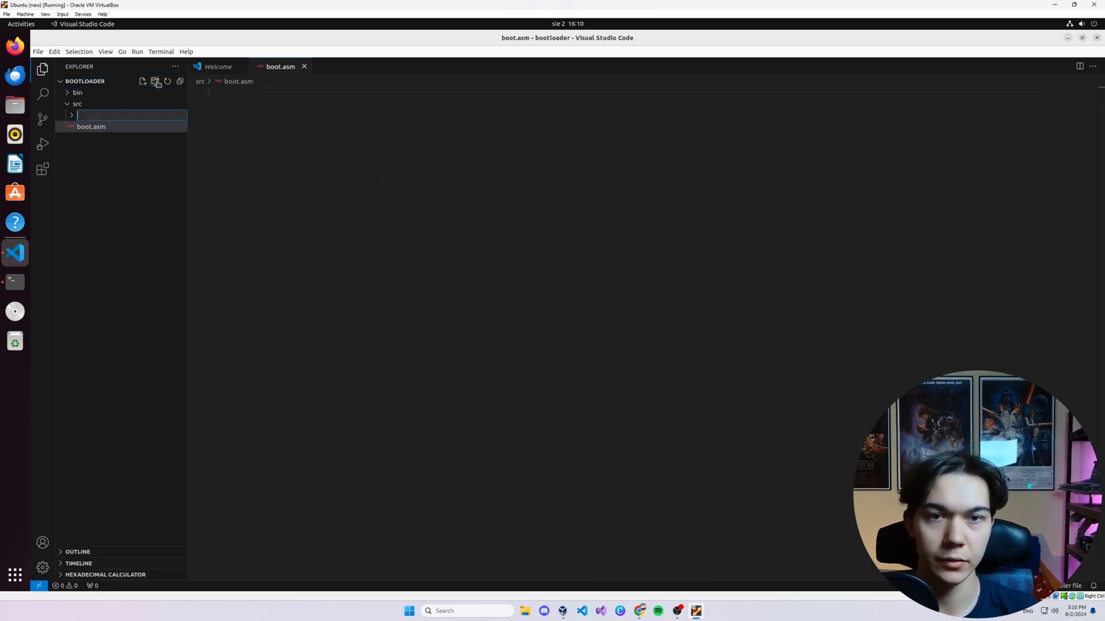
{"action": "type", "text": "Makefile"}
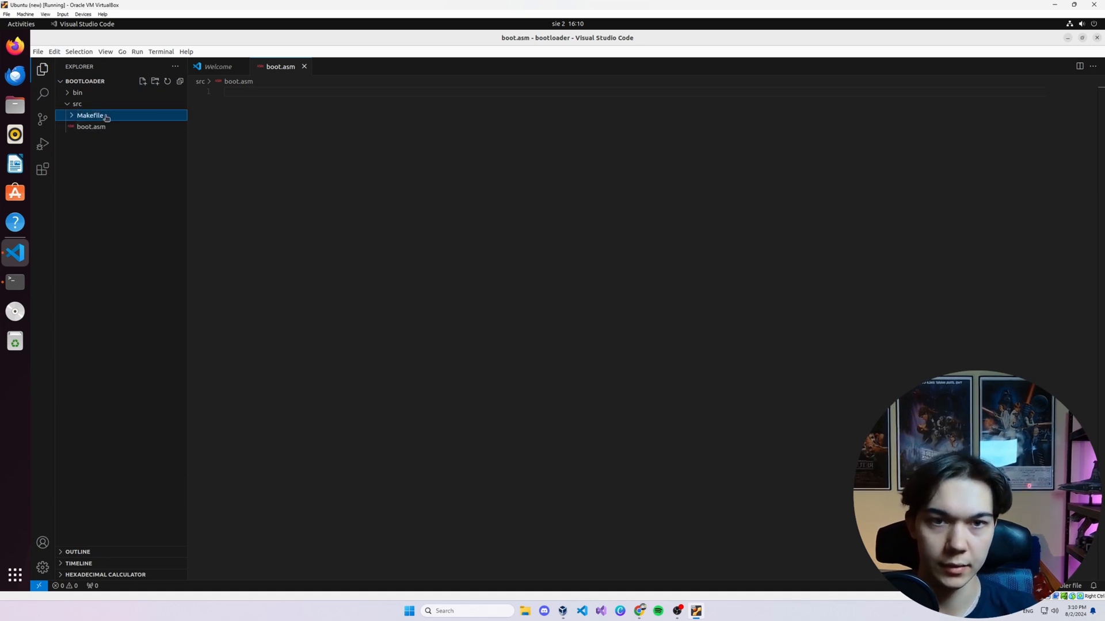
{"action": "key", "text": "ctrl+z"}
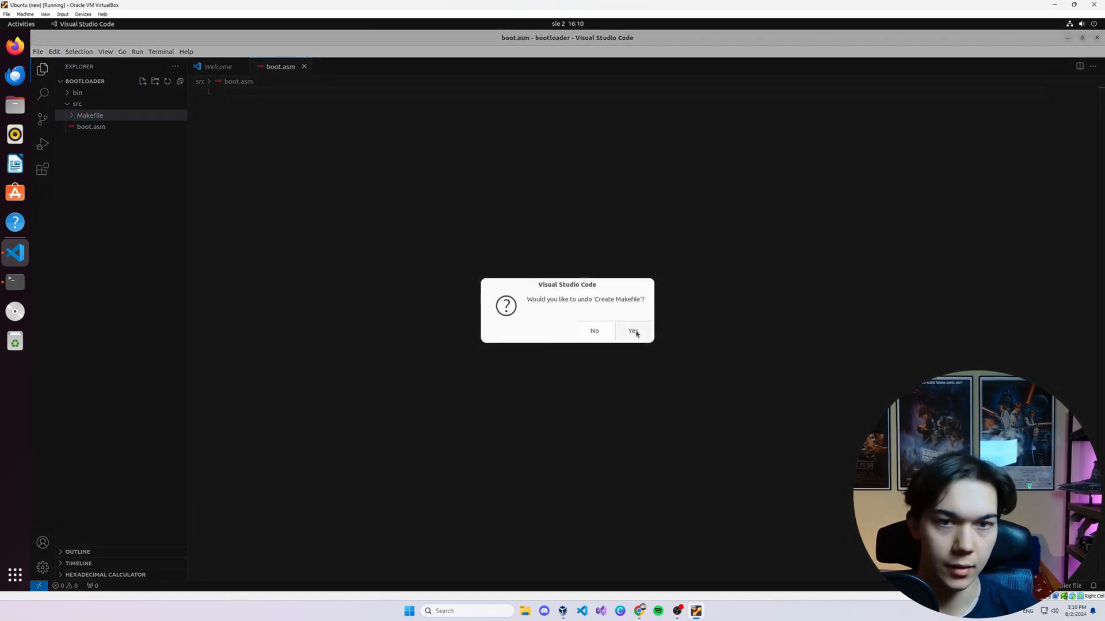
{"action": "left_click", "coordinate": [633, 330]}
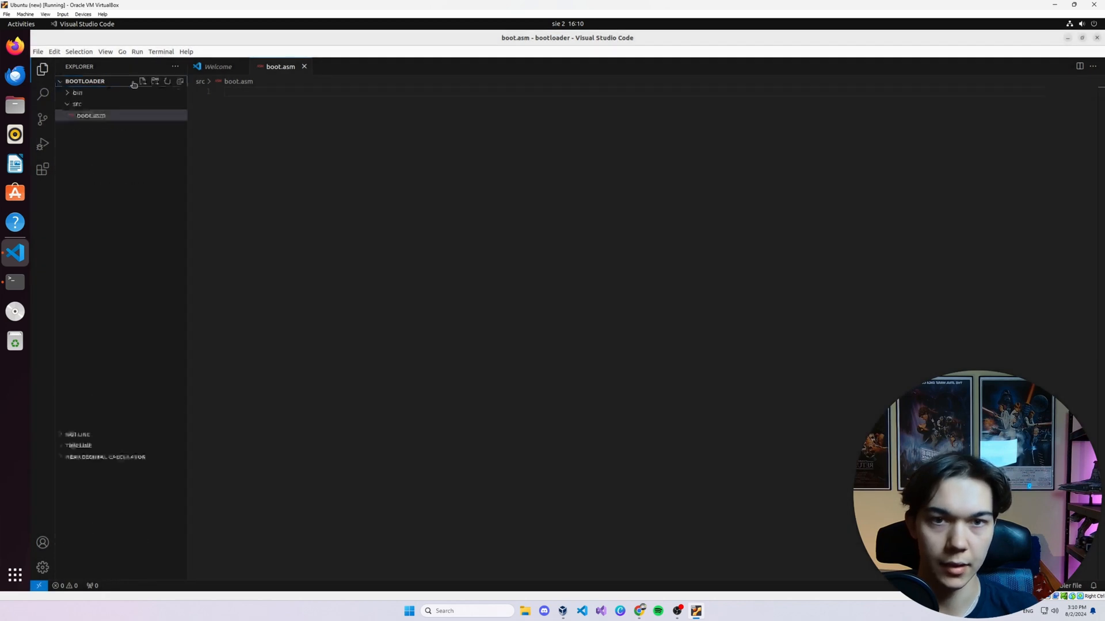
{"action": "left_click", "coordinate": [142, 80]}
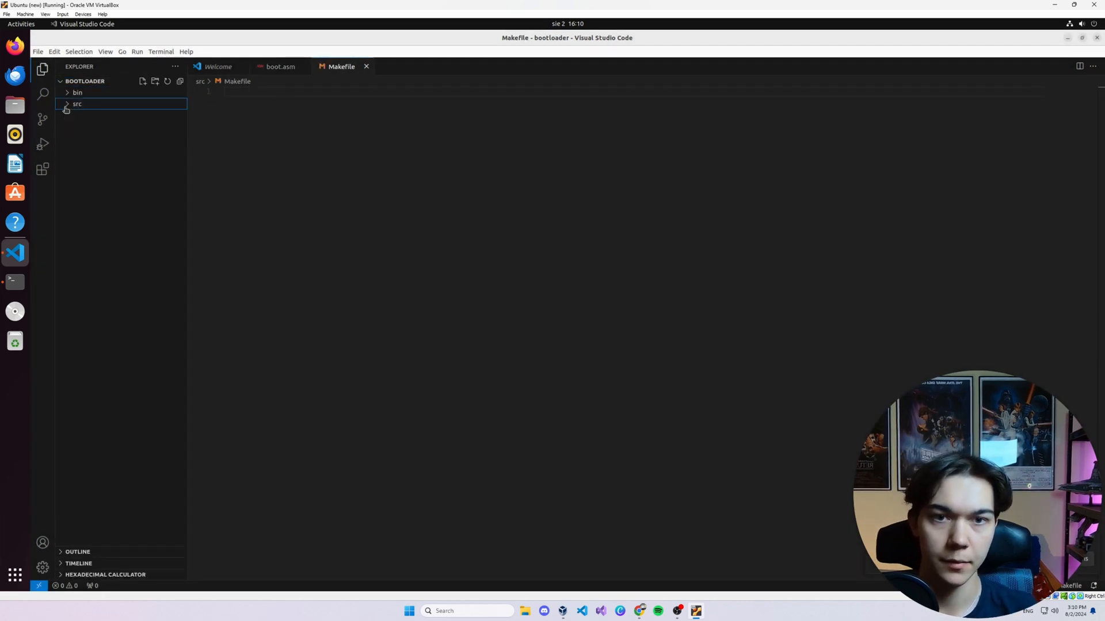
Step: Move the Makefile from src up to the bootloader project root
{"action": "left_click", "coordinate": [77, 103]}
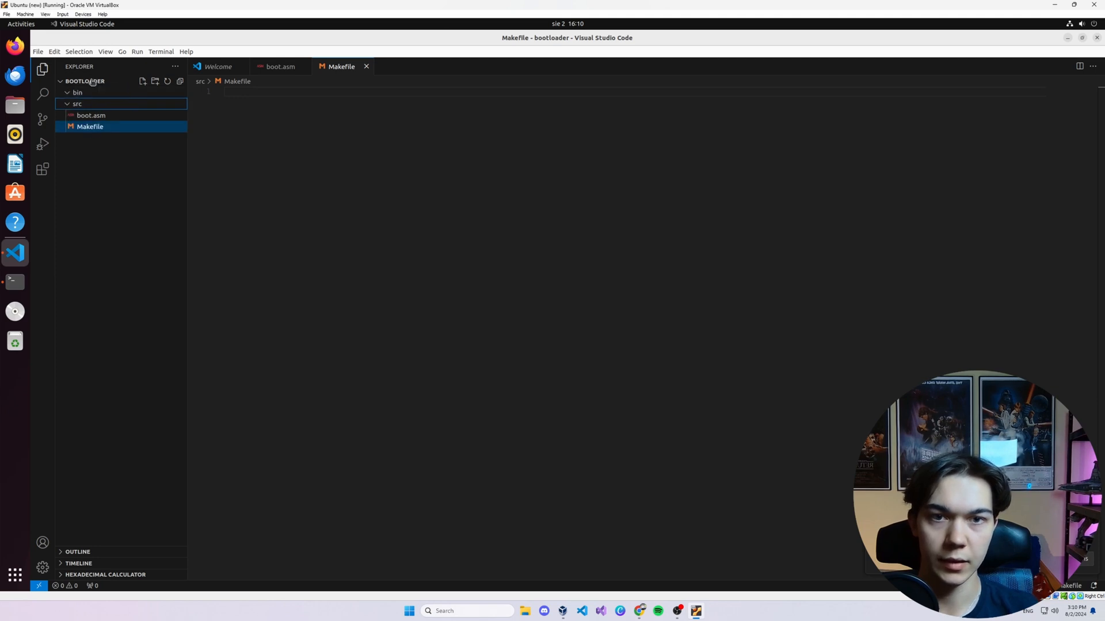
{"action": "left_click_drag", "start_coordinate": [90, 127], "coordinate": [83, 80]}
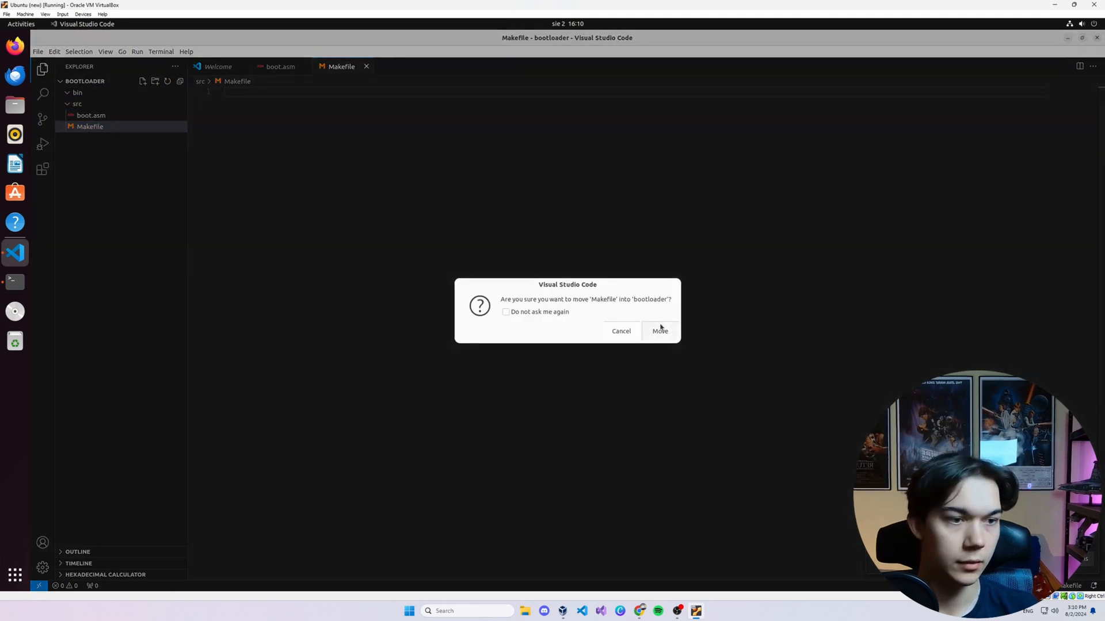
{"action": "left_click", "coordinate": [660, 332]}
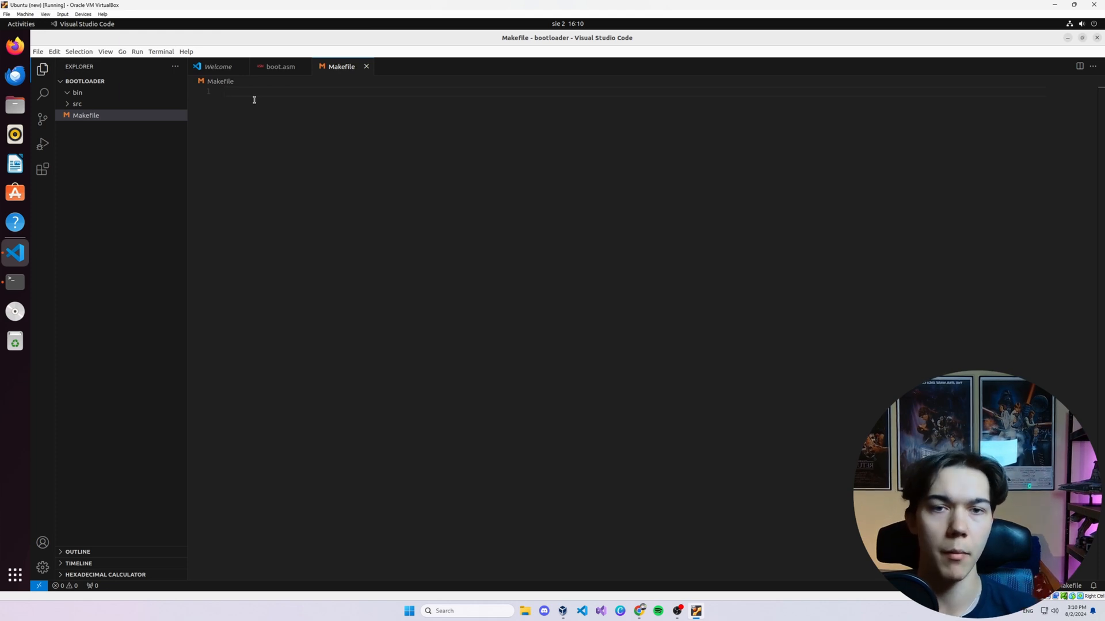
{"action": "mouse_move", "coordinate": [84, 79]}
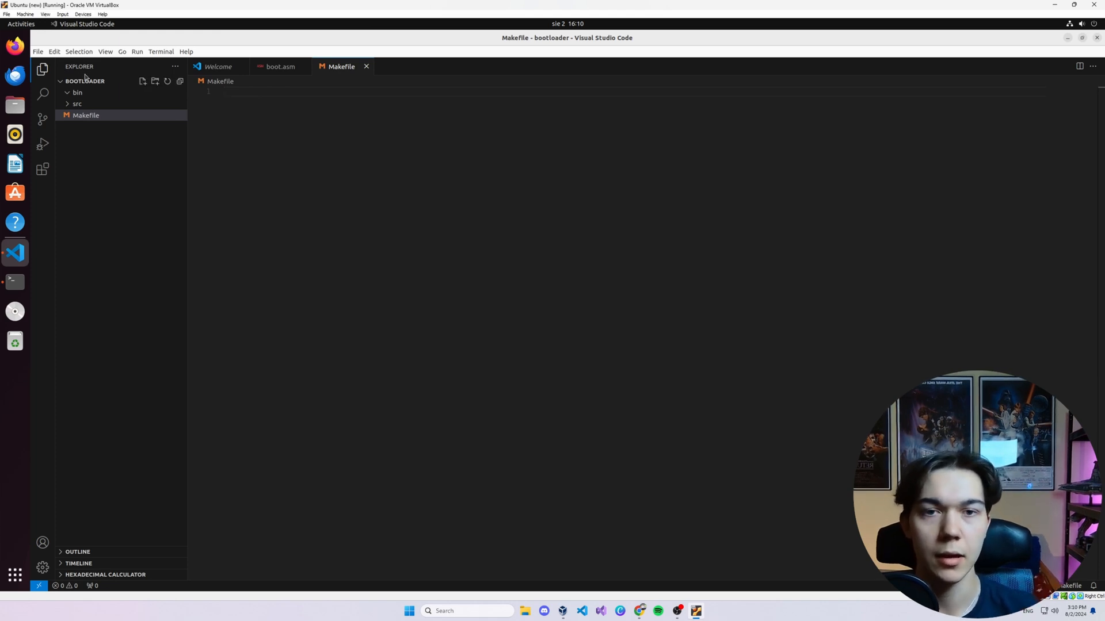
{"action": "mouse_move", "coordinate": [261, 102]}
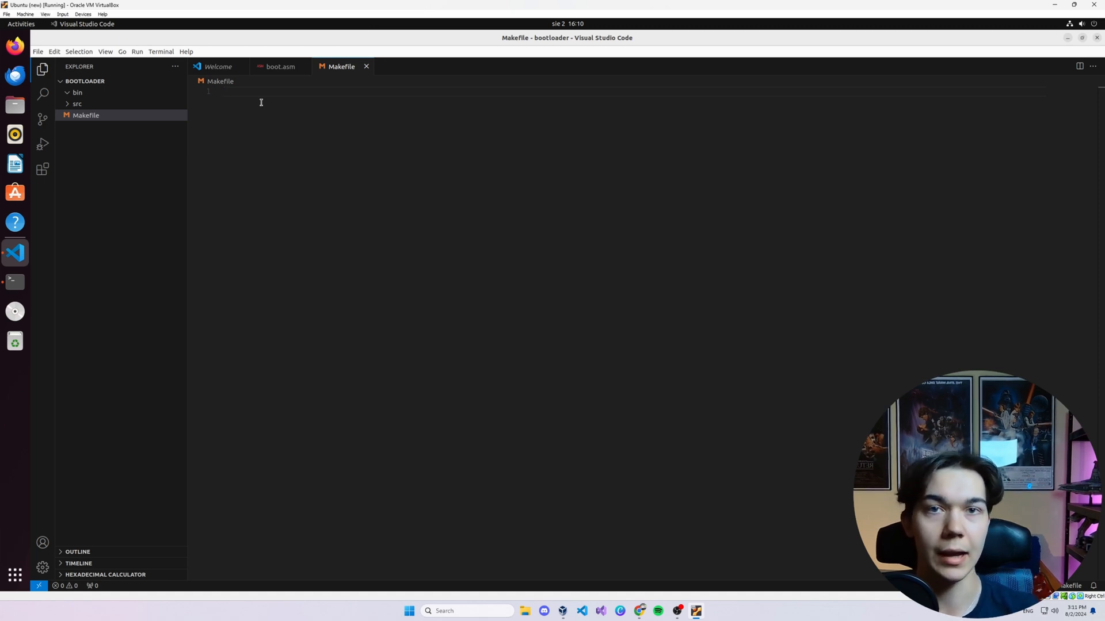
Step: Close the Welcome and Makefile tabs so only boot.asm remains open
{"action": "left_click", "coordinate": [218, 66]}
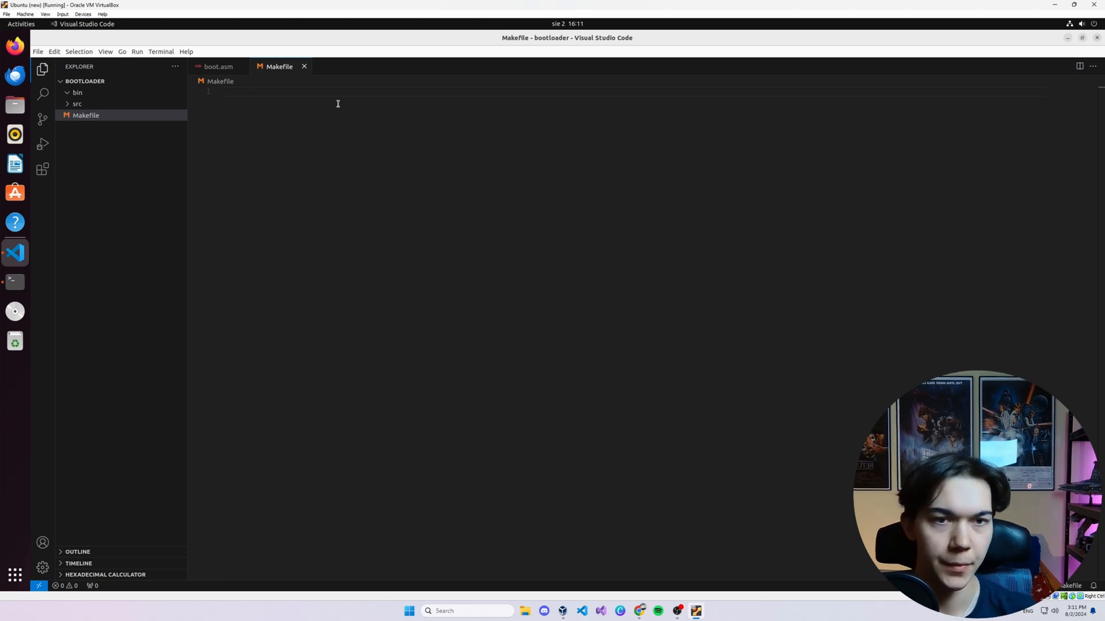
{"action": "mouse_move", "coordinate": [378, 160]}
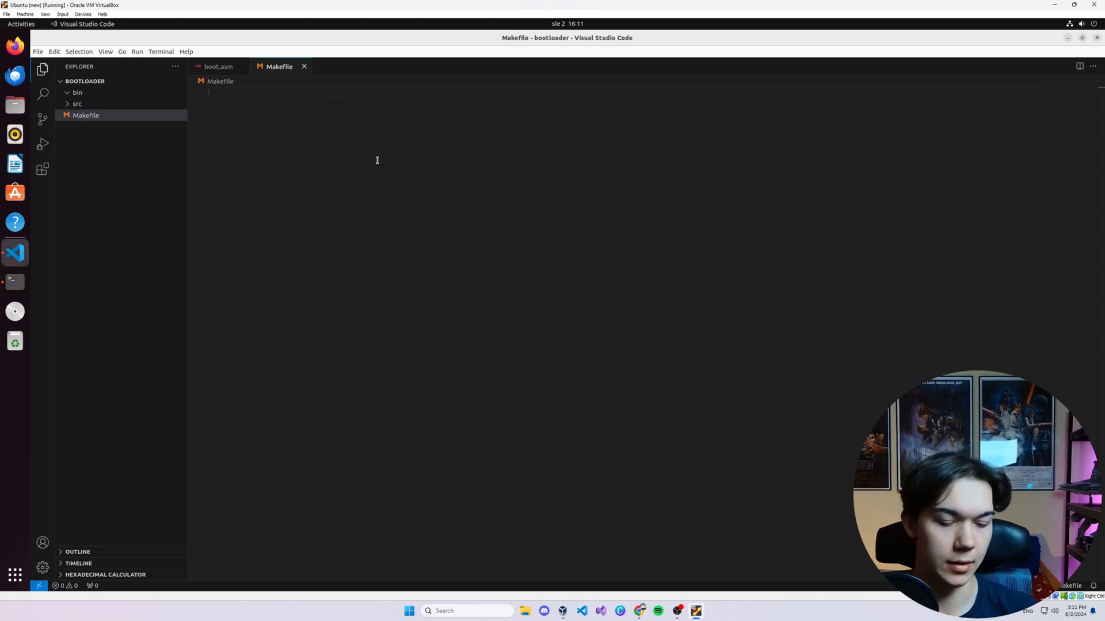
{"action": "mouse_move", "coordinate": [209, 81]}
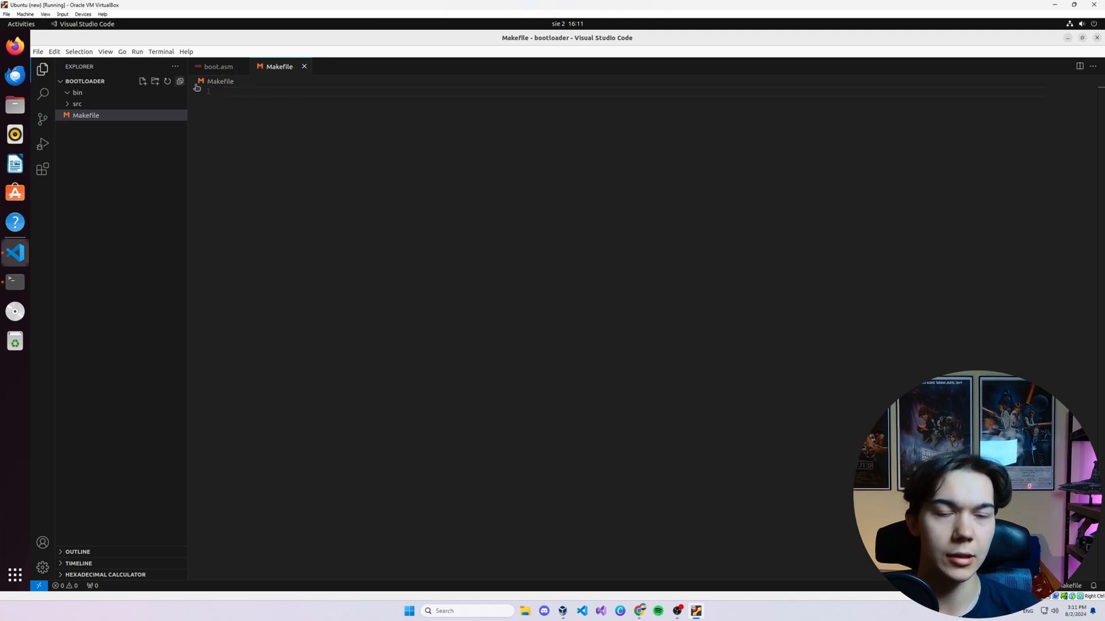
{"action": "left_click", "coordinate": [218, 66]}
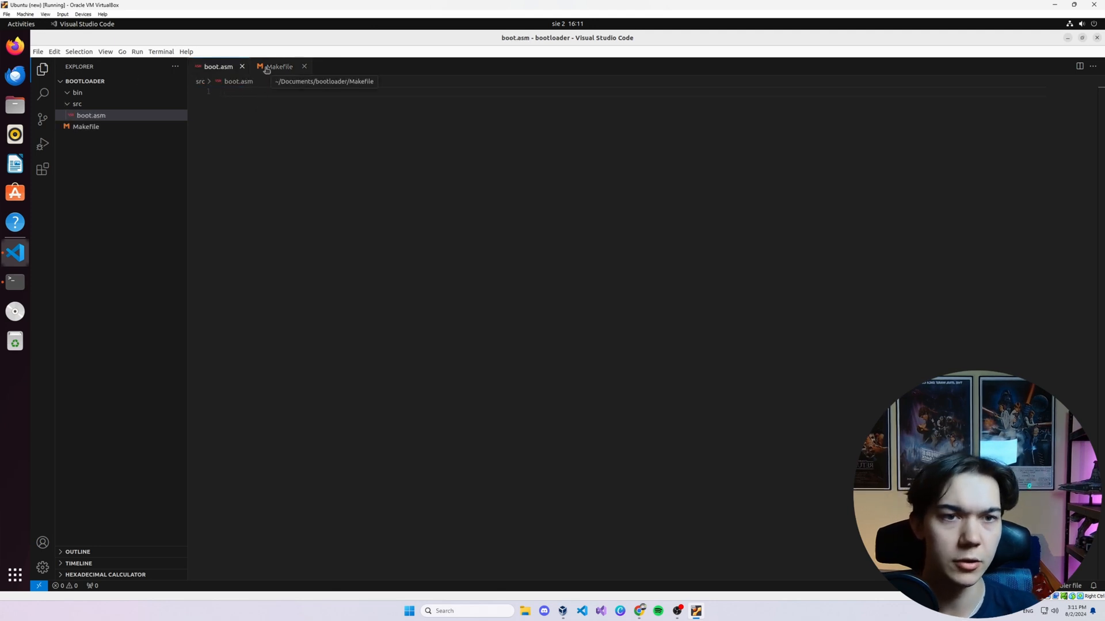
{"action": "left_click", "coordinate": [278, 67]}
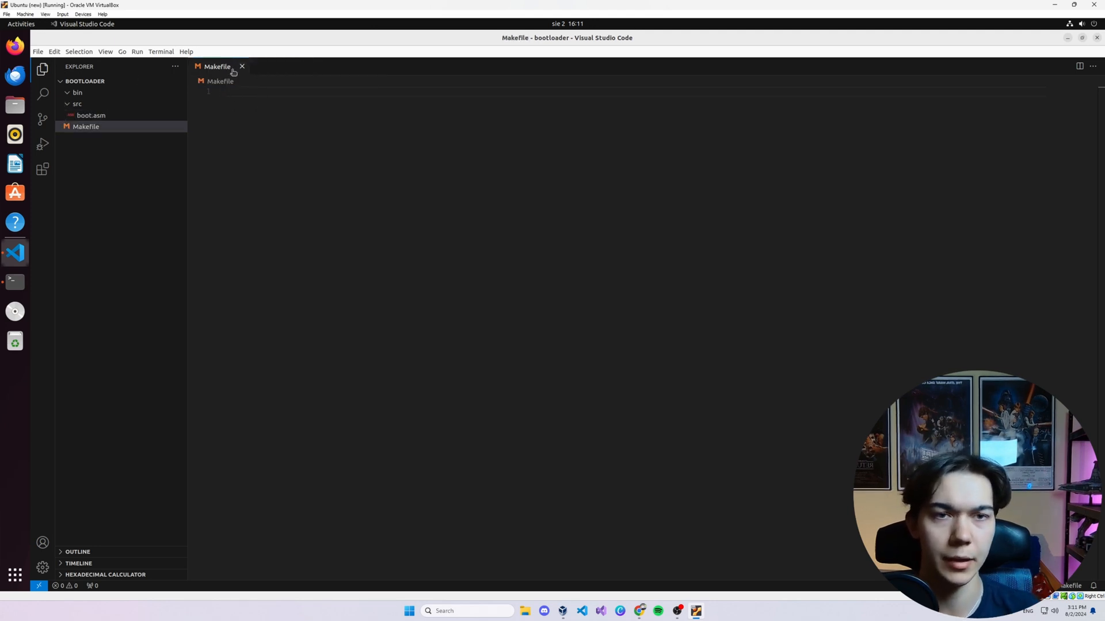
{"action": "left_click", "coordinate": [91, 115]}
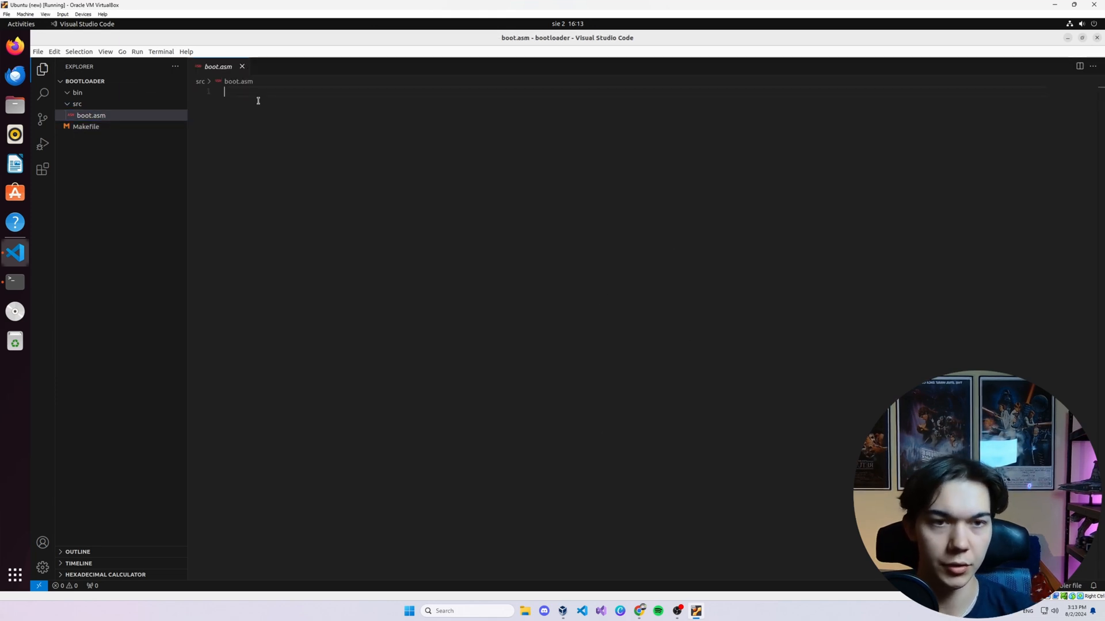
Step: Begin boot.asm with [BITS 16], [ORG 0x7c00] and a start: label
{"action": "type", "text": "[BITS]"}
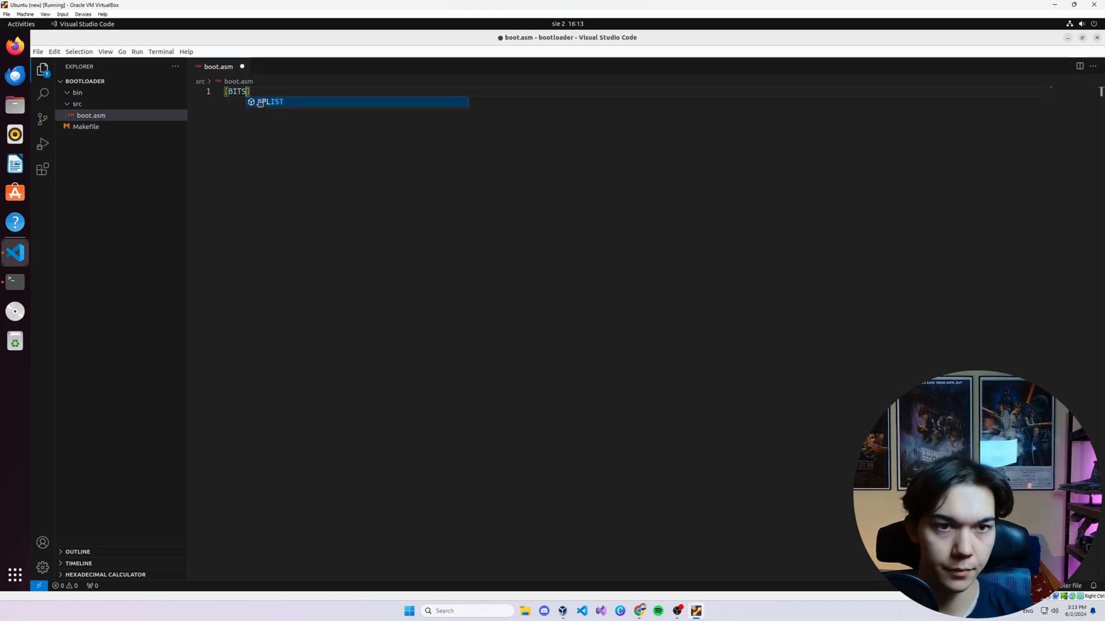
{"action": "type", "text": "16"}
{"action": "type", "text": "["}
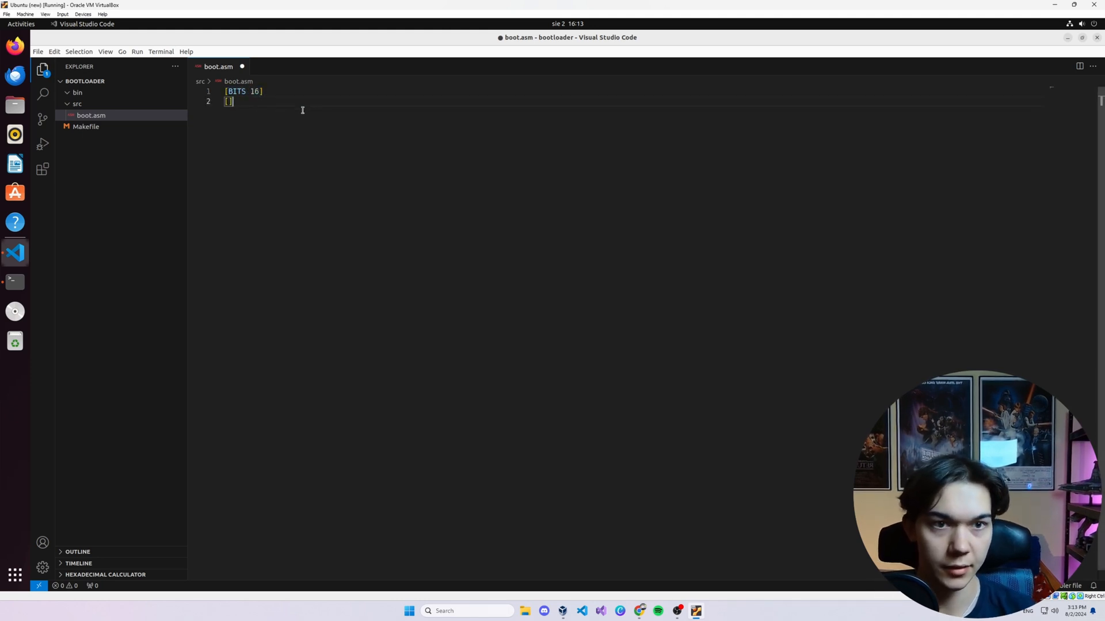
{"action": "type", "text": "ORG 0x"}
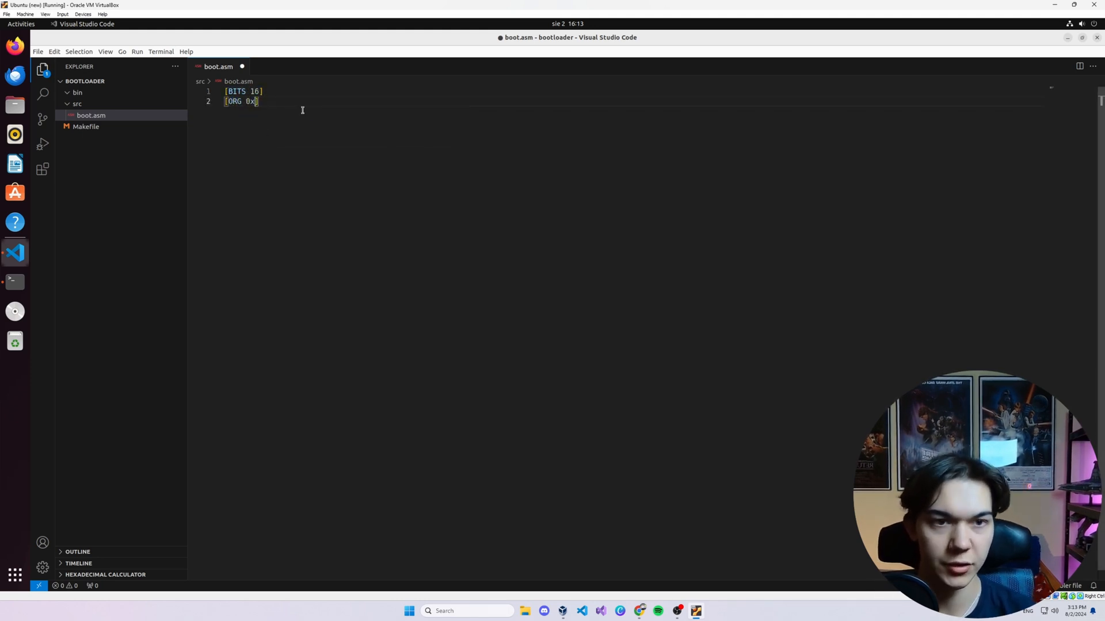
{"action": "type", "text": "7c00"}
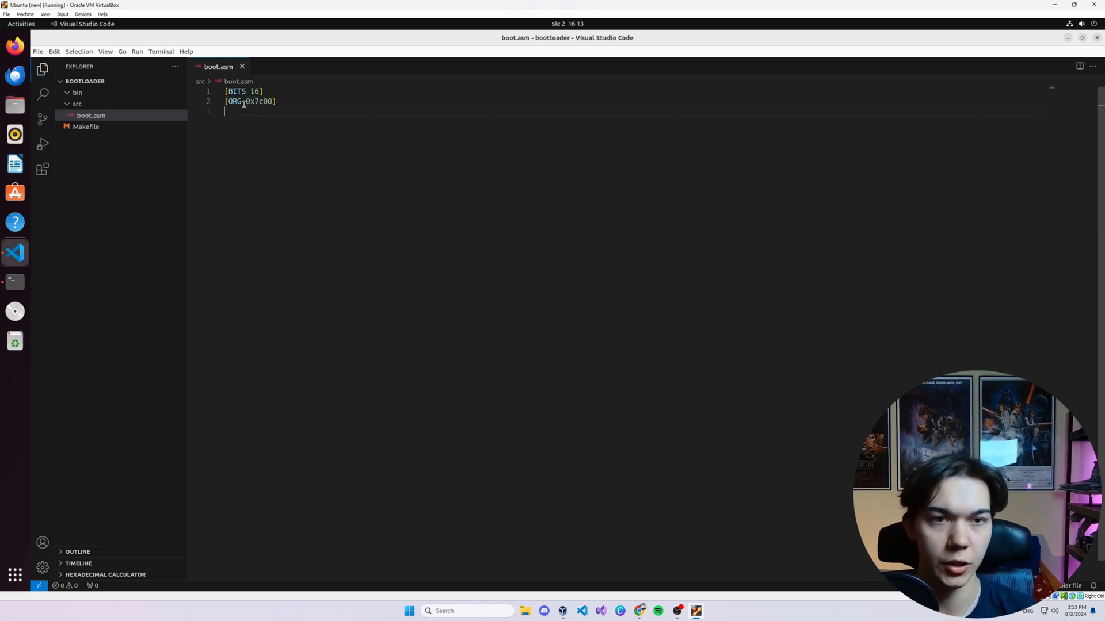
{"action": "double_click", "coordinate": [259, 101]}
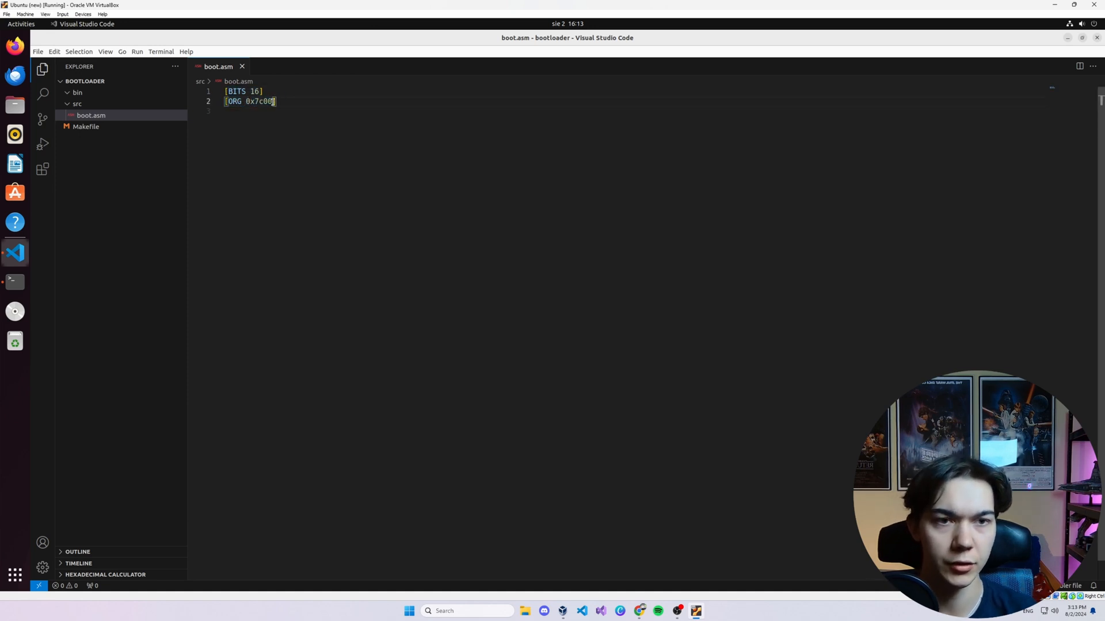
{"action": "type", "text": "start:"}
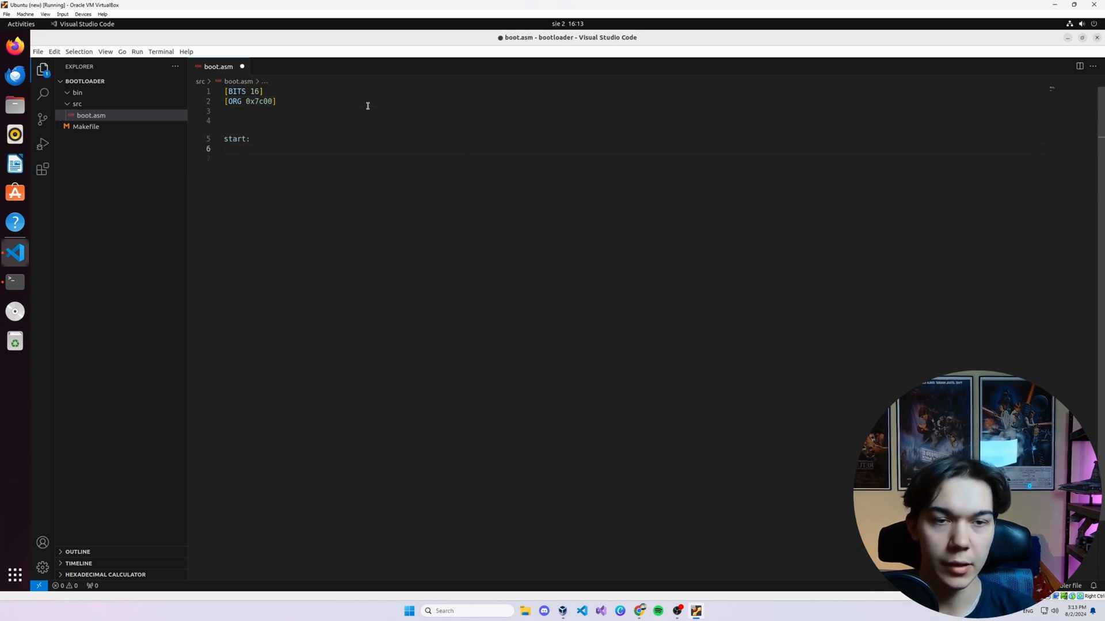
Step: Add 'cli ; Clear interrupts' and 'mov ax, 0x00' under the start label
{"action": "type", "text": "cli"}
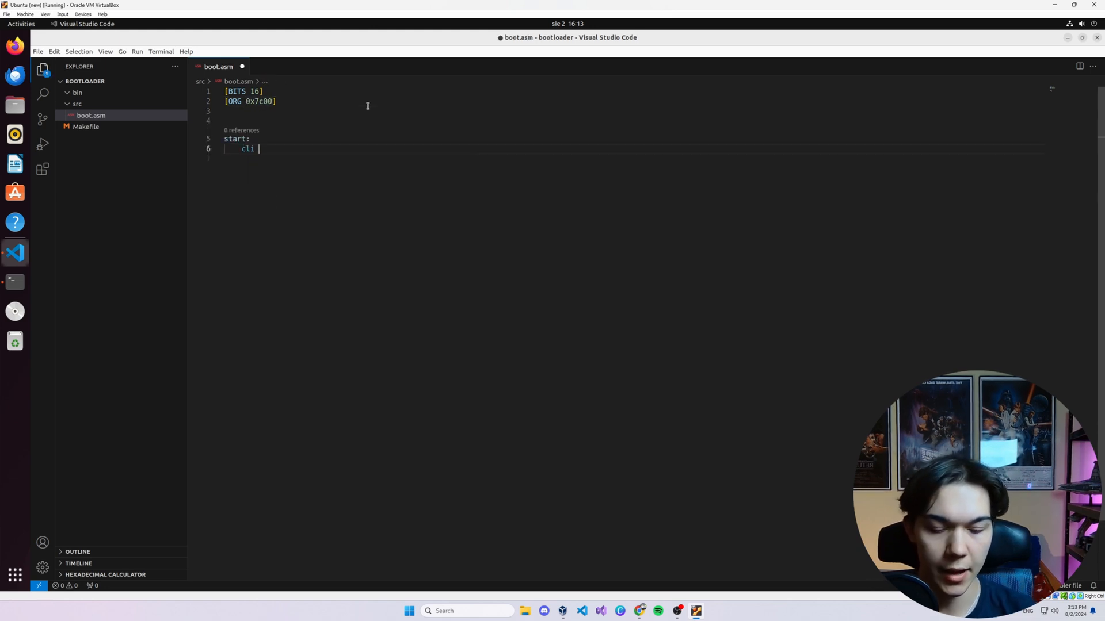
{"action": "type", "text": "; Clear int"}
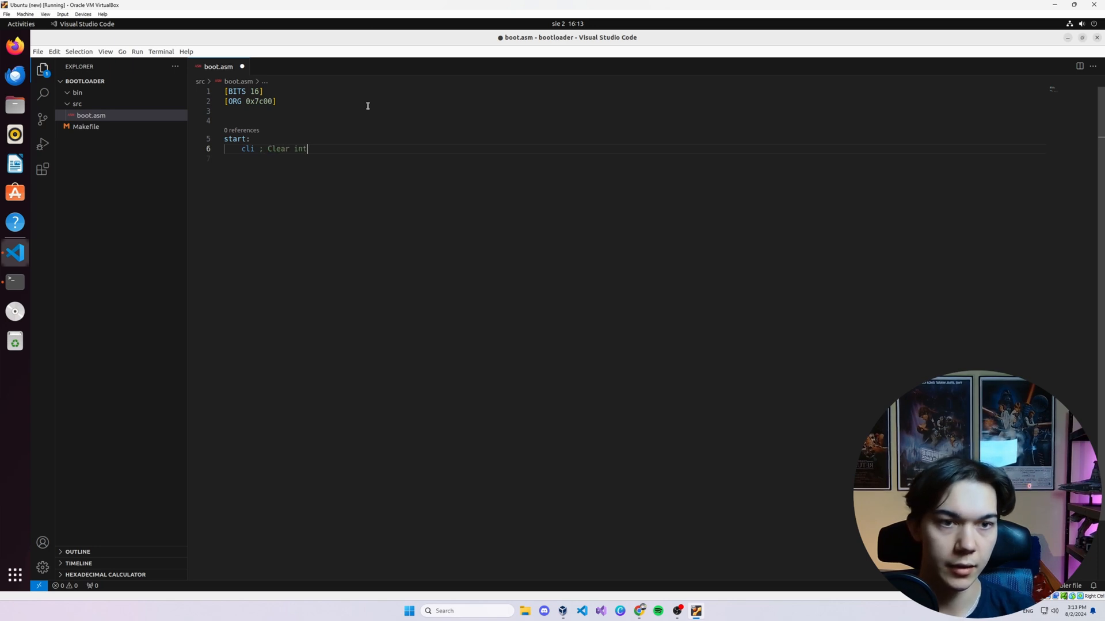
{"action": "type", "text": "errupts"}
{"action": "left_click", "coordinate": [635, 158]}
{"action": "type", "text": "mov"}
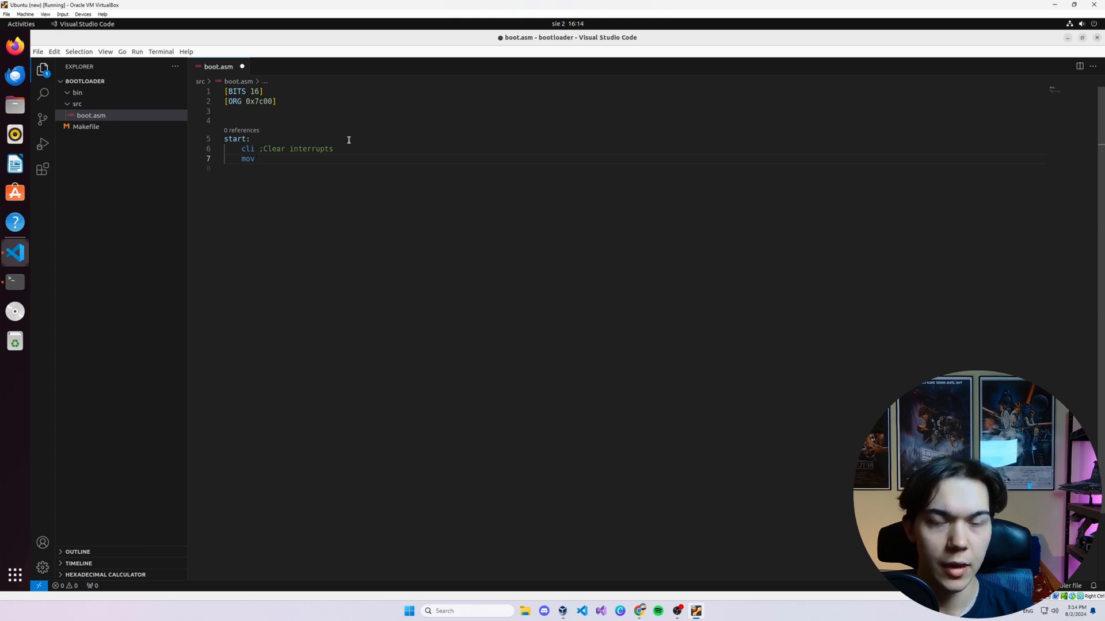
{"action": "type", "text": "ax,"}
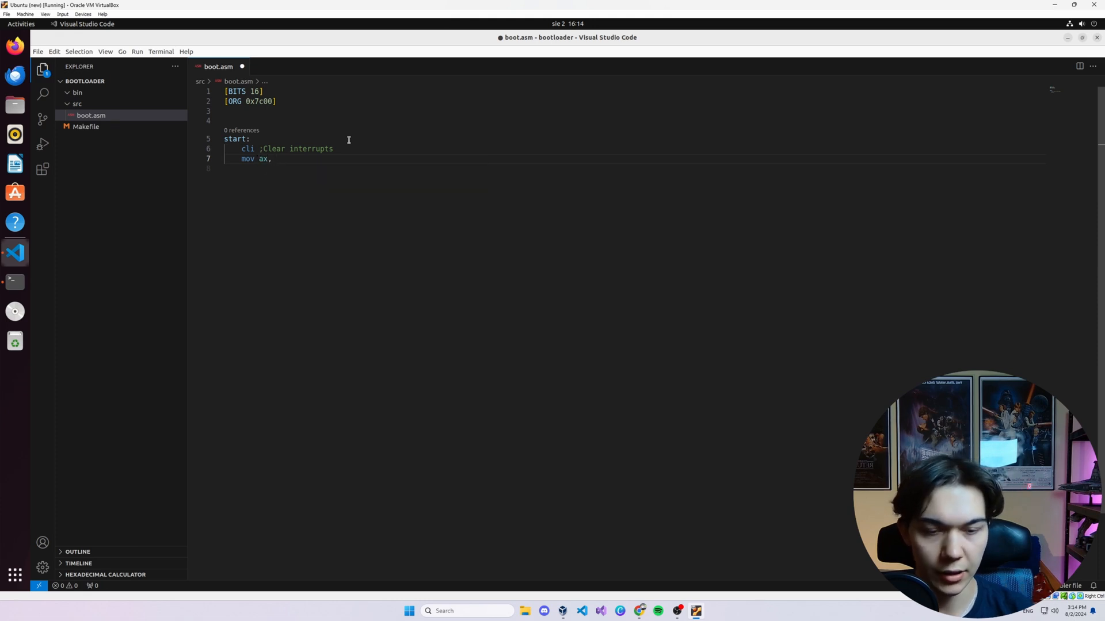
{"action": "type", "text": "0x00"}
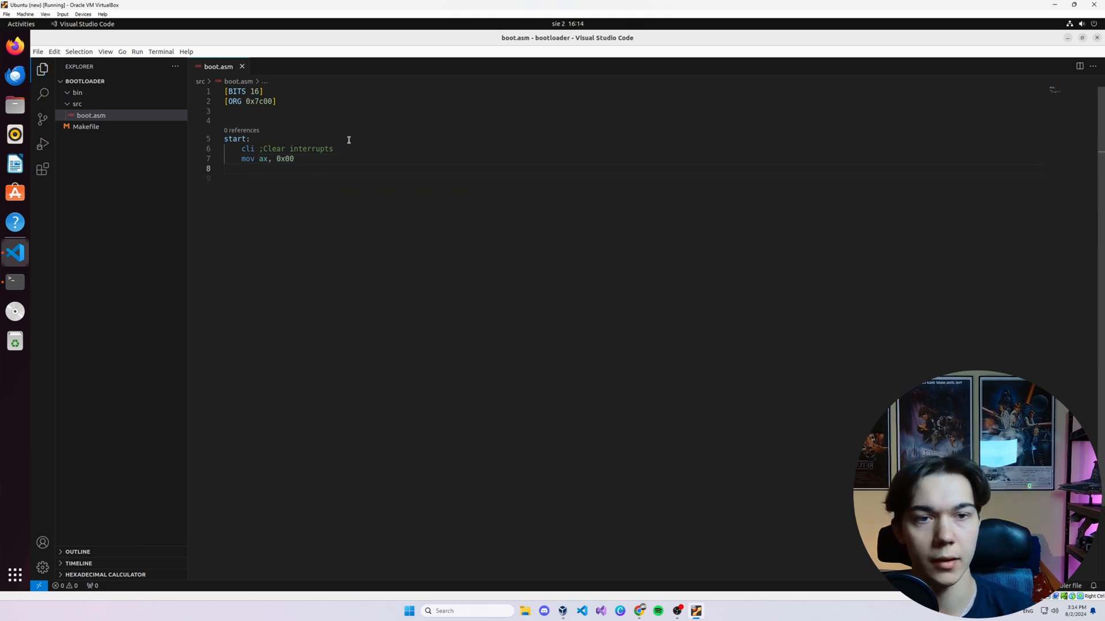
{"action": "mouse_move", "coordinate": [452, 149]}
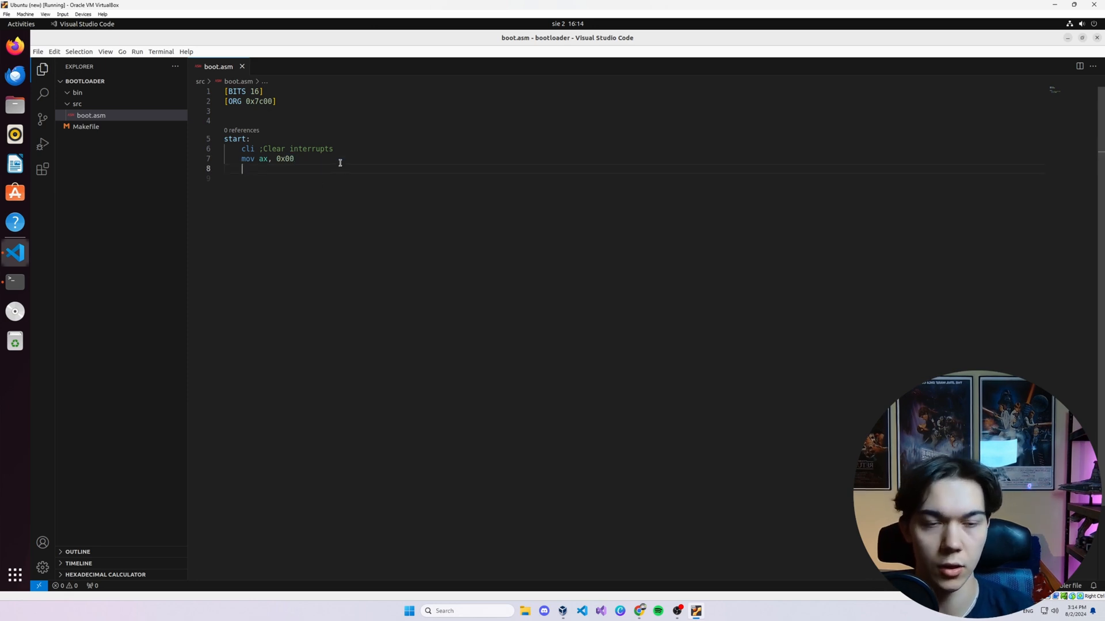
Step: Copy ax into ds, es and ss, then set sp to 0x7c00
{"action": "type", "text": "mov ds, ax"}
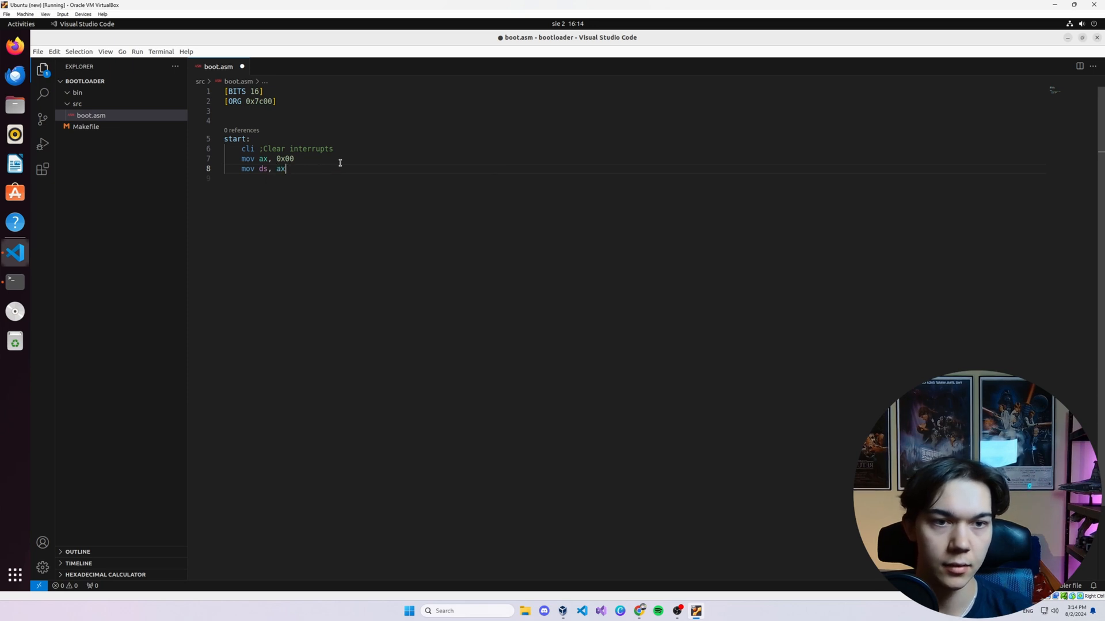
{"action": "type", "text": "mov es, ax"}
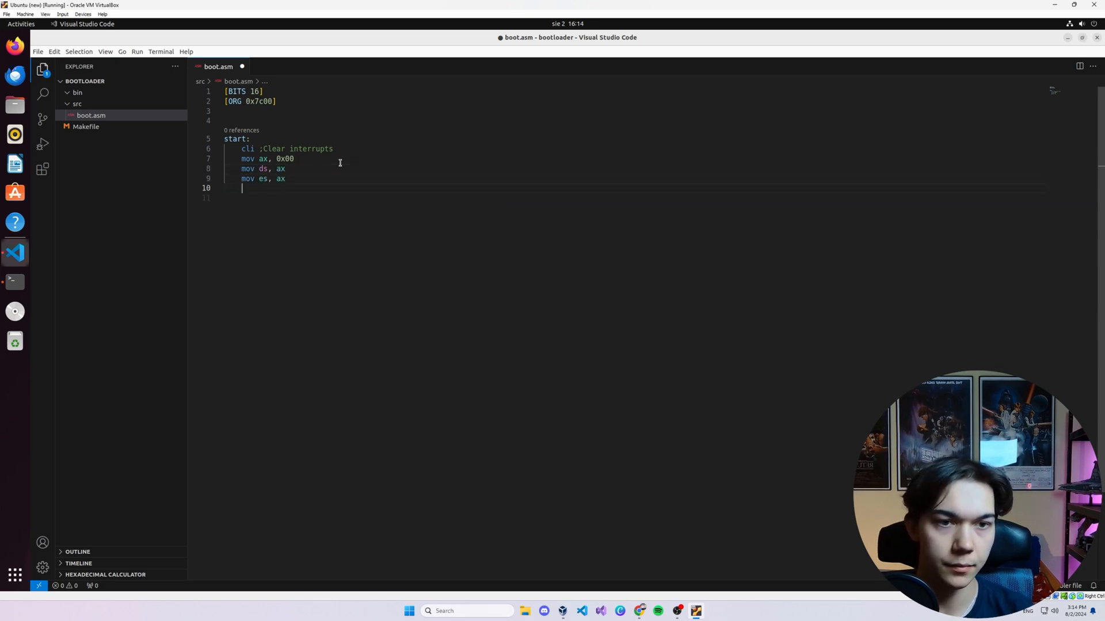
{"action": "type", "text": "mo"}
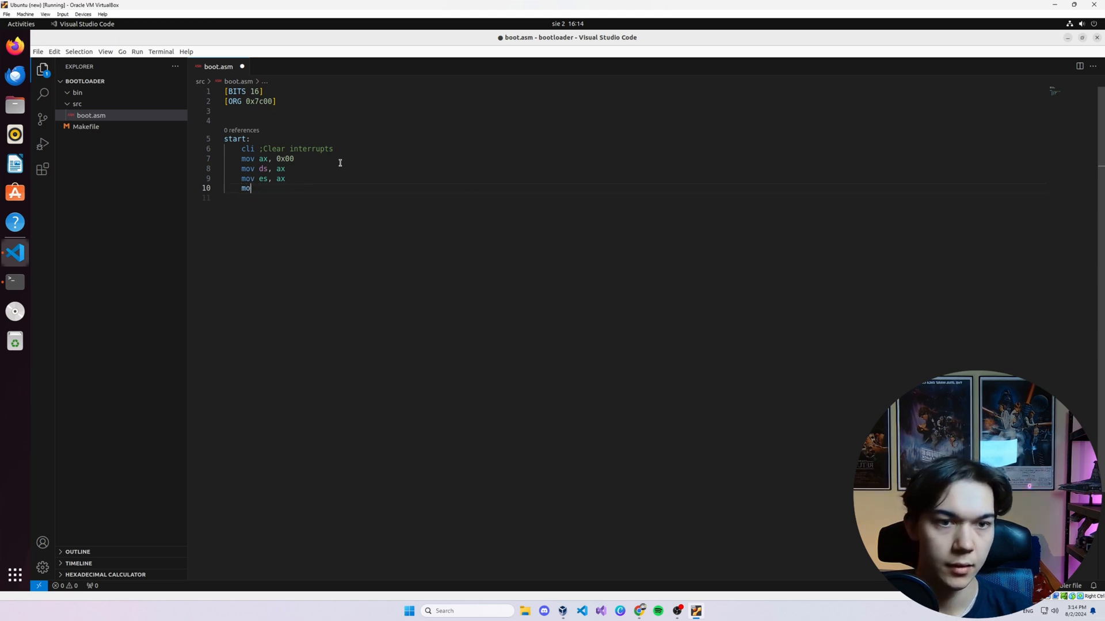
{"action": "type", "text": "v ss, ax"}
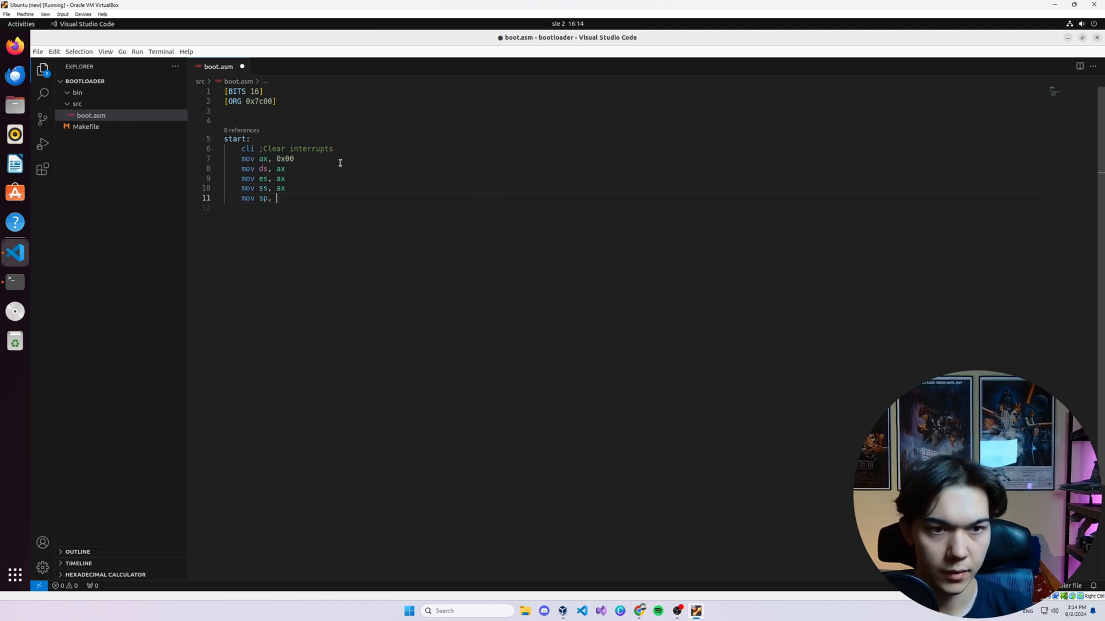
{"action": "type", "text": "0x7c00"}
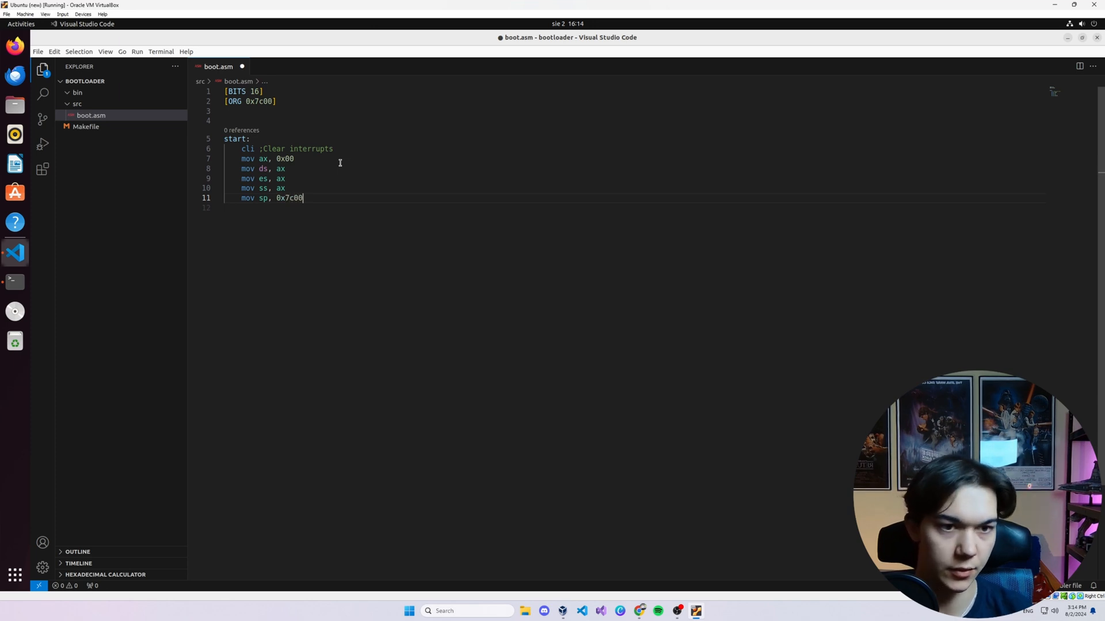
{"action": "mouse_move", "coordinate": [352, 199]}
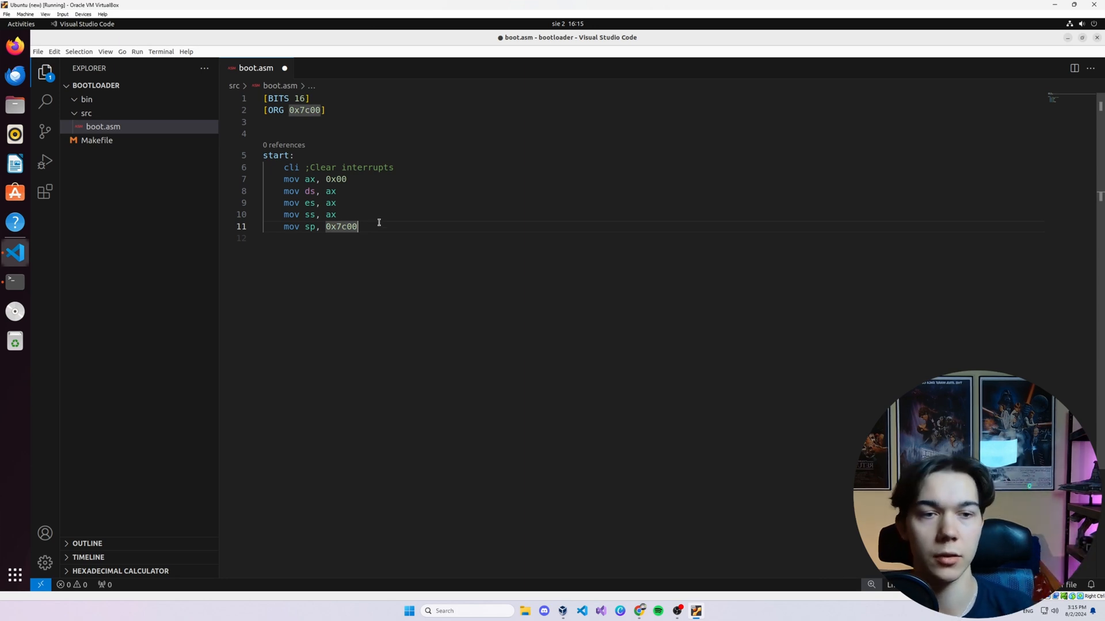
Step: Save boot.asm with the stack setup and add a new line below 'mov sp, 0x7c00'
{"action": "double_click", "coordinate": [340, 227]}
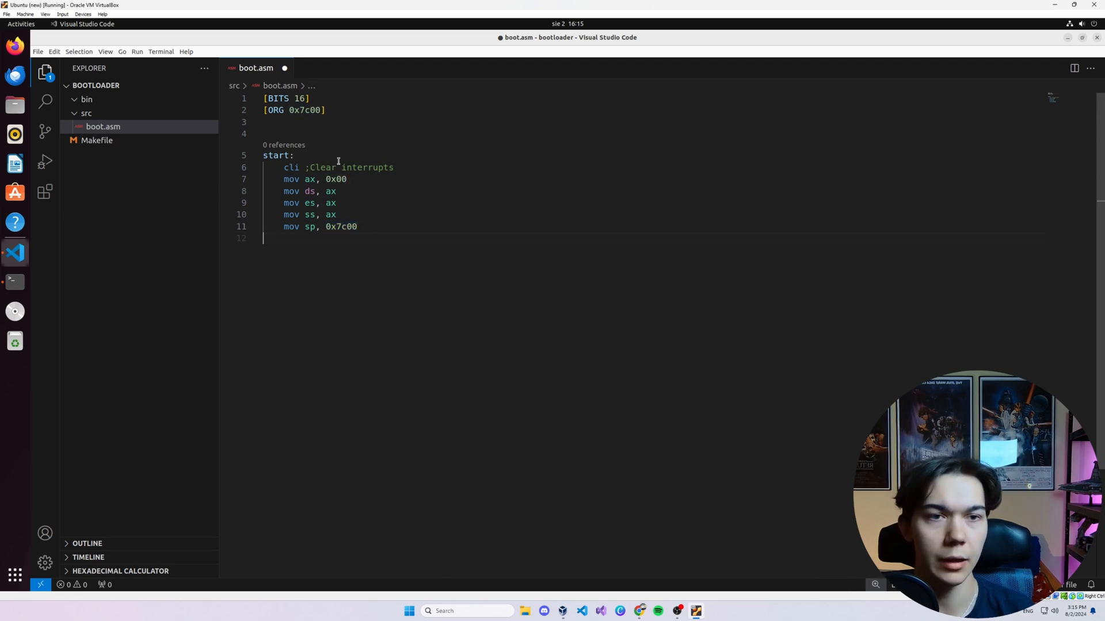
{"action": "double_click", "coordinate": [341, 227]}
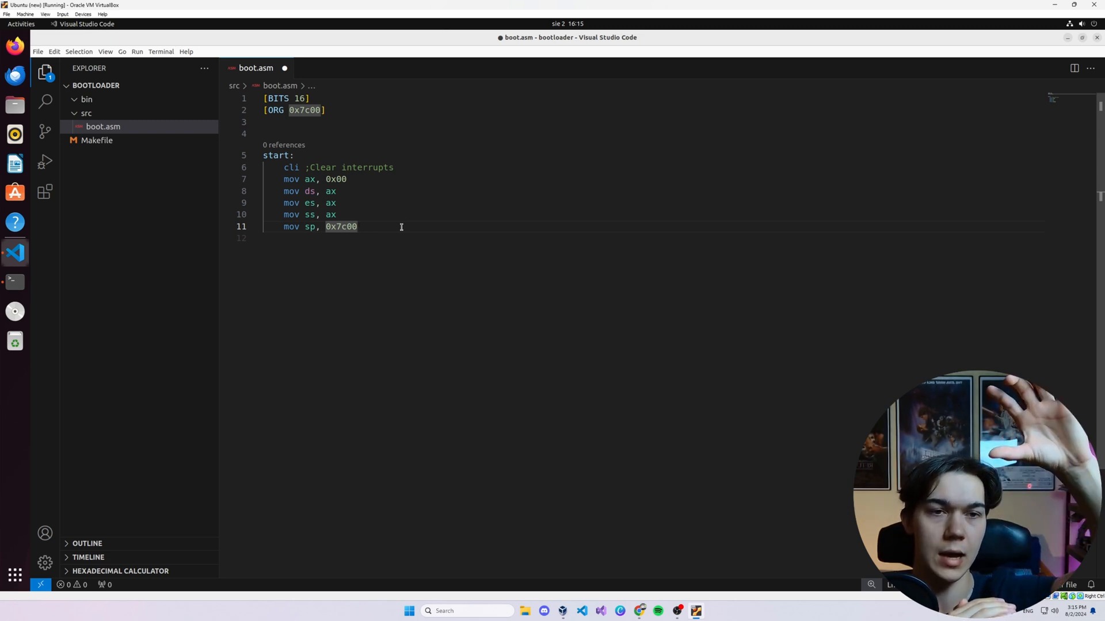
{"action": "key", "text": "ctrl+s"}
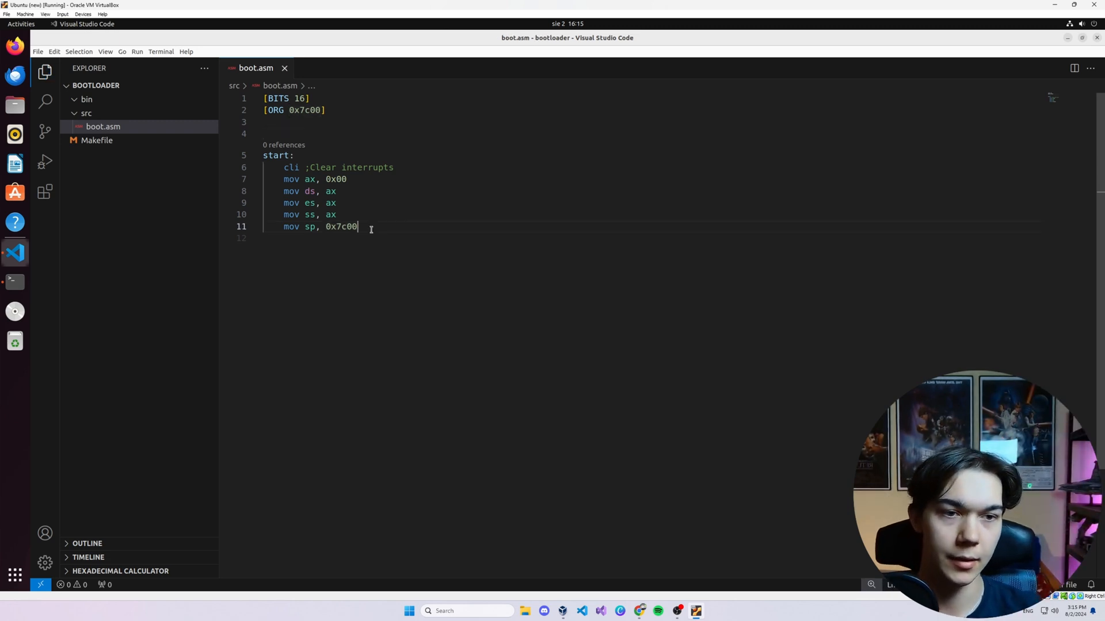
{"action": "key", "text": "Return"}
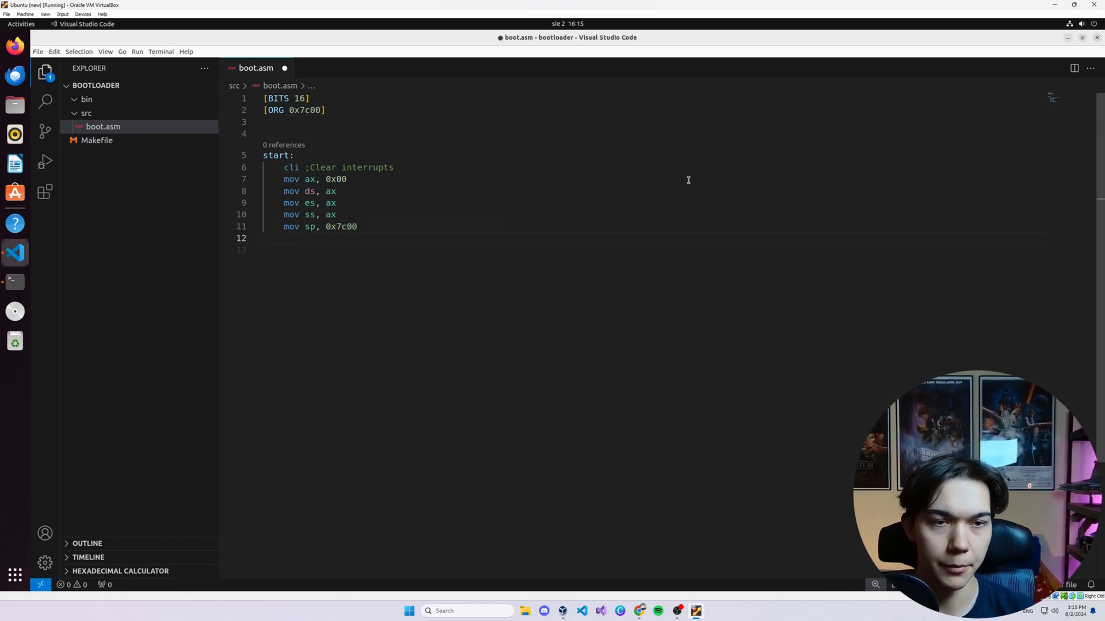
Step: Write 'sti ; Enable interrupts' after the stack setup
{"action": "type", "text": "stio"}
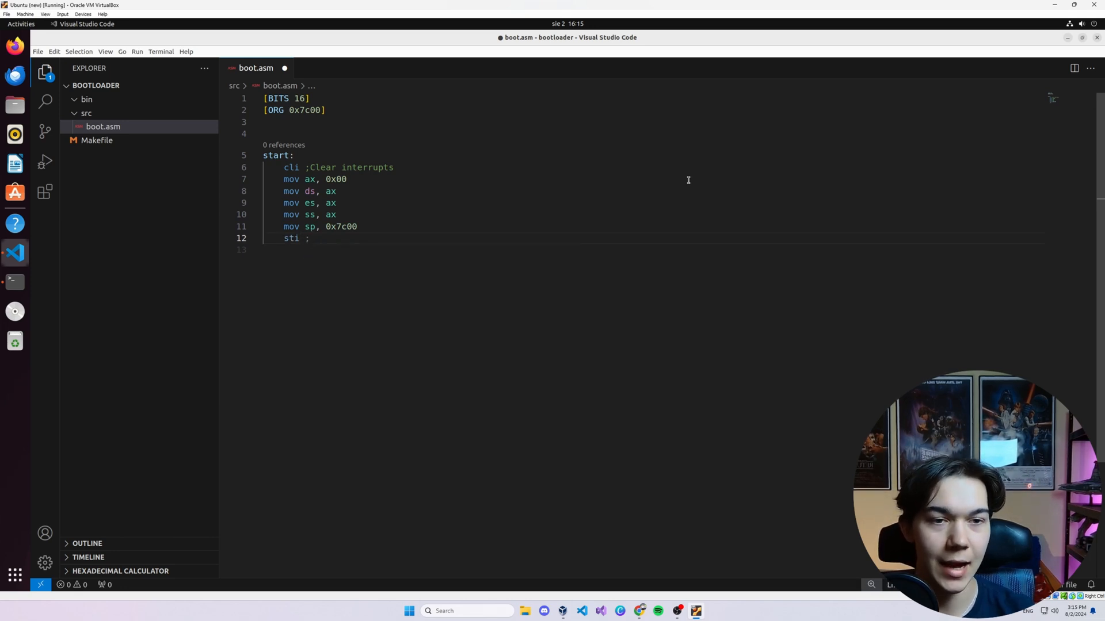
{"action": "type", "text": "Enable i"}
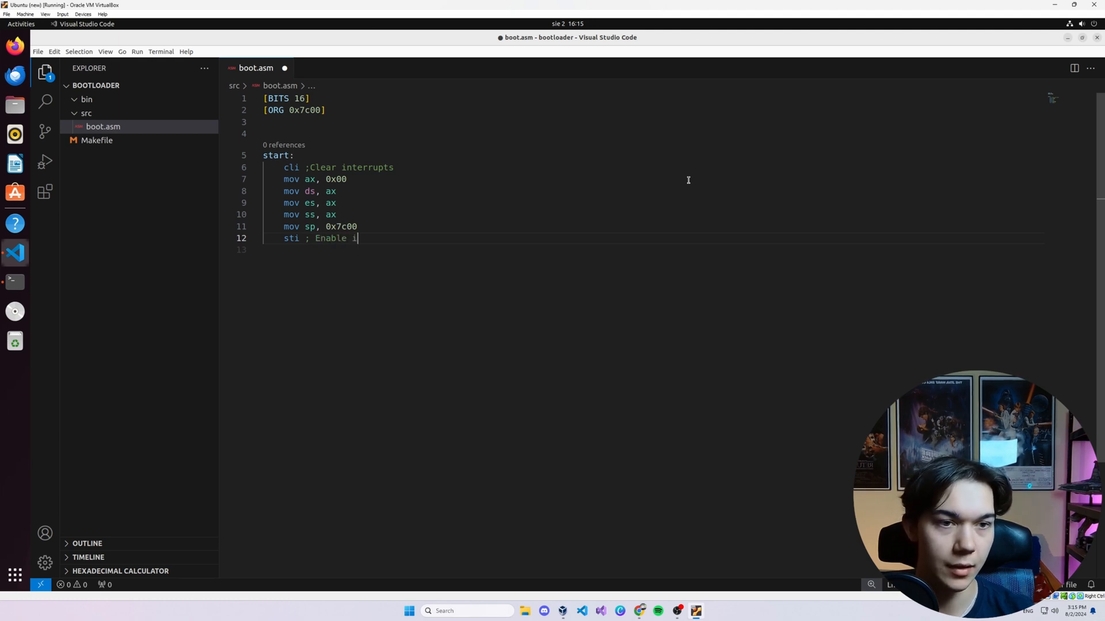
{"action": "type", "text": "nterrut"}
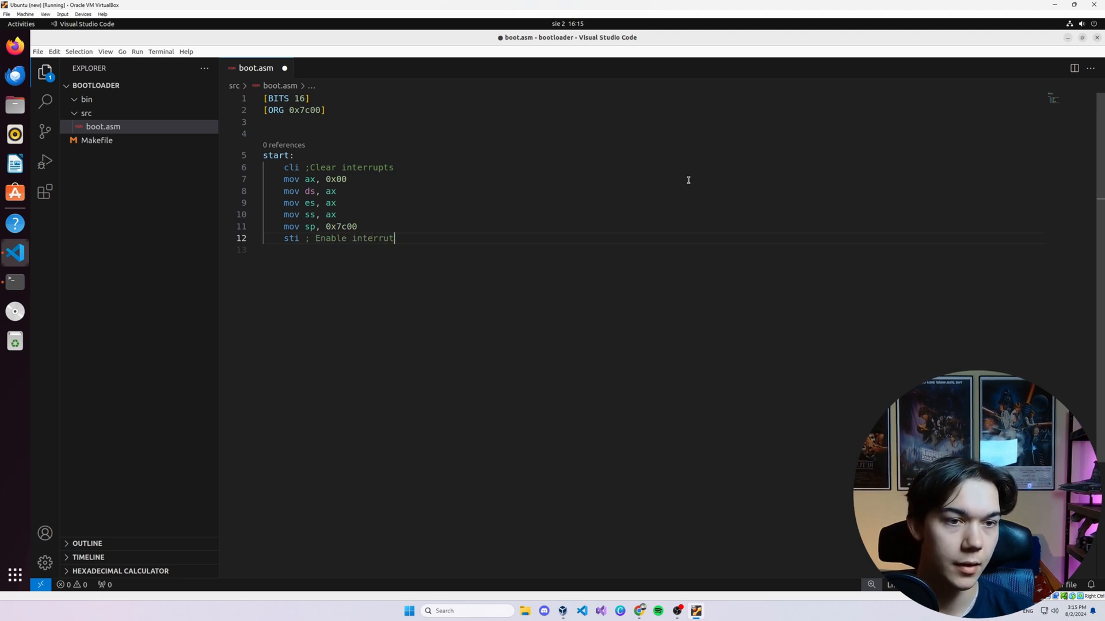
{"action": "type", "text": "pts"}
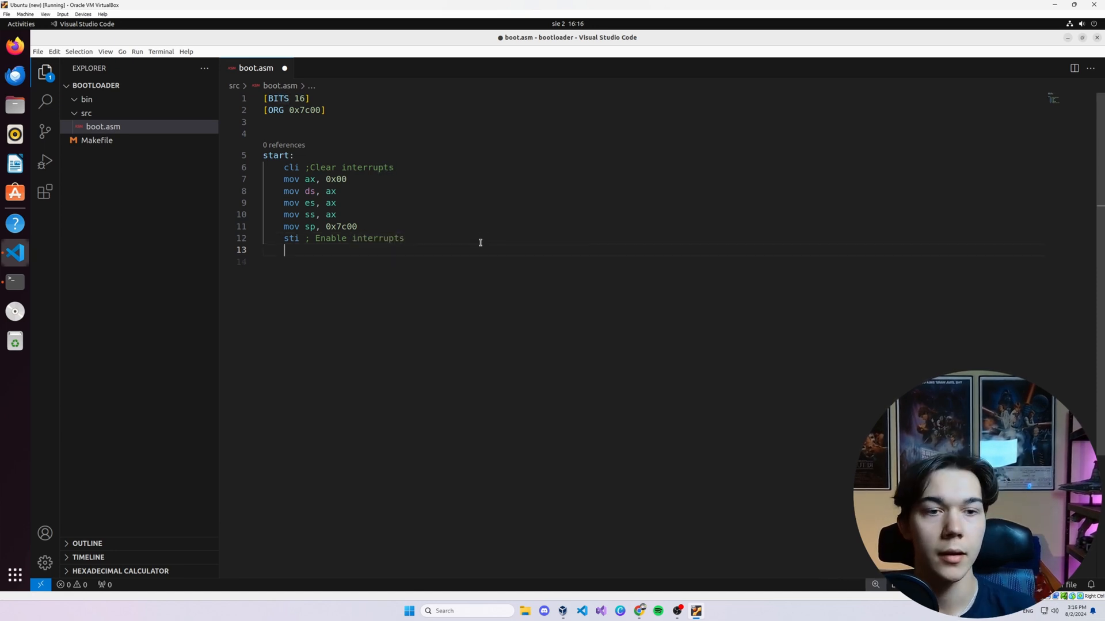
{"action": "double_click", "coordinate": [348, 167]}
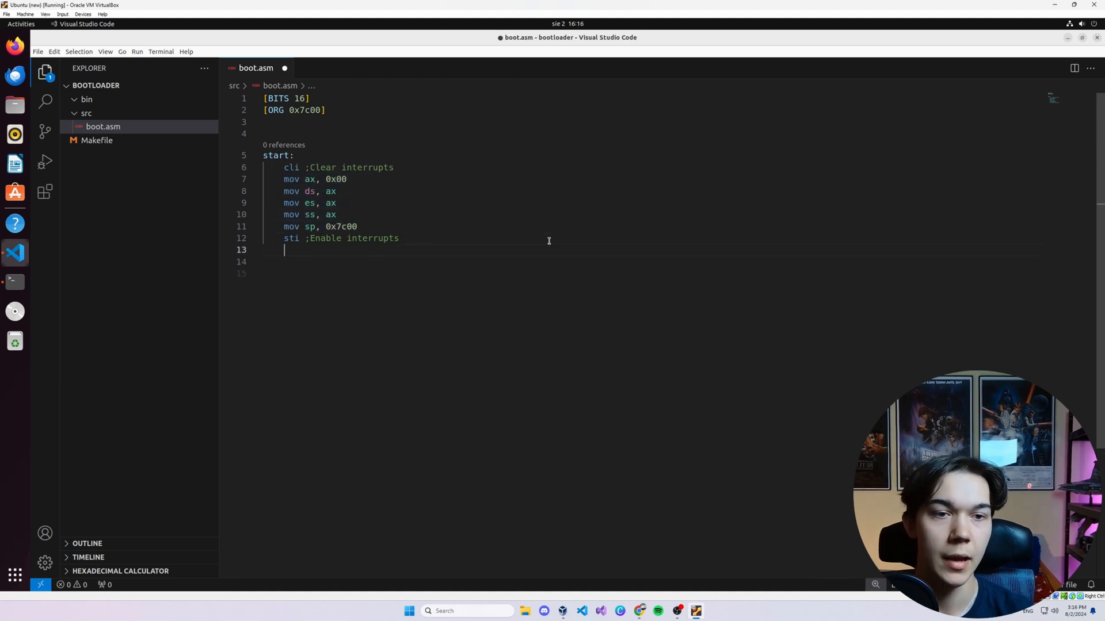
Step: Load msg into si and start a msg: label with a data directive
{"action": "type", "text": "mov"}
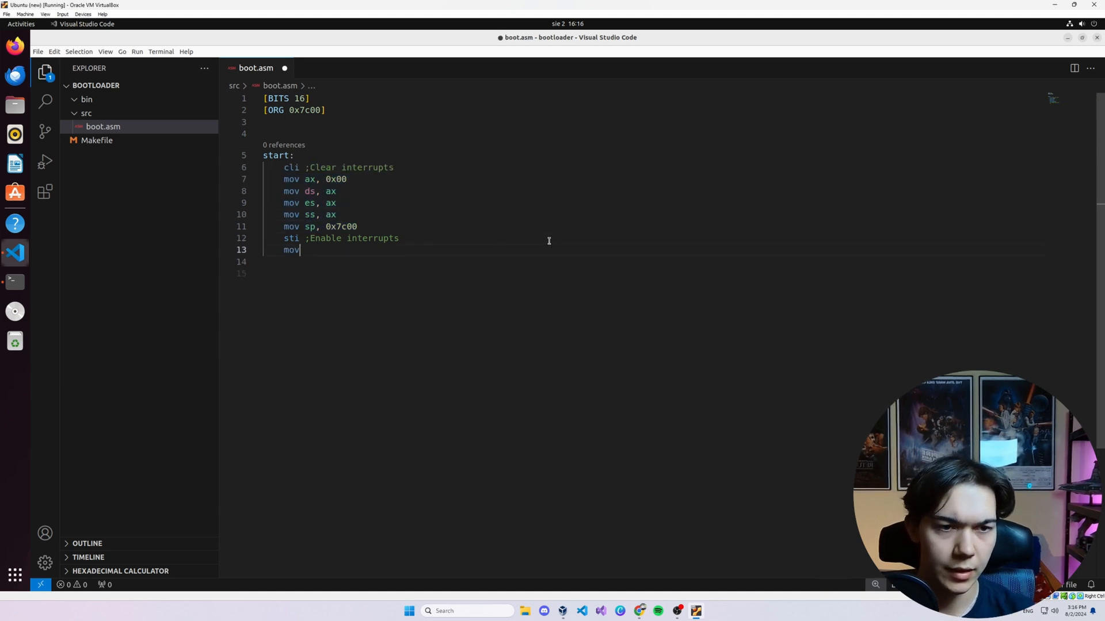
{"action": "type", "text": "si, msg"}
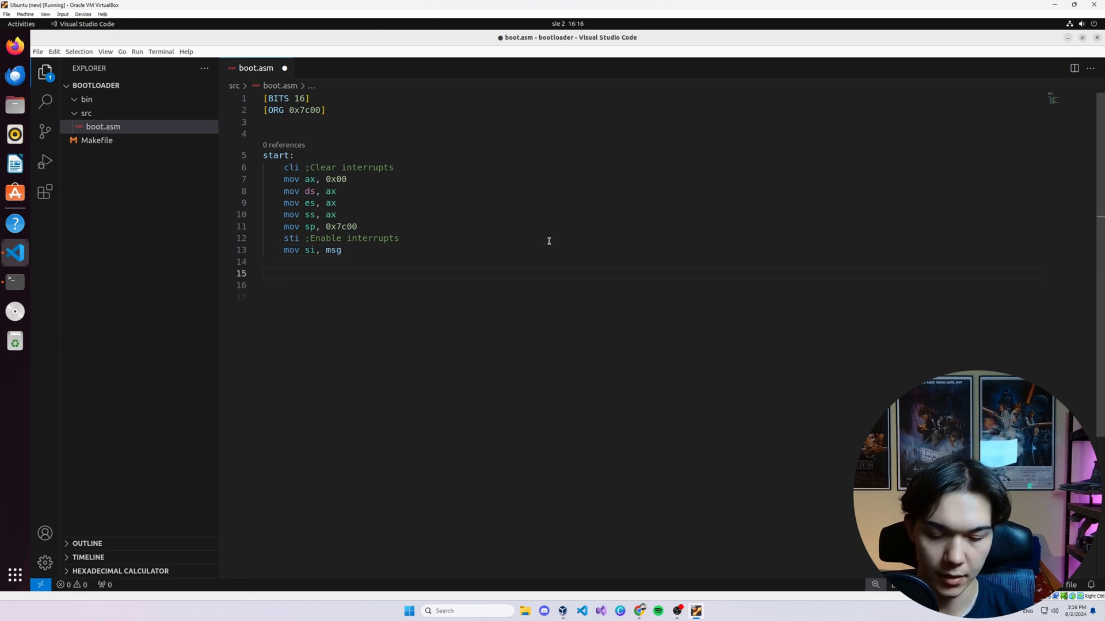
{"action": "type", "text": "msg:"}
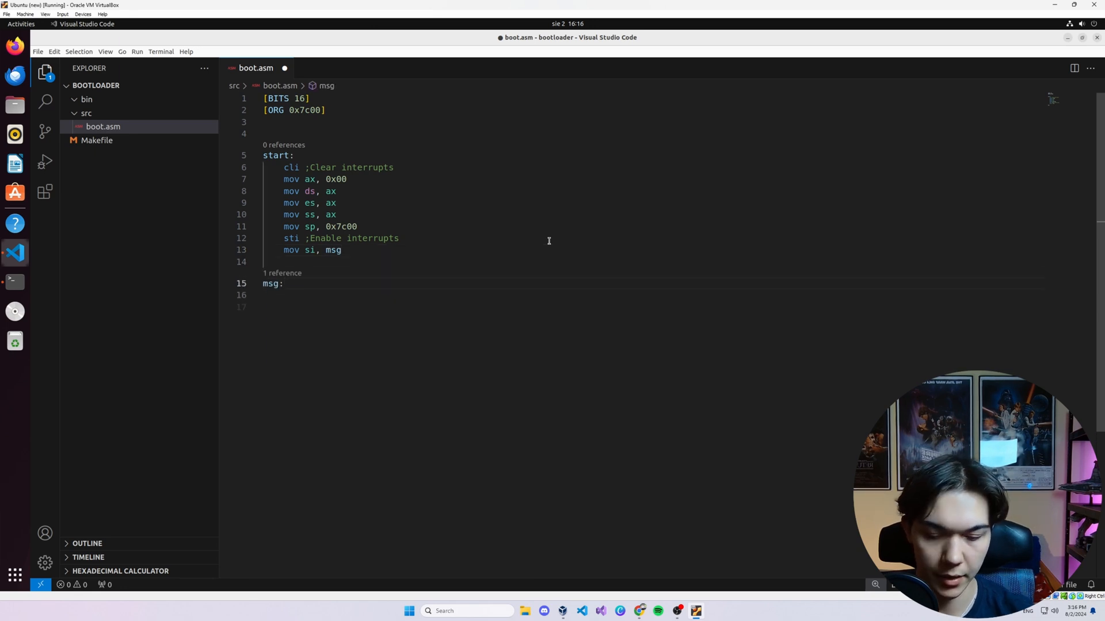
{"action": "type", "text": "dw"}
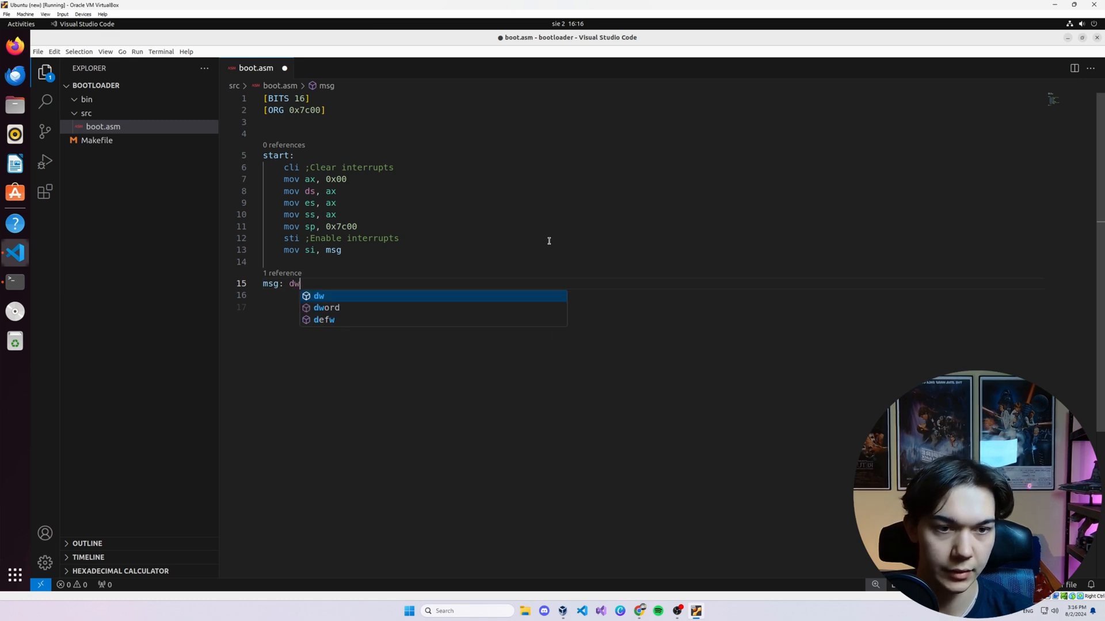
{"action": "type", "text": "'H"}
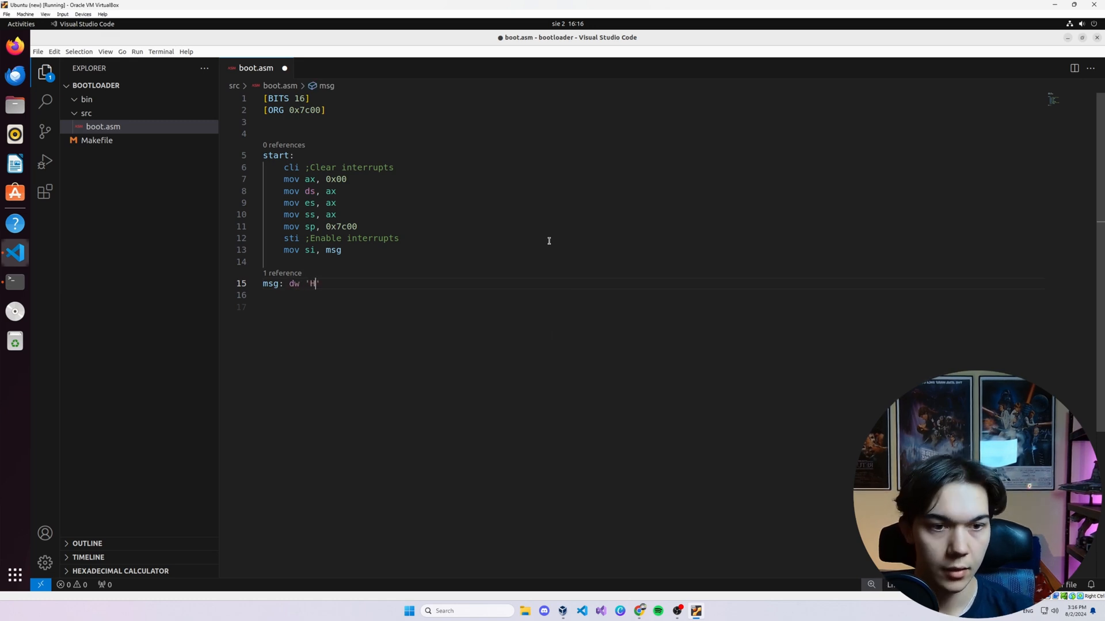
Step: Finish msg as 'Hello World!', 0 and add blank lines before the label
{"action": "type", "text": "ello W"}
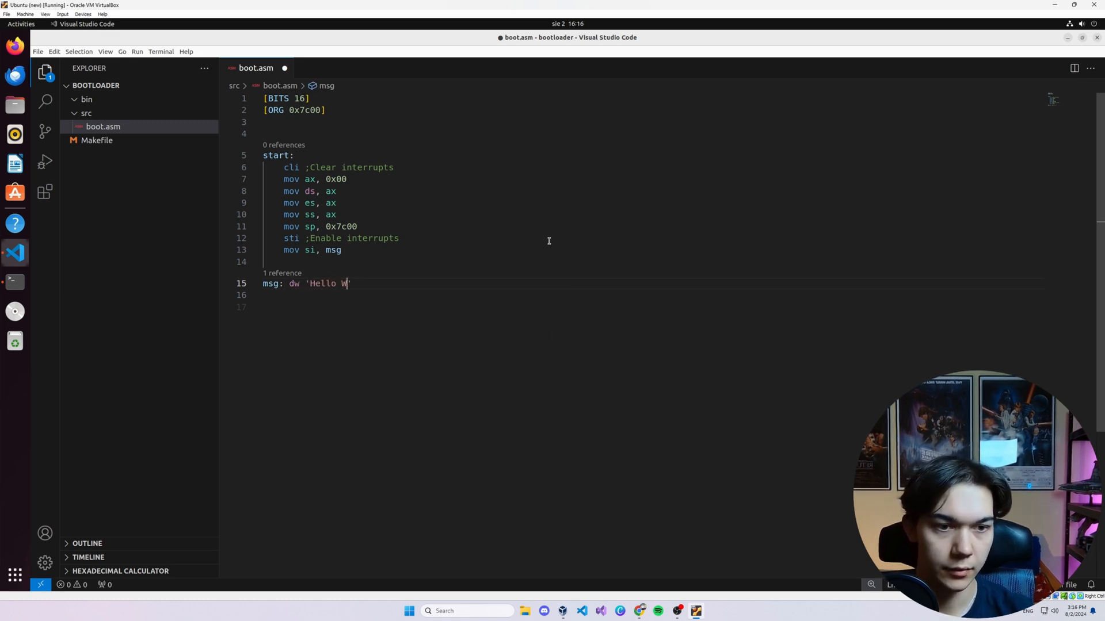
{"action": "type", "text": "orld!"}
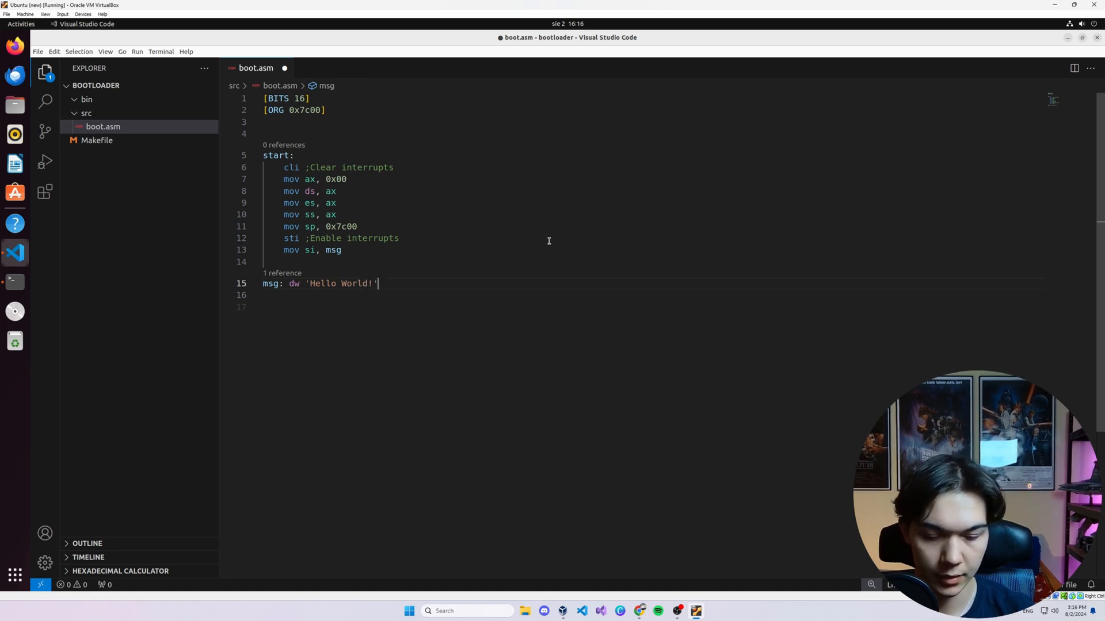
{"action": "type", "text": ", 0"}
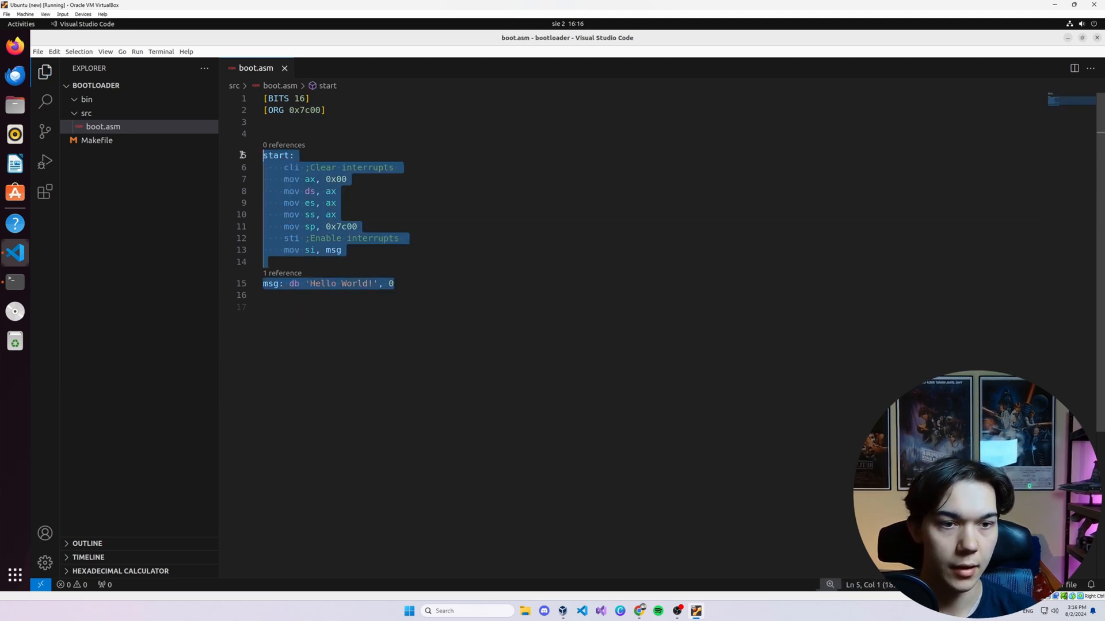
{"action": "left_click", "coordinate": [341, 262]}
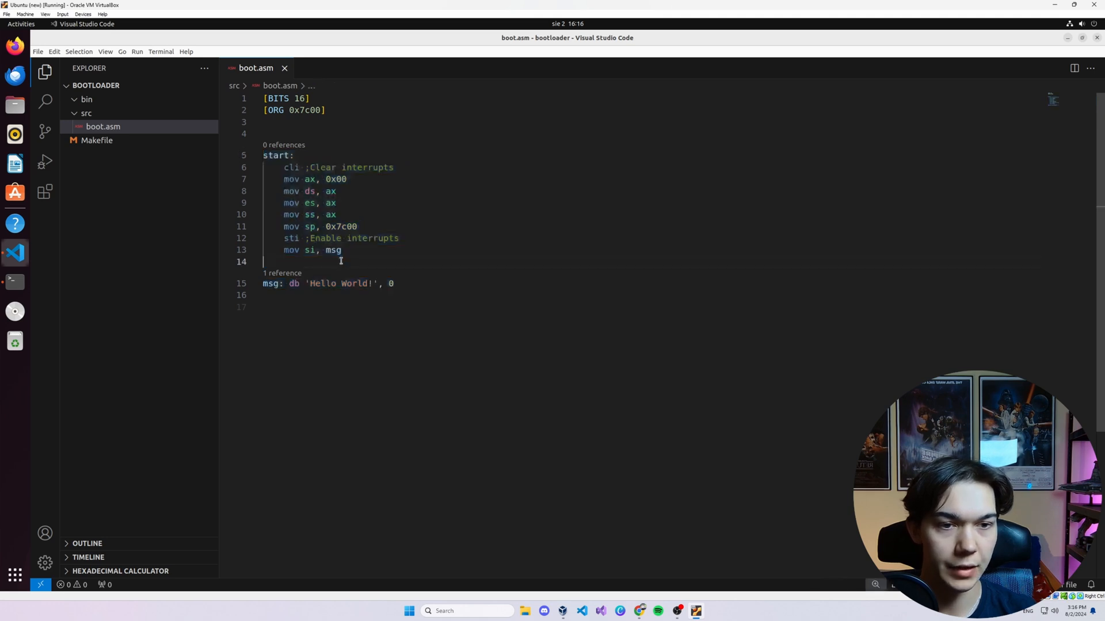
{"action": "key", "text": "Enter"}
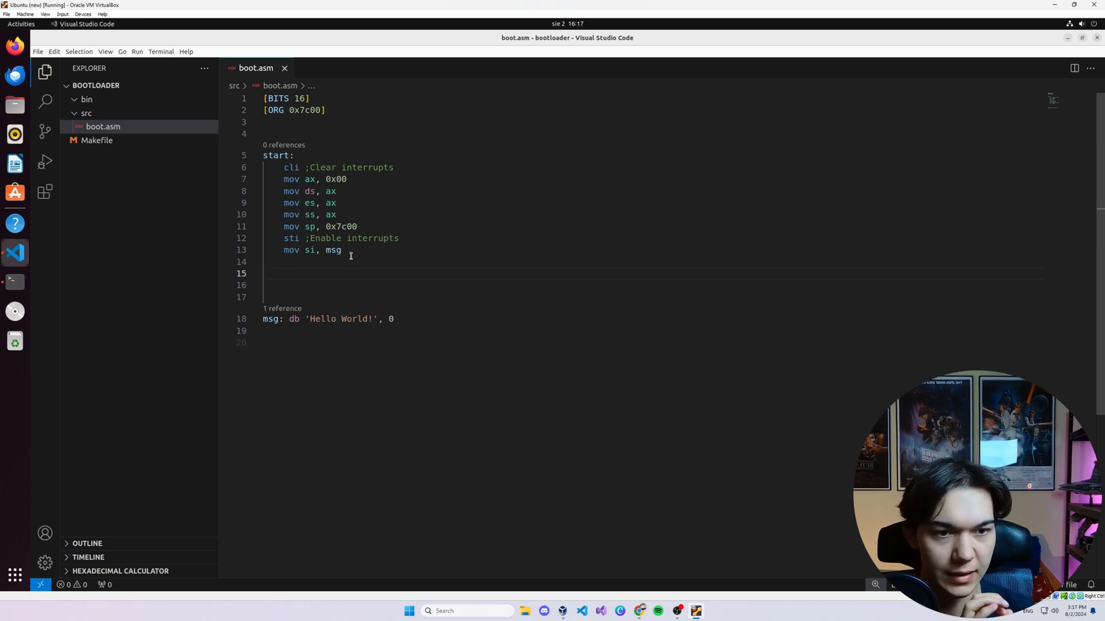
{"action": "left_click", "coordinate": [364, 284]}
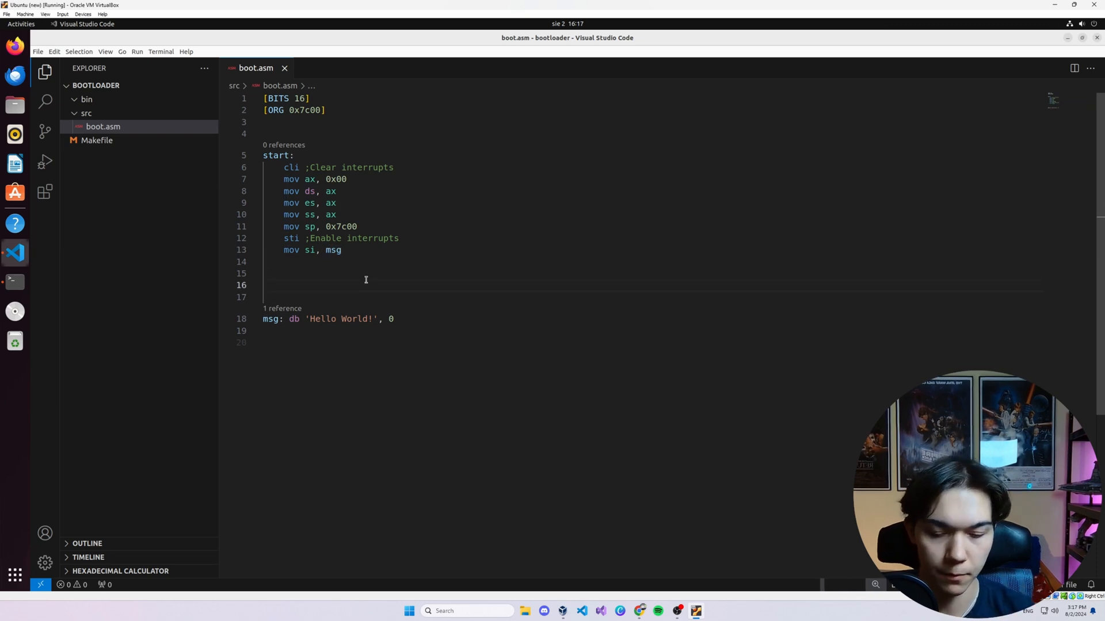
{"action": "type", "text": "print()"}
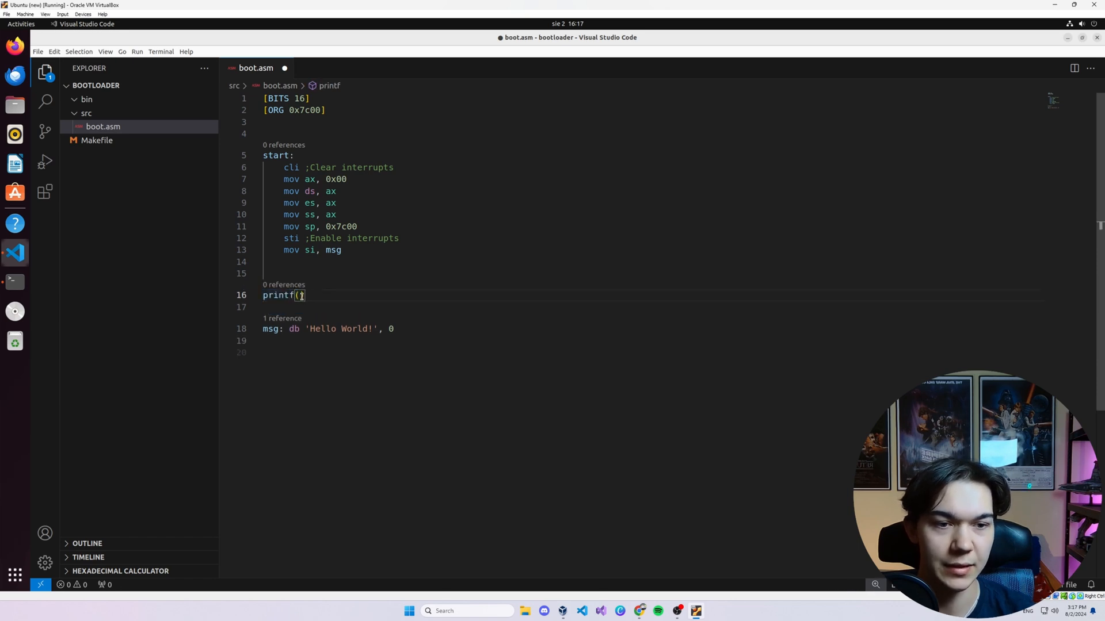
{"action": "type", "text": "sefsf"}
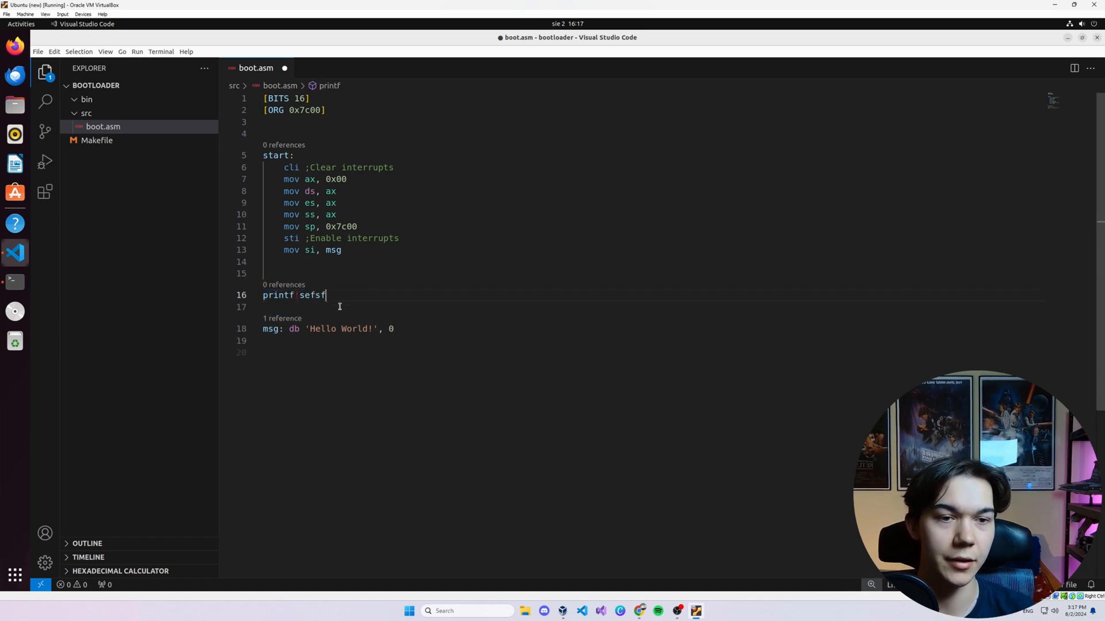
{"action": "key", "text": "ctrl+z"}
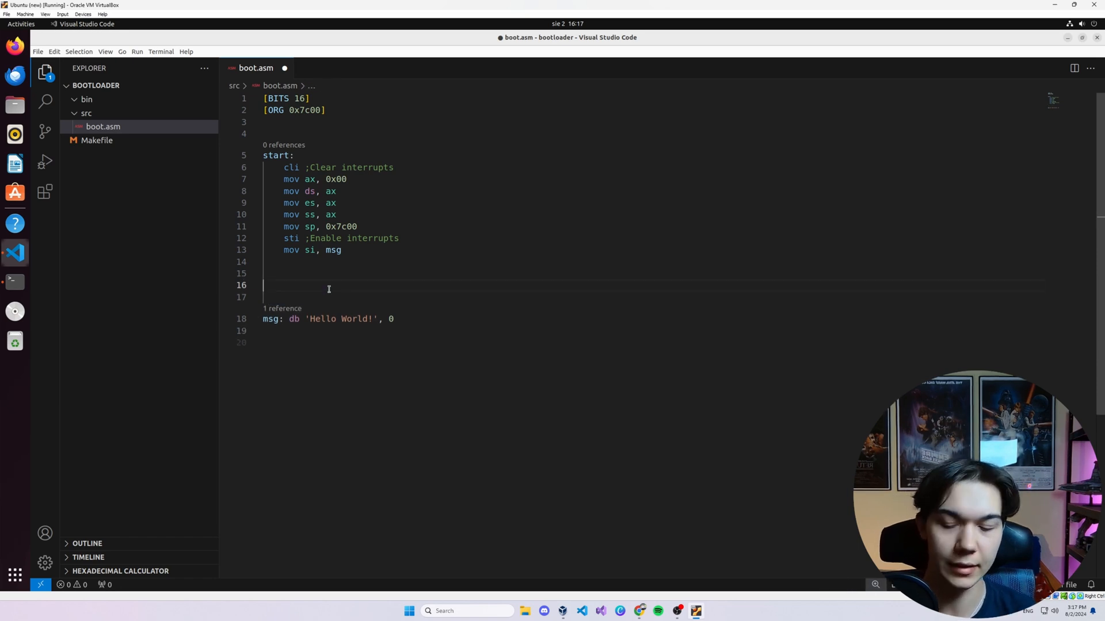
{"action": "key", "text": "ctrl+s"}
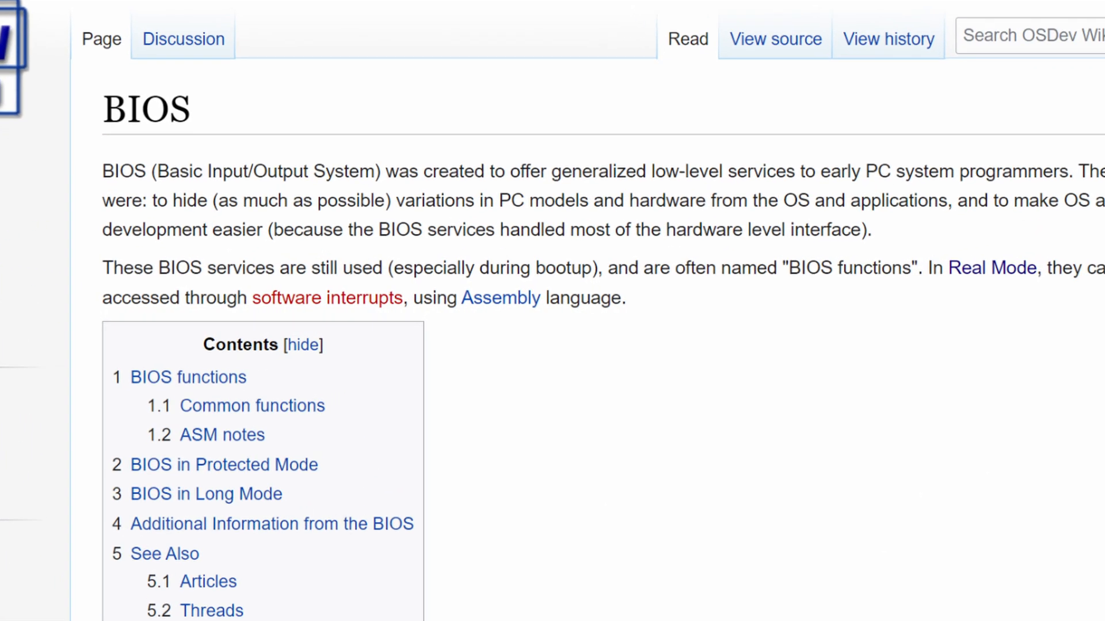
Step: Scroll the OSDev Wiki BIOS article to its Contents list and return to boot.asm
{"action": "scroll", "scroll_direction": "down", "scroll_amount": 3}
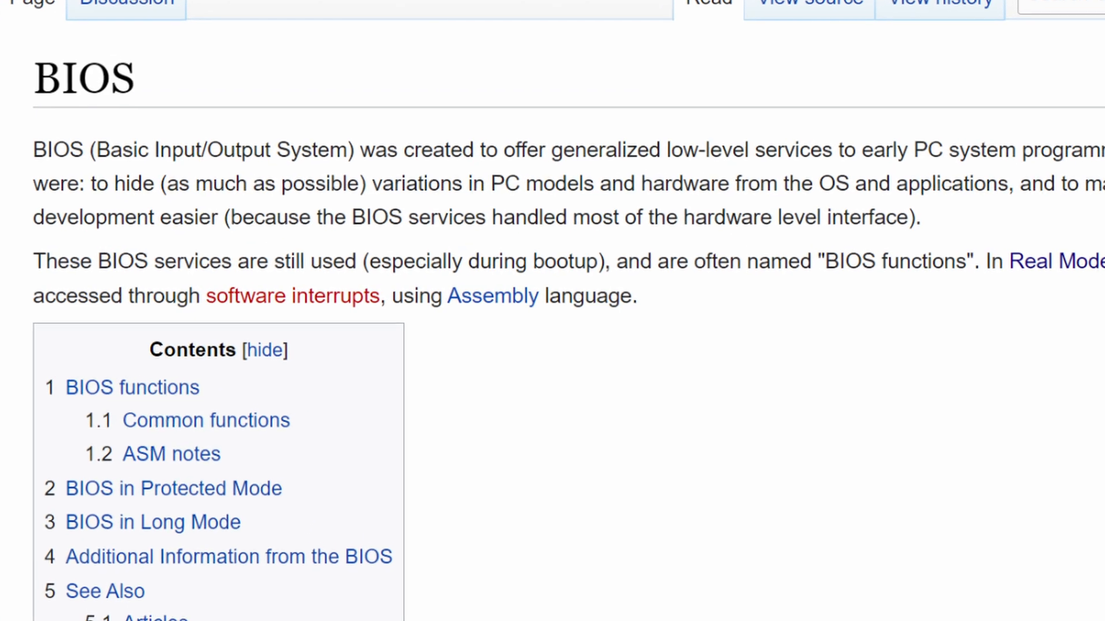
{"action": "left_click", "coordinate": [206, 420]}
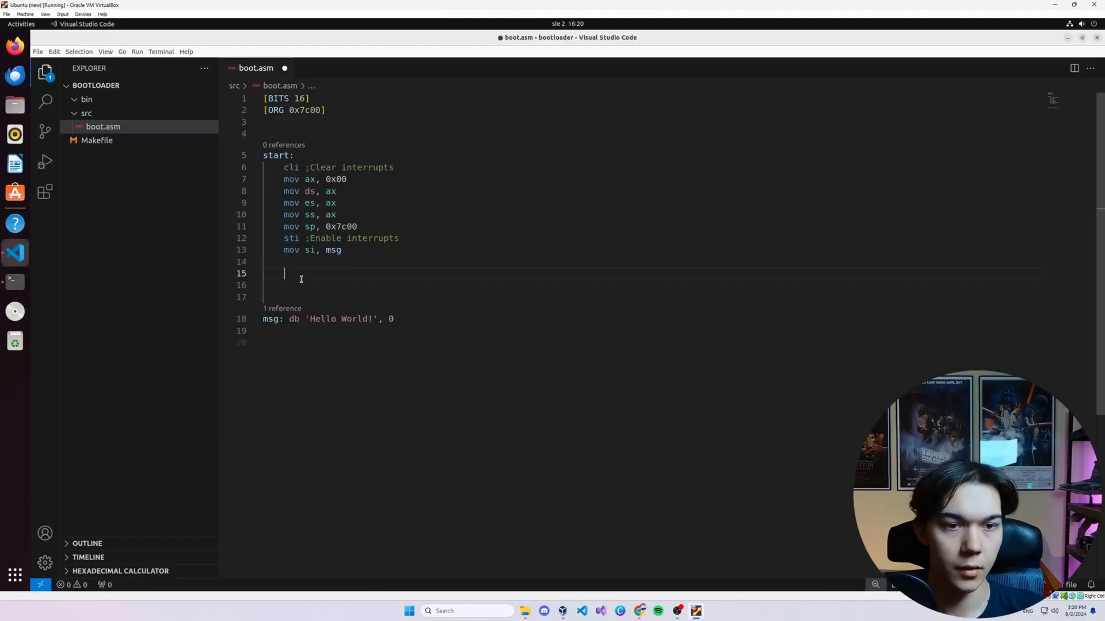
Step: Add a print: label with 'lodsb ;Loads byte at ds:si to AL register and incremens SI'
{"action": "key", "text": "Return"}
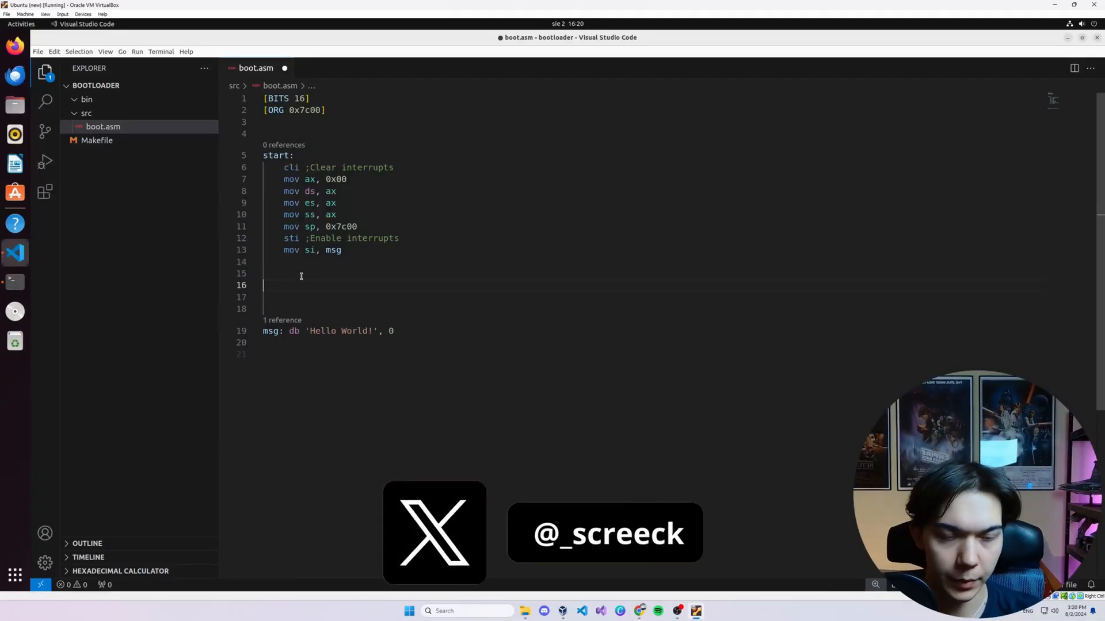
{"action": "type", "text": "print:"}
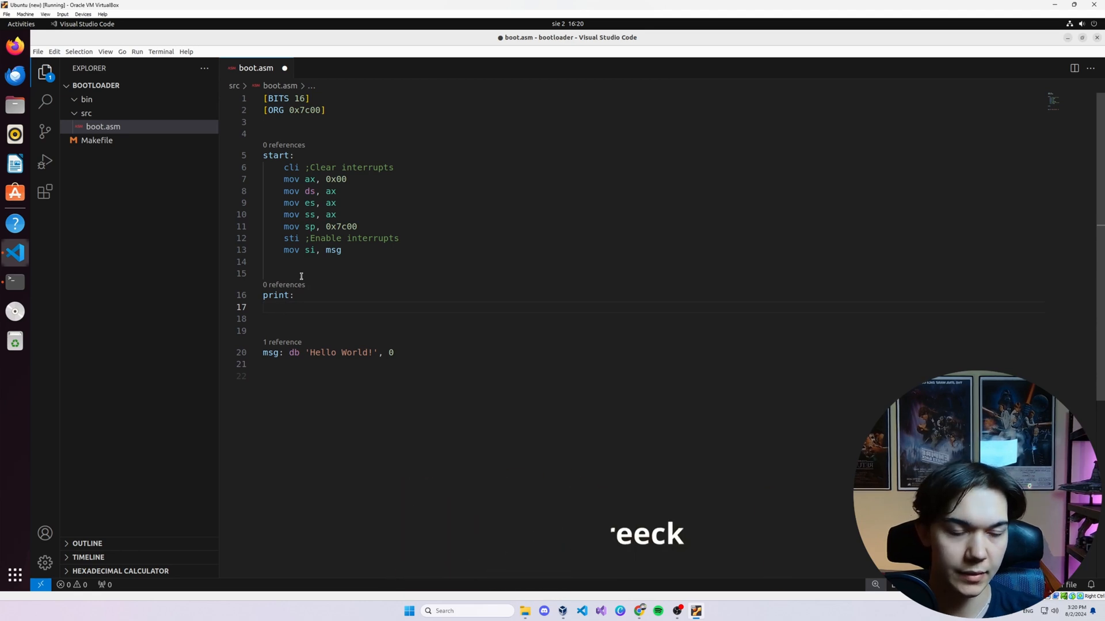
{"action": "type", "text": "lod"}
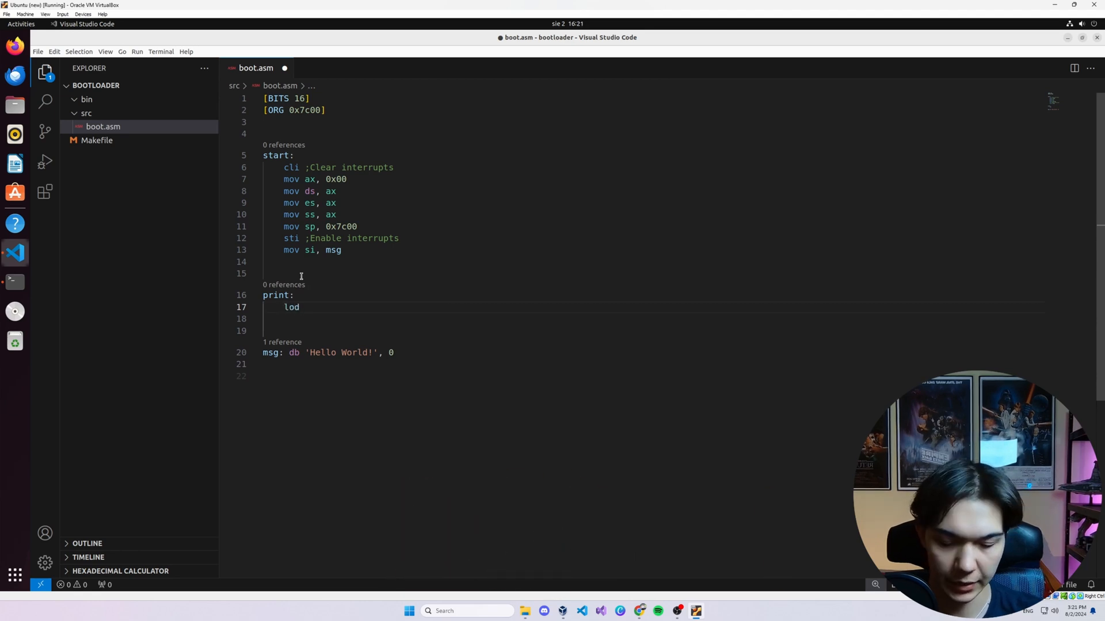
{"action": "type", "text": "sb"}
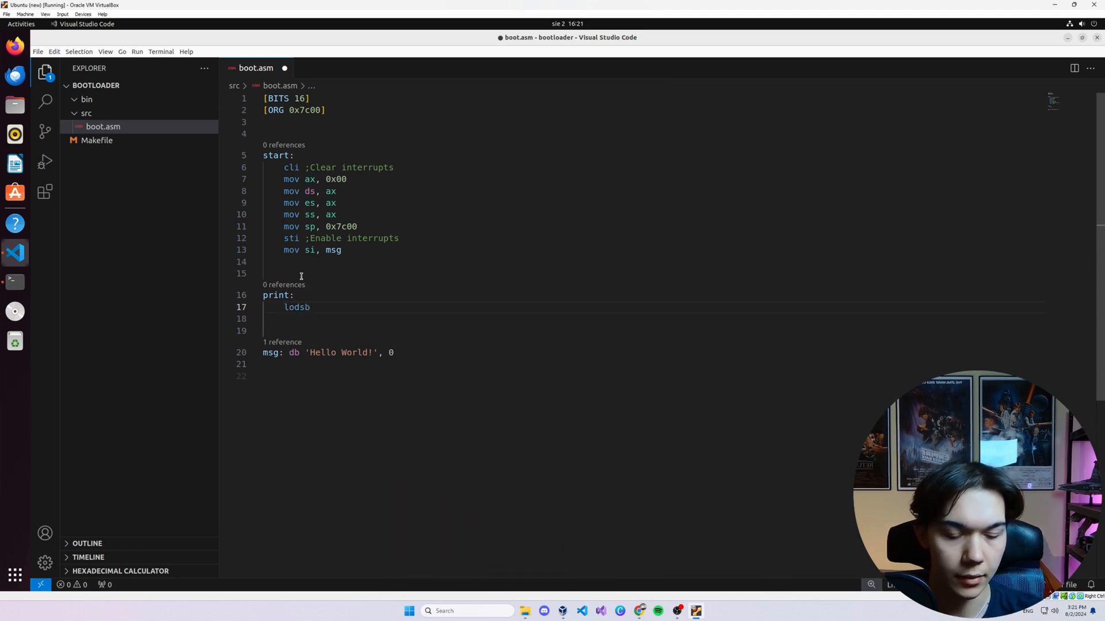
{"action": "type", "text": ";"}
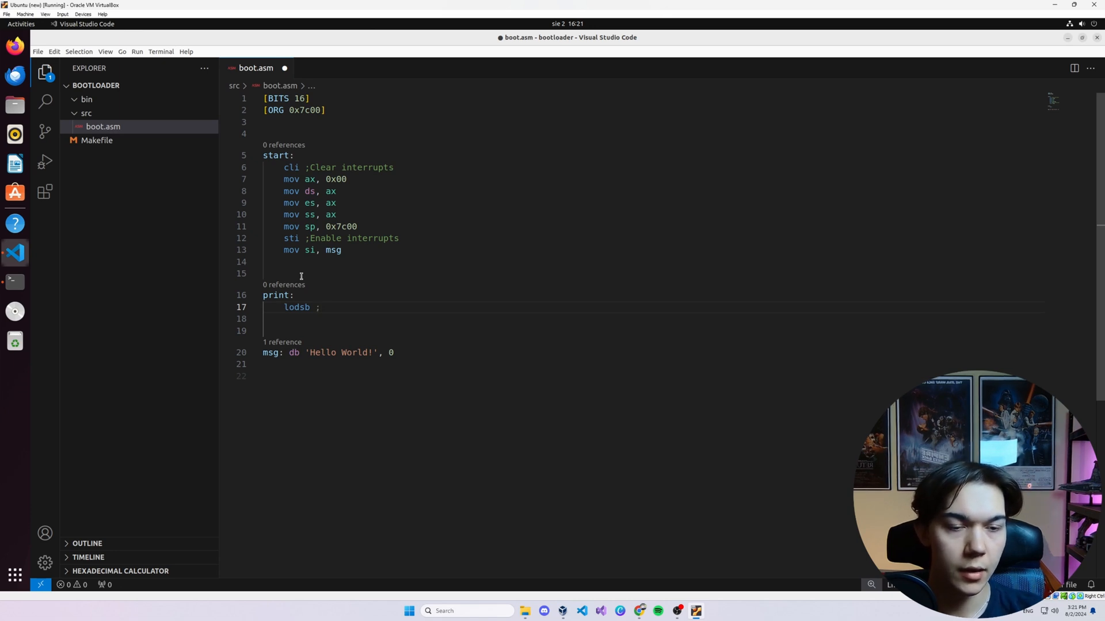
{"action": "type", "text": "Loads byte"}
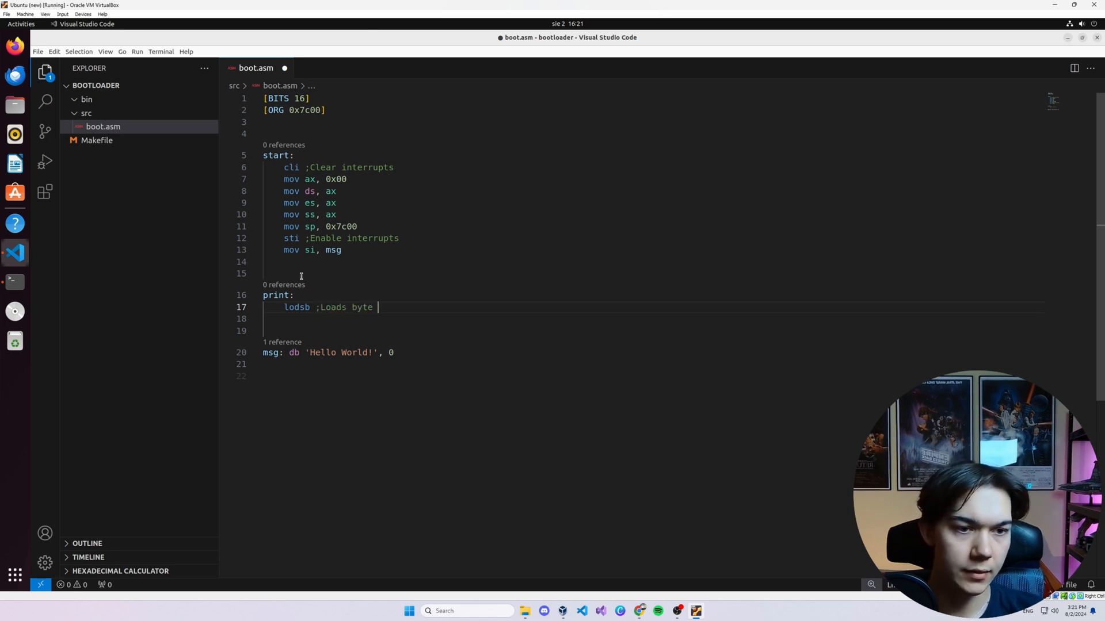
{"action": "type", "text": "at d"}
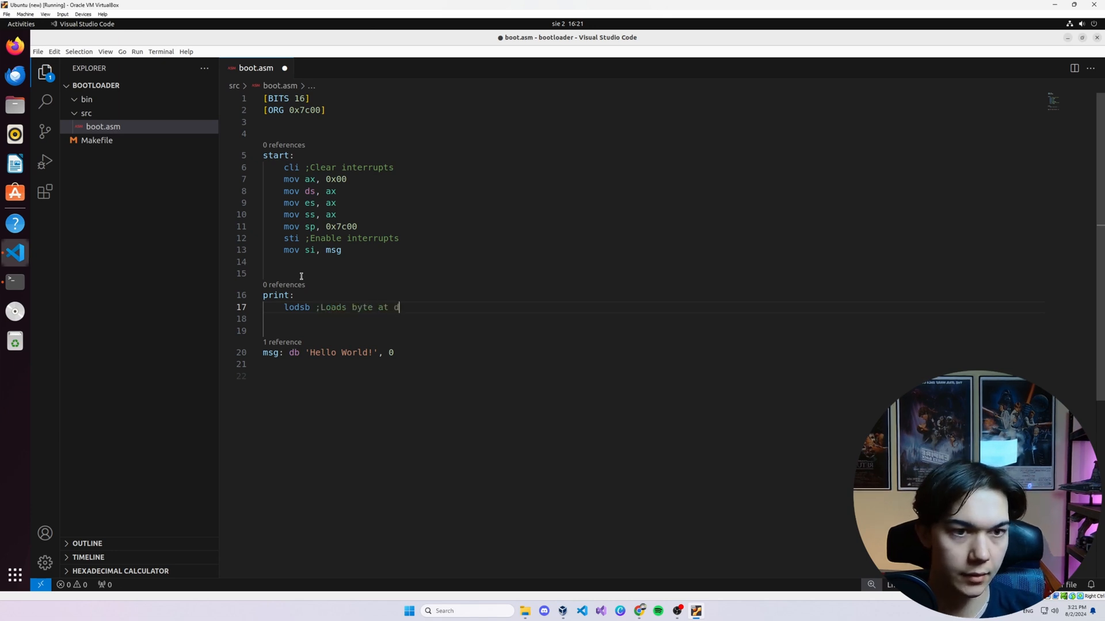
{"action": "type", "text": "s:"}
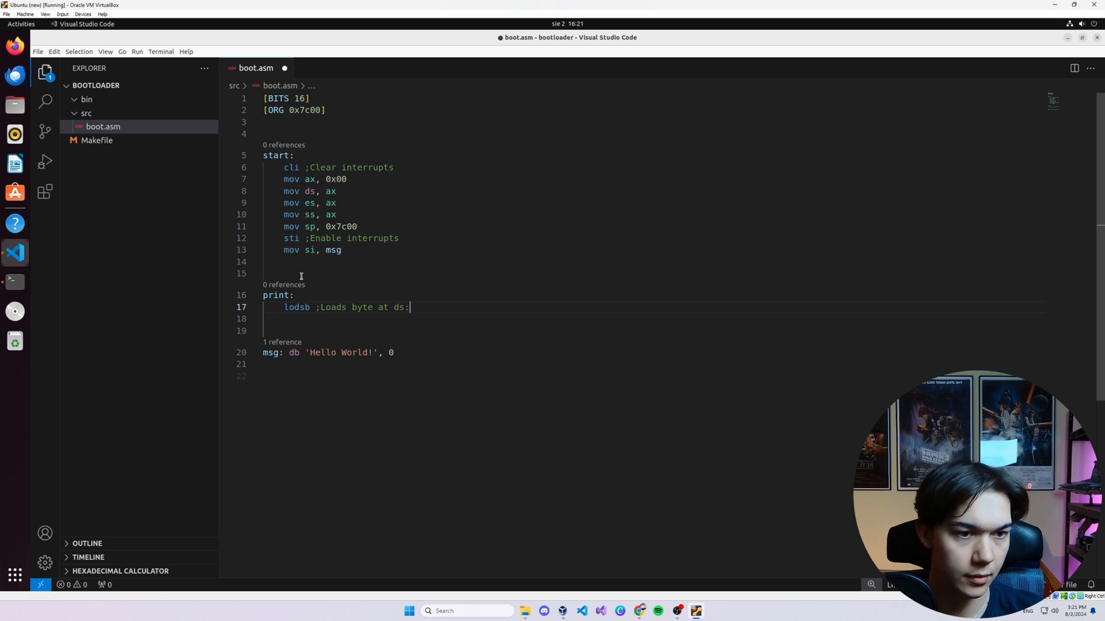
{"action": "type", "text": "si"}
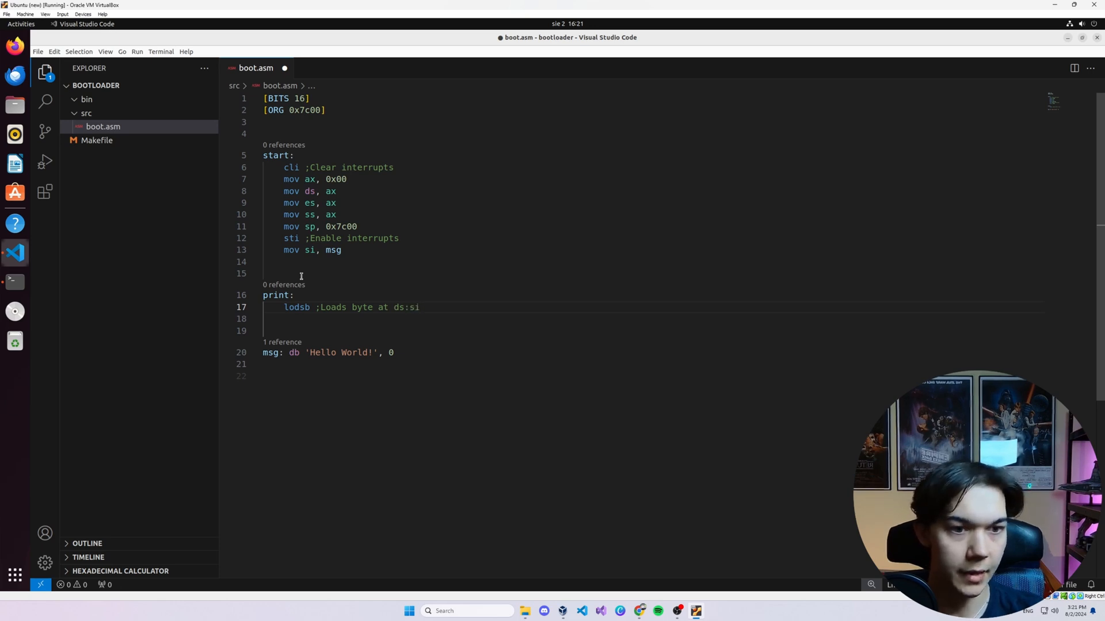
{"action": "type", "text": "to AL ret"}
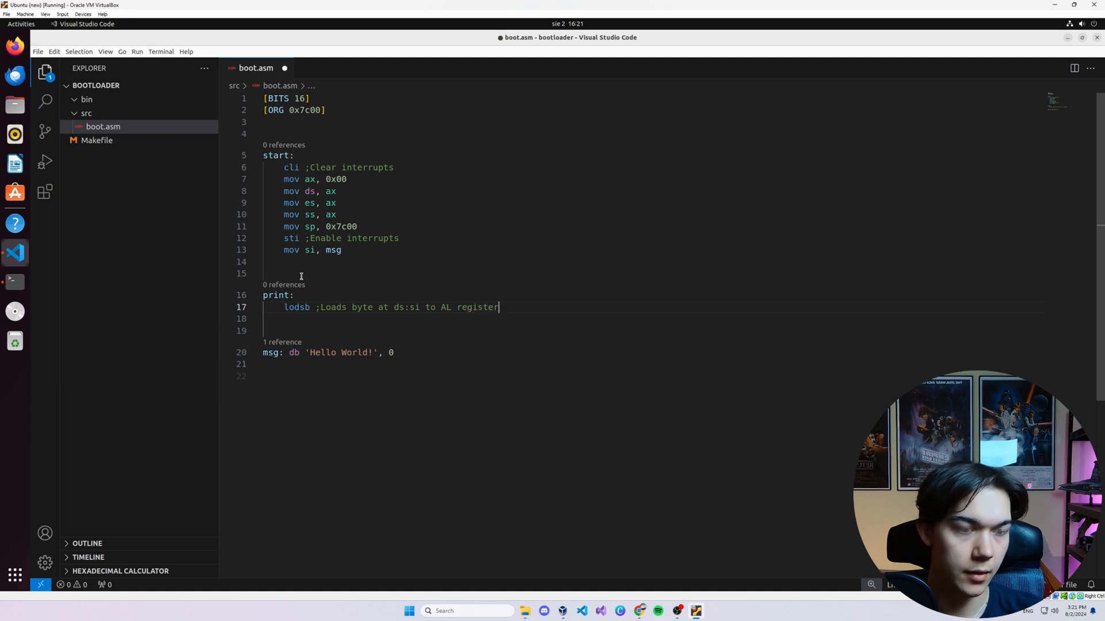
{"action": "type", "text": "and incremet"}
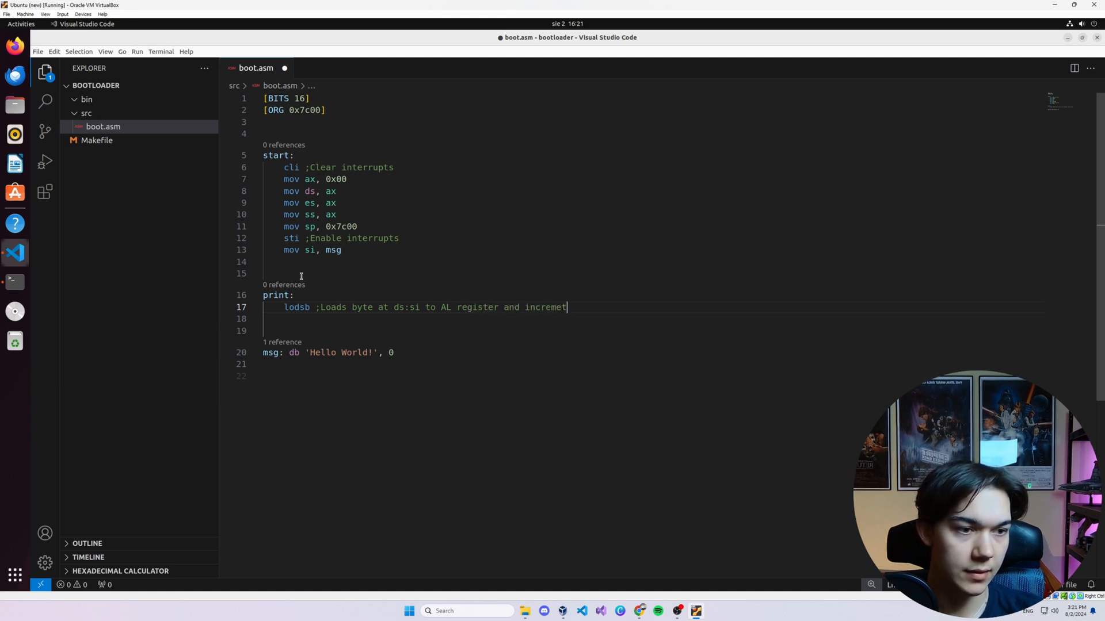
{"action": "type", "text": "s SI"}
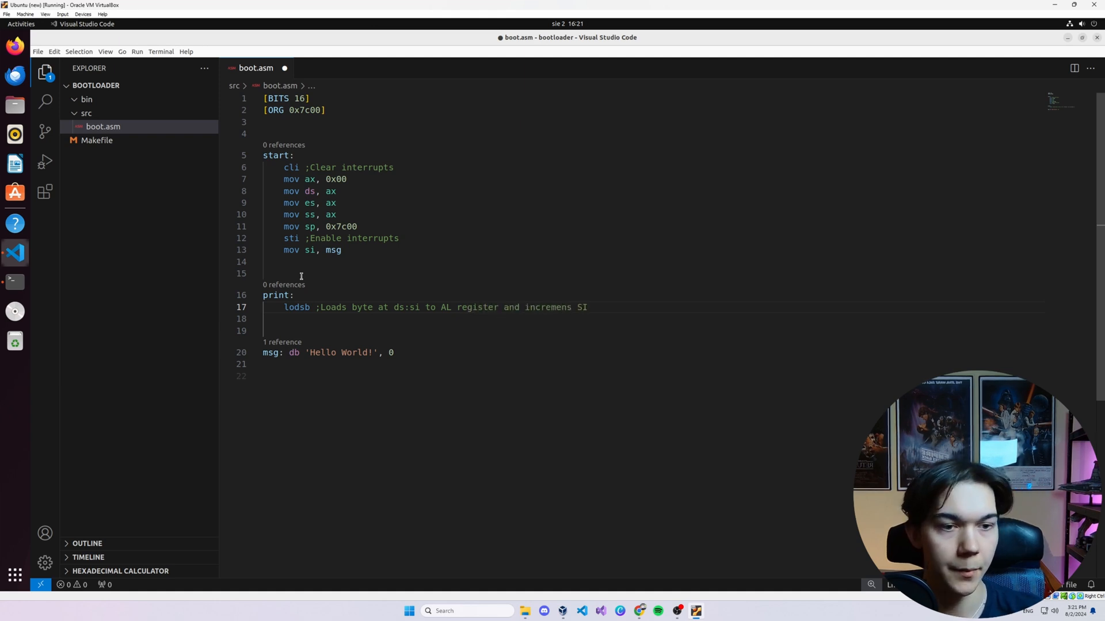
Step: Highlight ds:si, lodsb and Hello while explaining, then move to the empty line below lodsb
{"action": "double_click", "coordinate": [405, 308]}
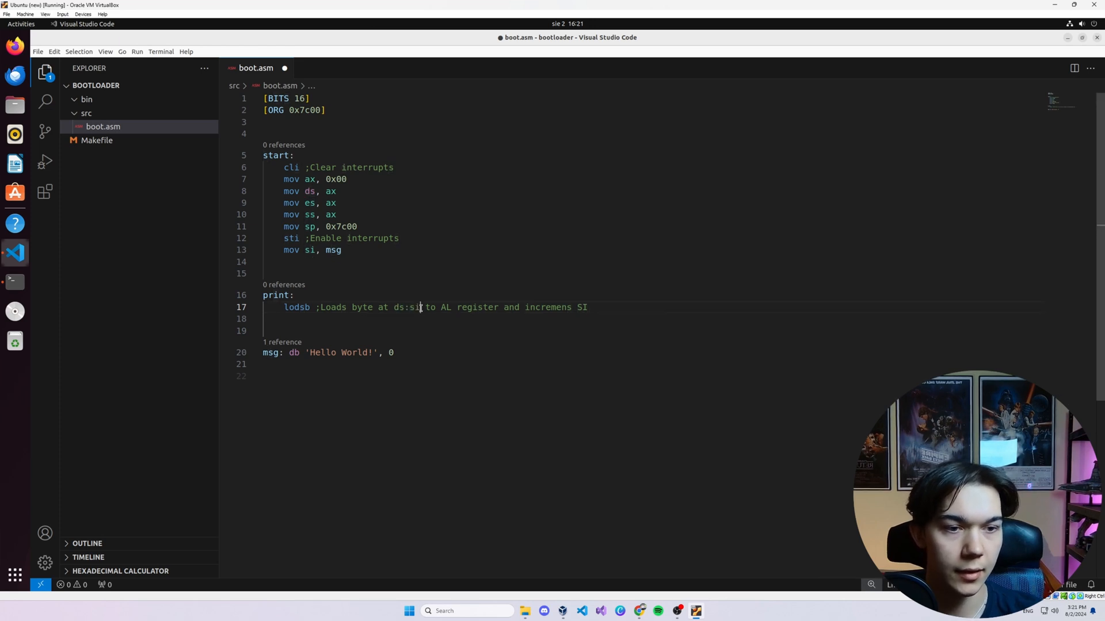
{"action": "double_click", "coordinate": [408, 307]}
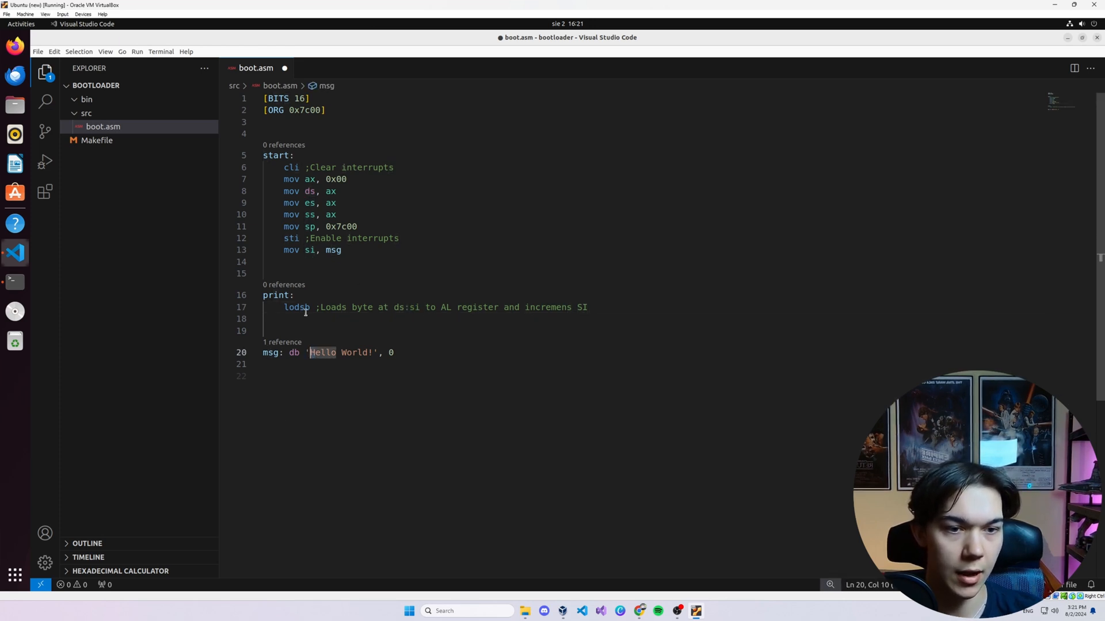
{"action": "double_click", "coordinate": [296, 308]}
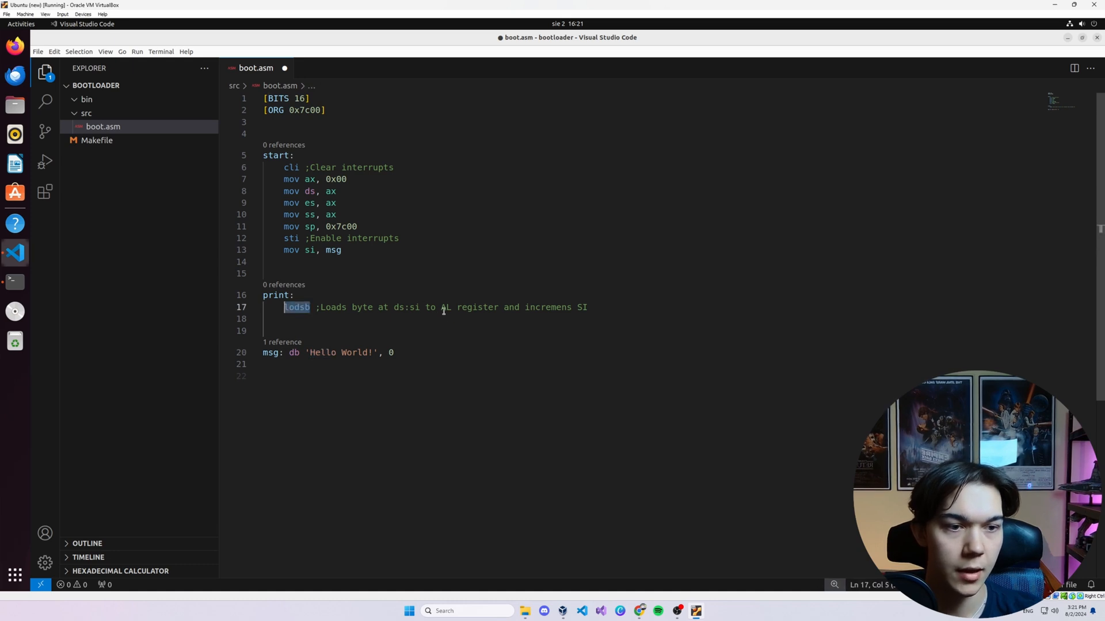
{"action": "double_click", "coordinate": [321, 352]}
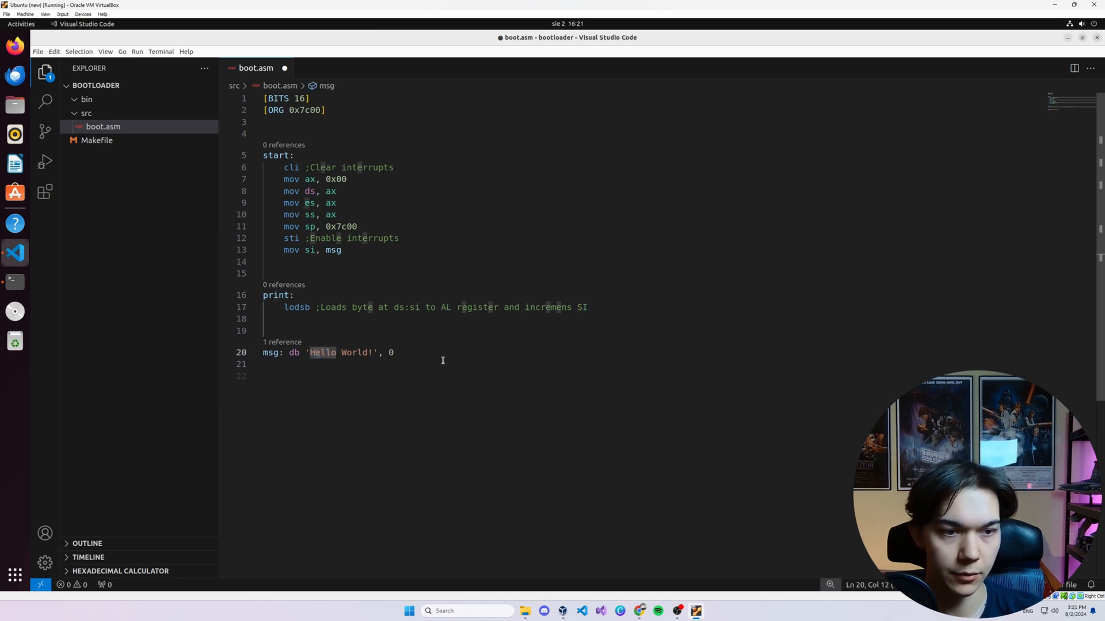
{"action": "left_click", "coordinate": [318, 319]}
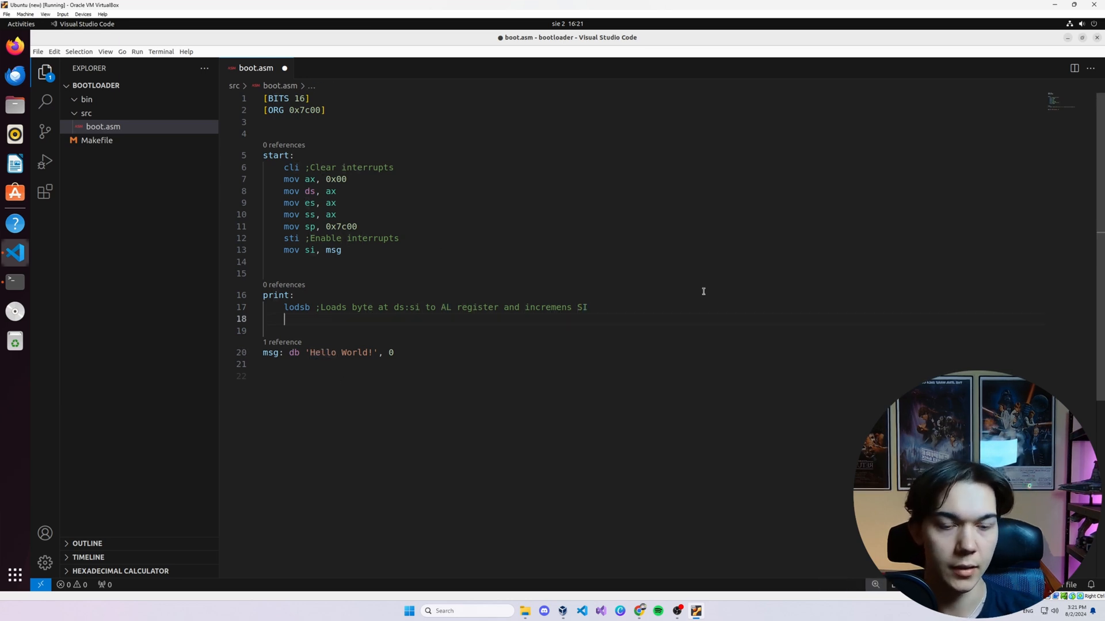
Step: Add 'cmp al', 'je done' and a done: label containing cli and hlt
{"action": "type", "text": "cmp al, 0"}
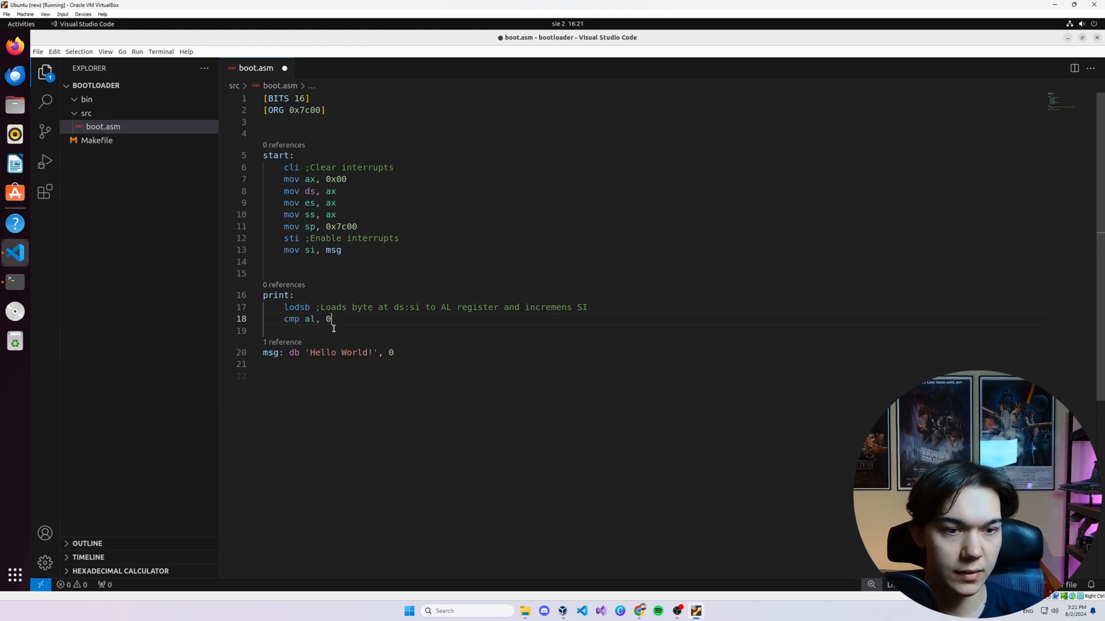
{"action": "key", "text": "Return"}
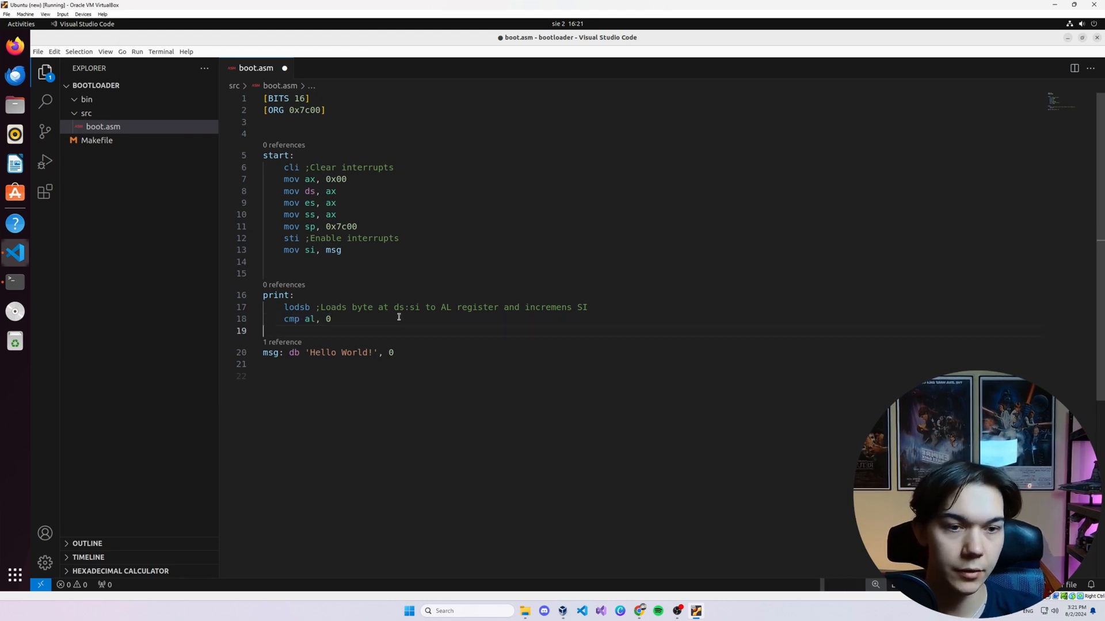
{"action": "type", "text": "je dn"}
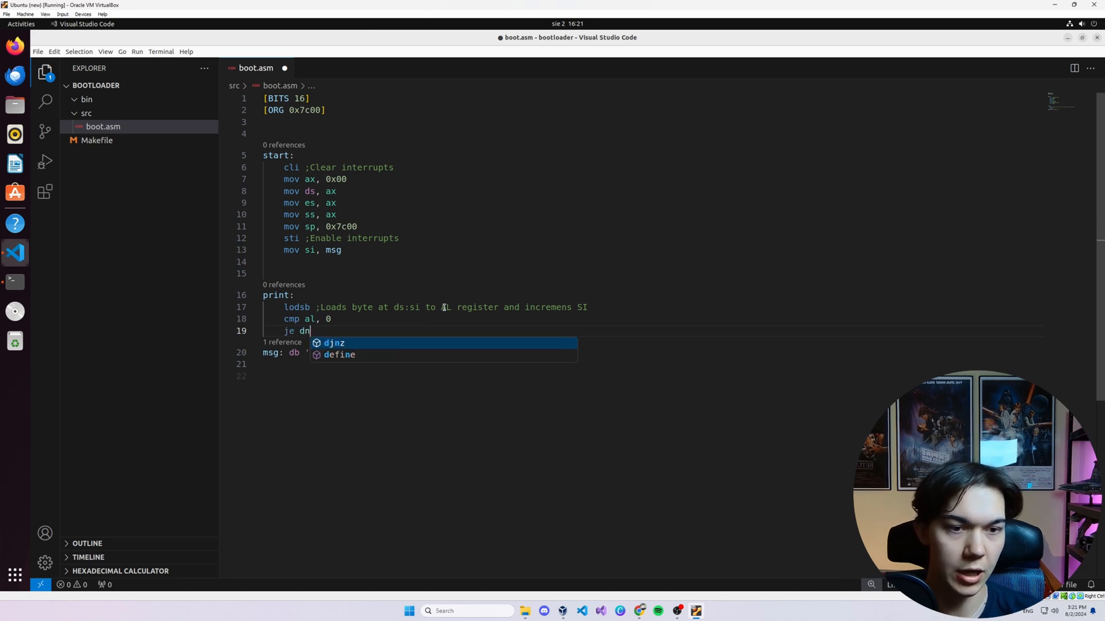
{"action": "type", "text": "one"}
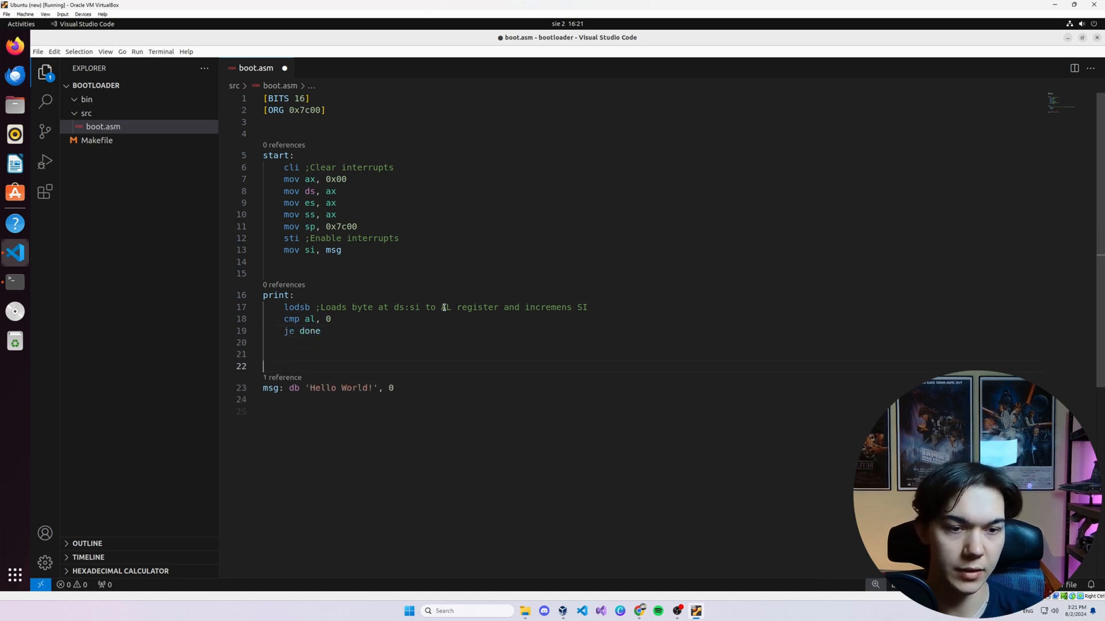
{"action": "type", "text": "done:"}
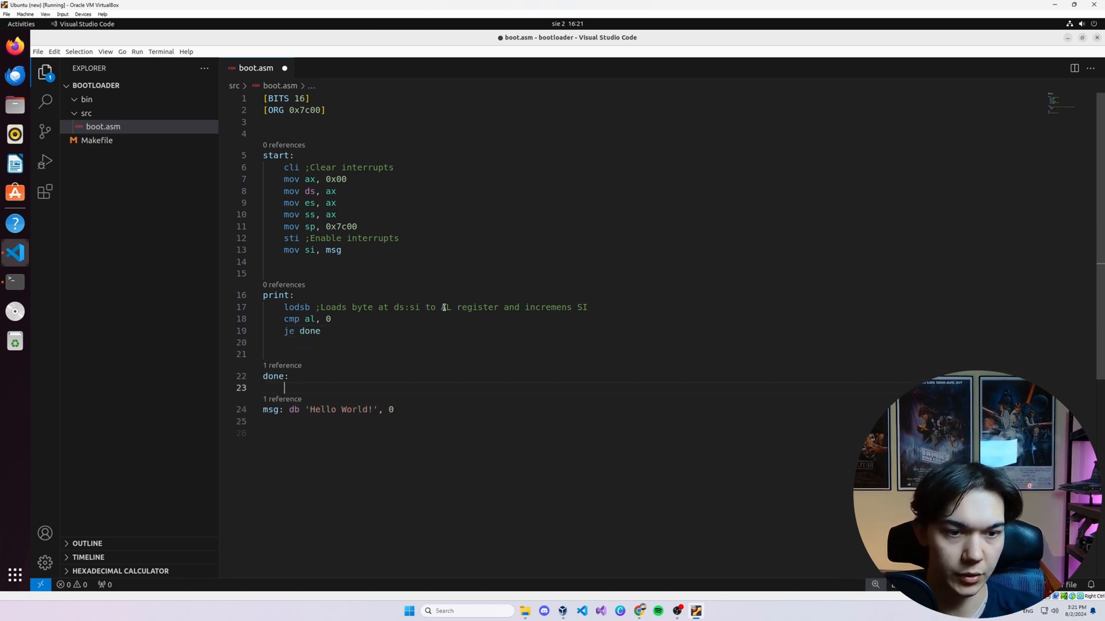
{"action": "type", "text": "cli"}
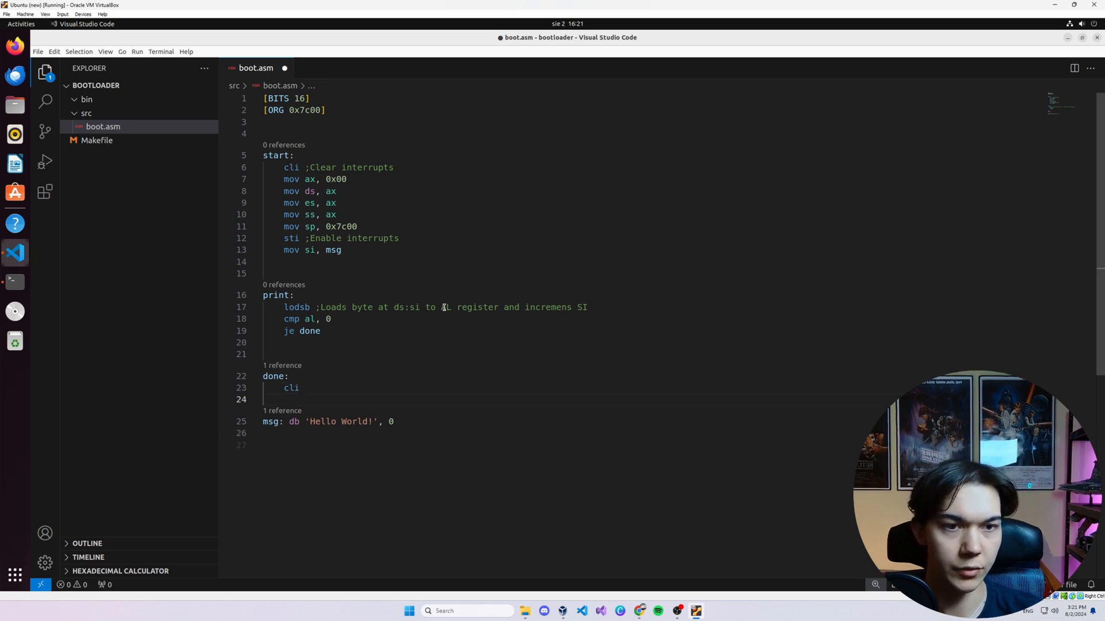
{"action": "type", "text": "hlt"}
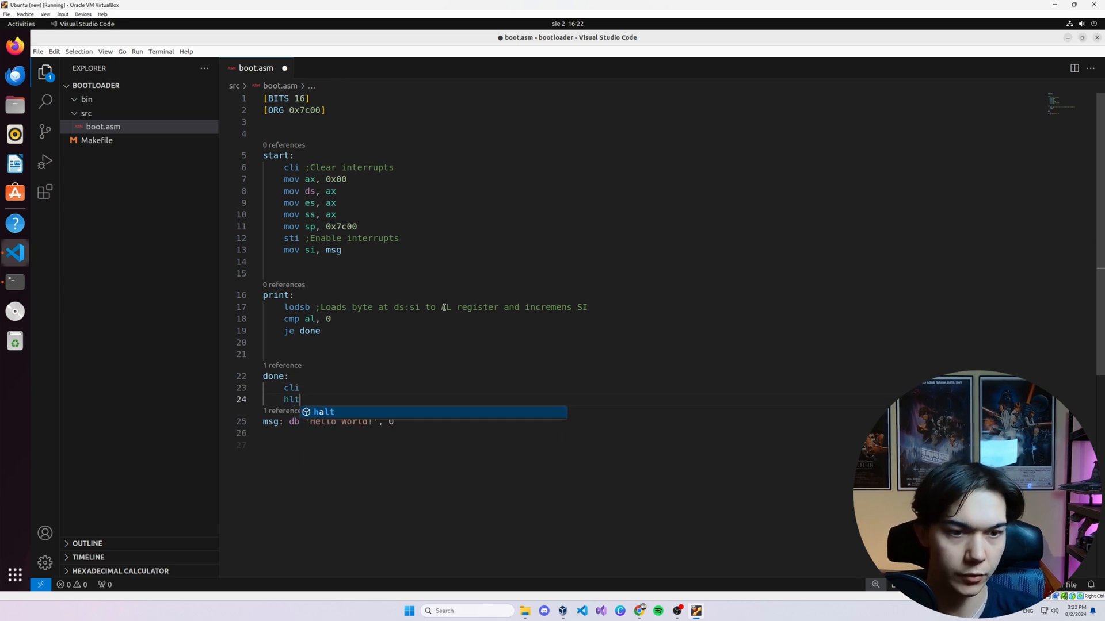
Step: Comment hlt as ';Stop further CPU execution' and highlight the cmp instruction
{"action": "type", "text": ";"}
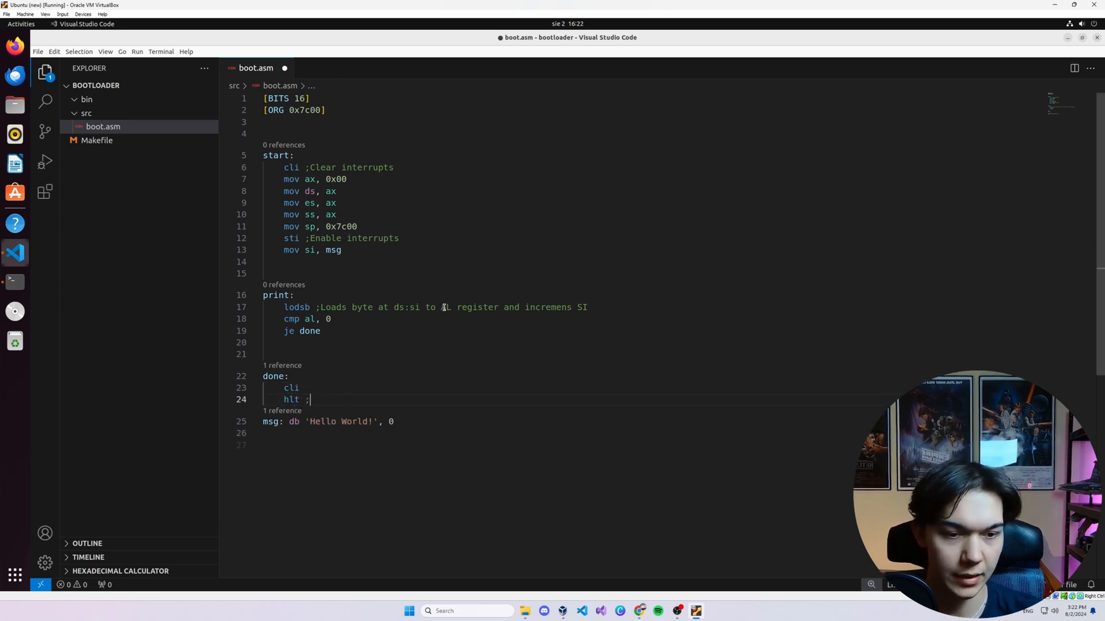
{"action": "type", "text": "Stop"}
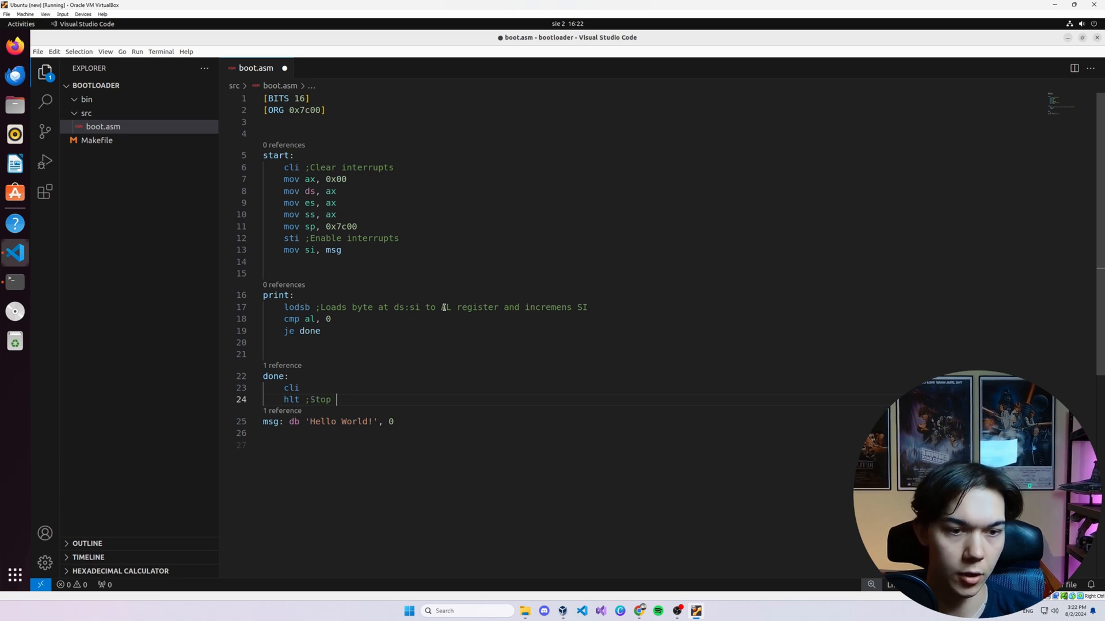
{"action": "type", "text": "to"}
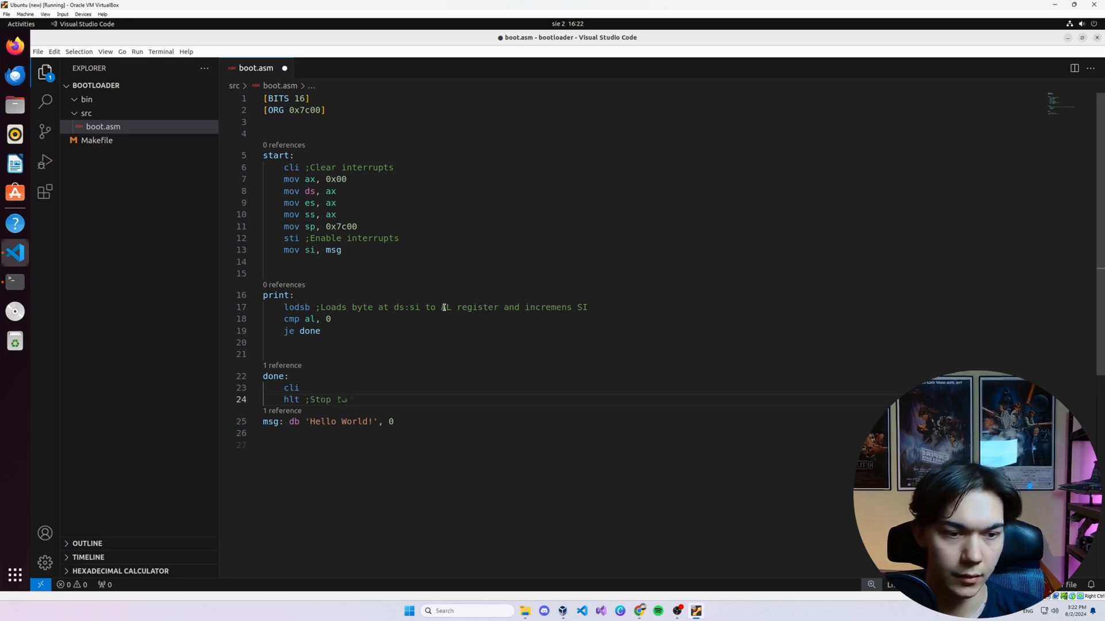
{"action": "type", "text": "further CPU"}
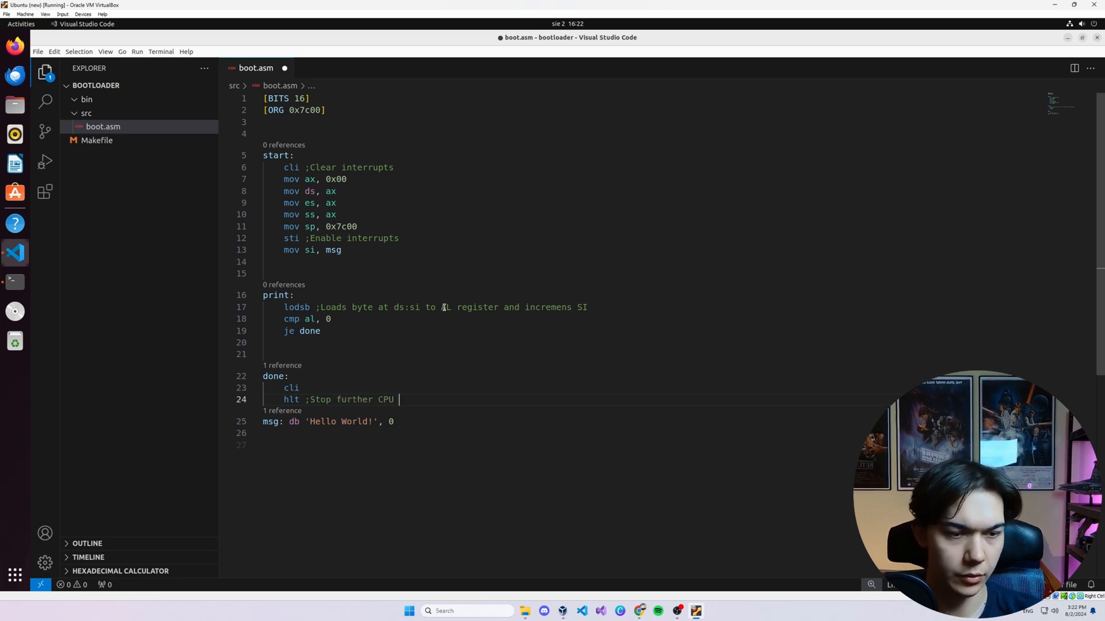
{"action": "type", "text": "execution"}
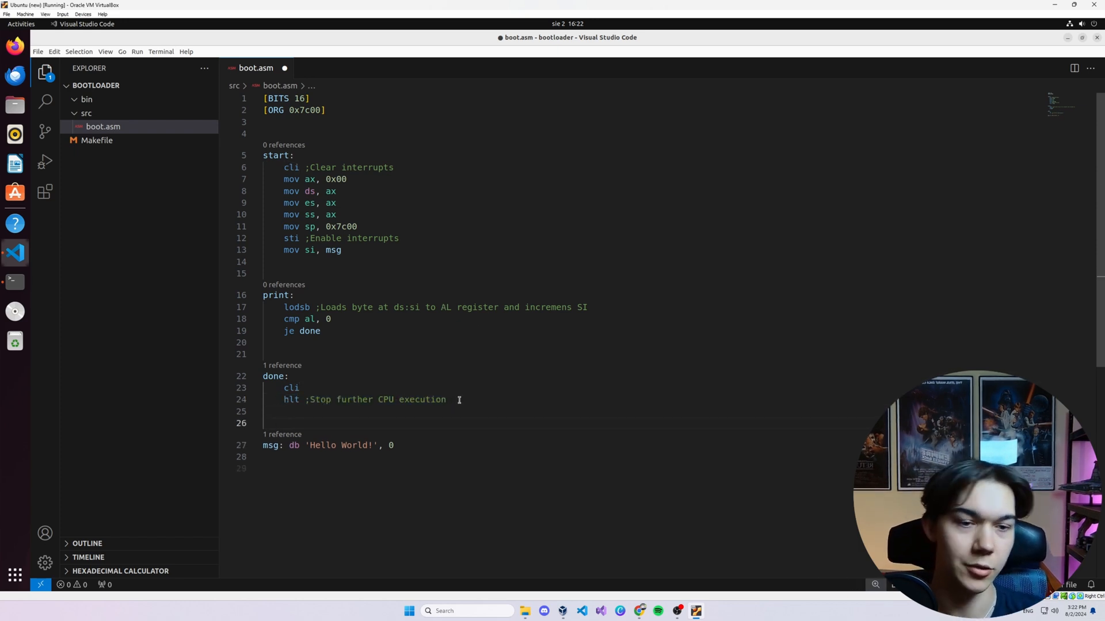
{"action": "double_click", "coordinate": [302, 318]}
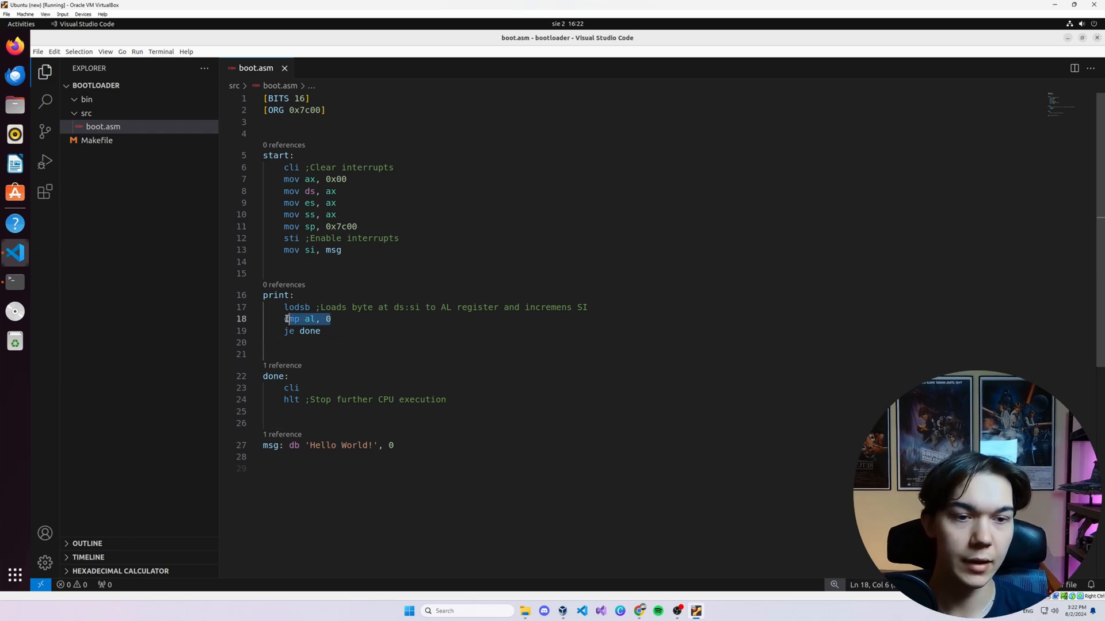
Step: Complete cmp al, 0, add mov ah, 0x0E, int 0x10 and jmp print, and save boot.asm
{"action": "left_click", "coordinate": [328, 318]}
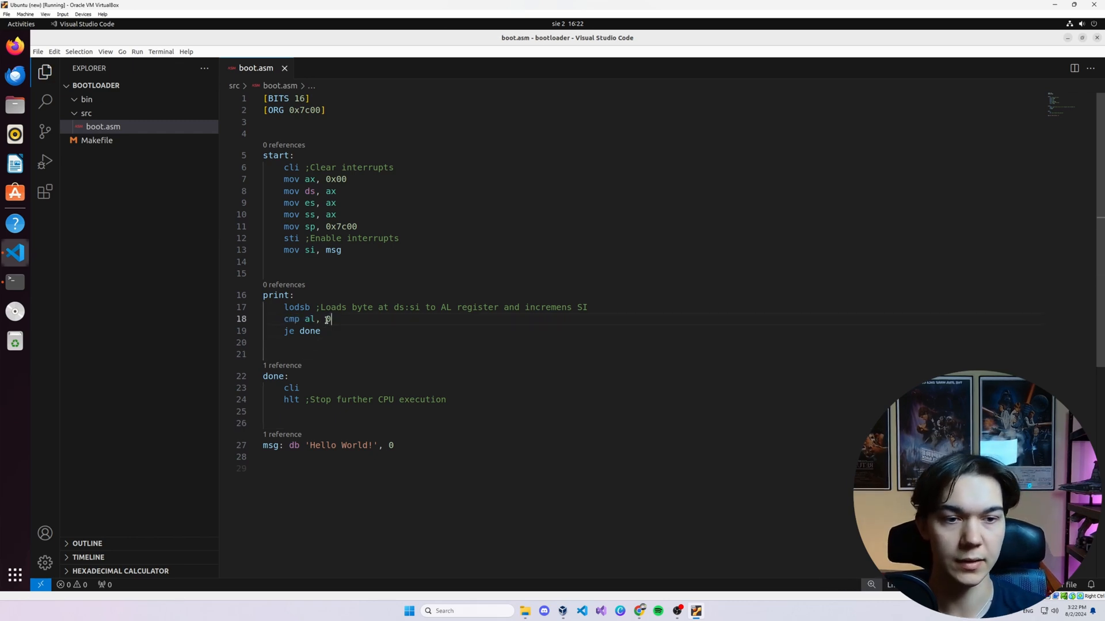
{"action": "type", "text": "0"}
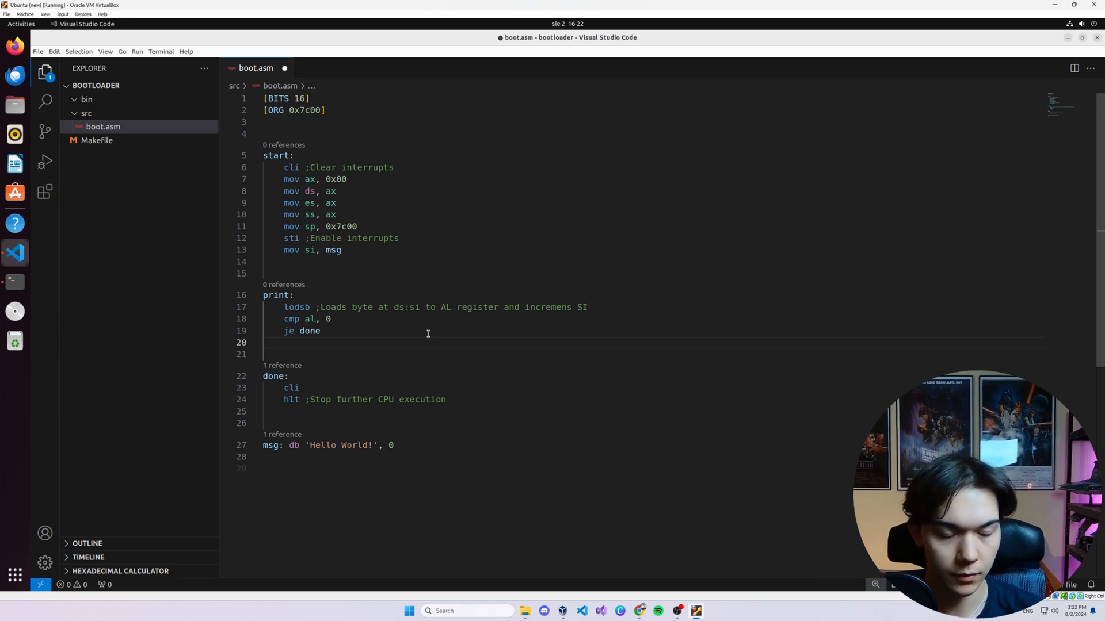
{"action": "type", "text": "mov ah, 0x0E"}
{"action": "left_click", "coordinate": [658, 353]}
{"action": "type", "text": "int 0x10"}
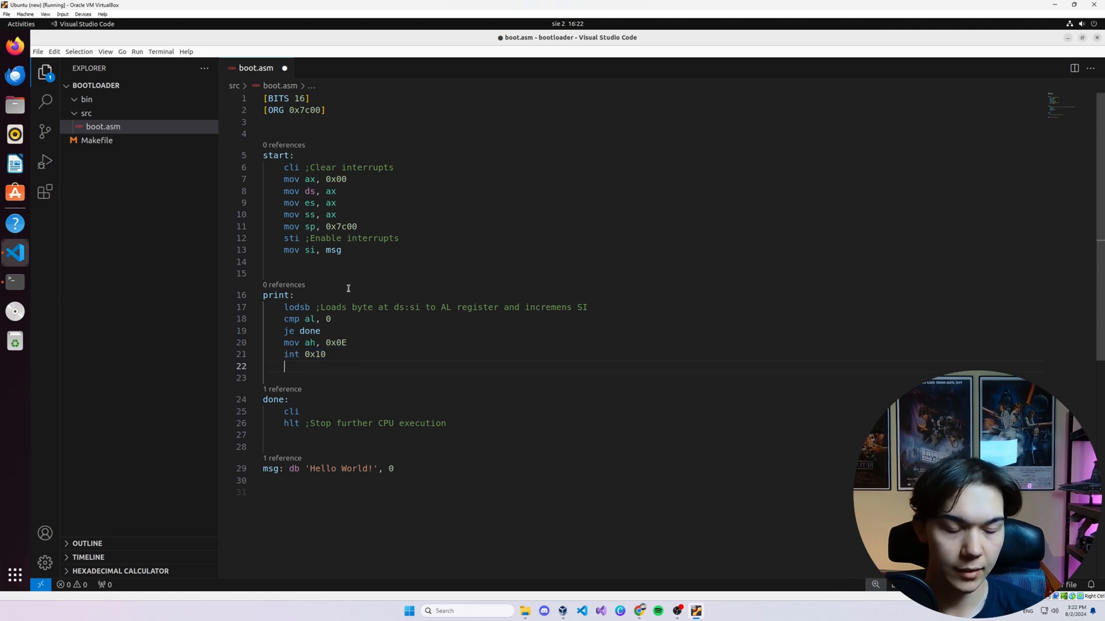
{"action": "type", "text": "jmp"}
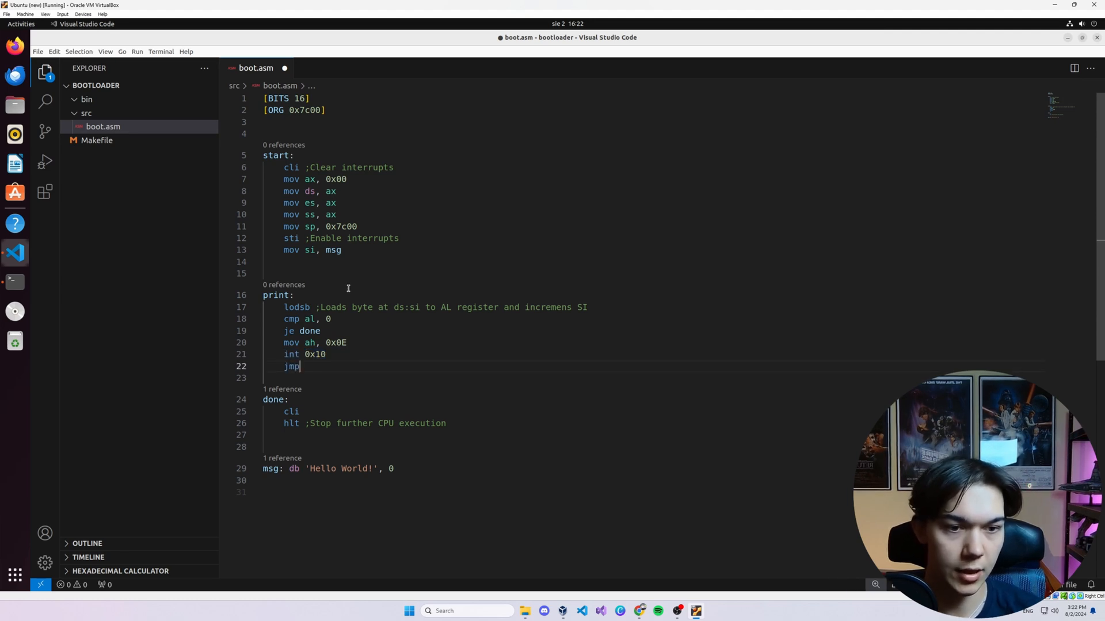
{"action": "type", "text": "print"}
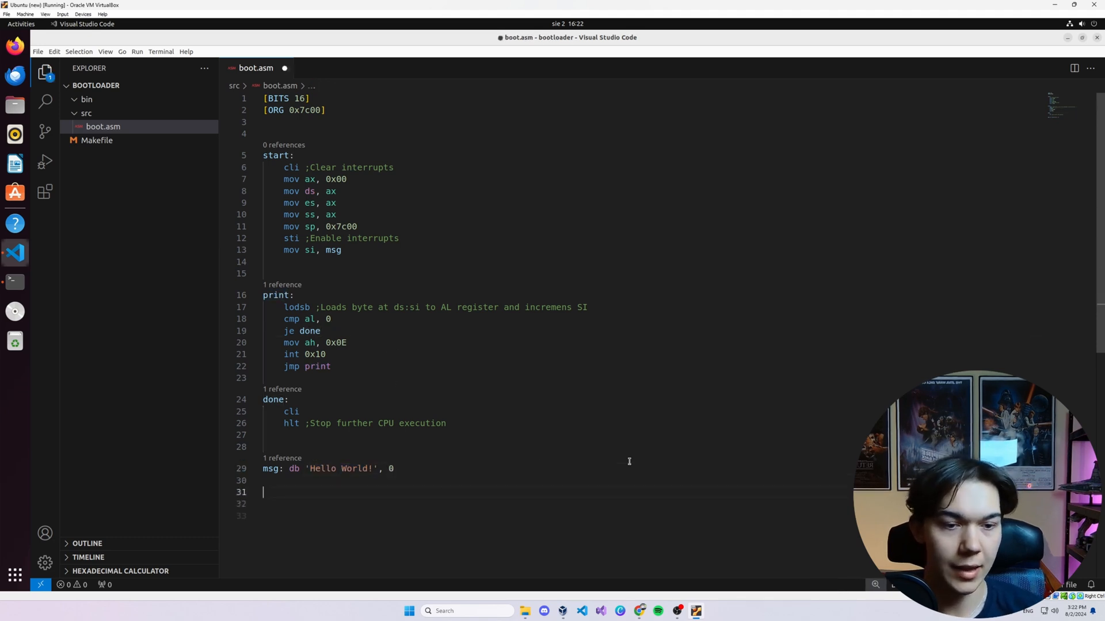
{"action": "key", "text": "ctrl+s"}
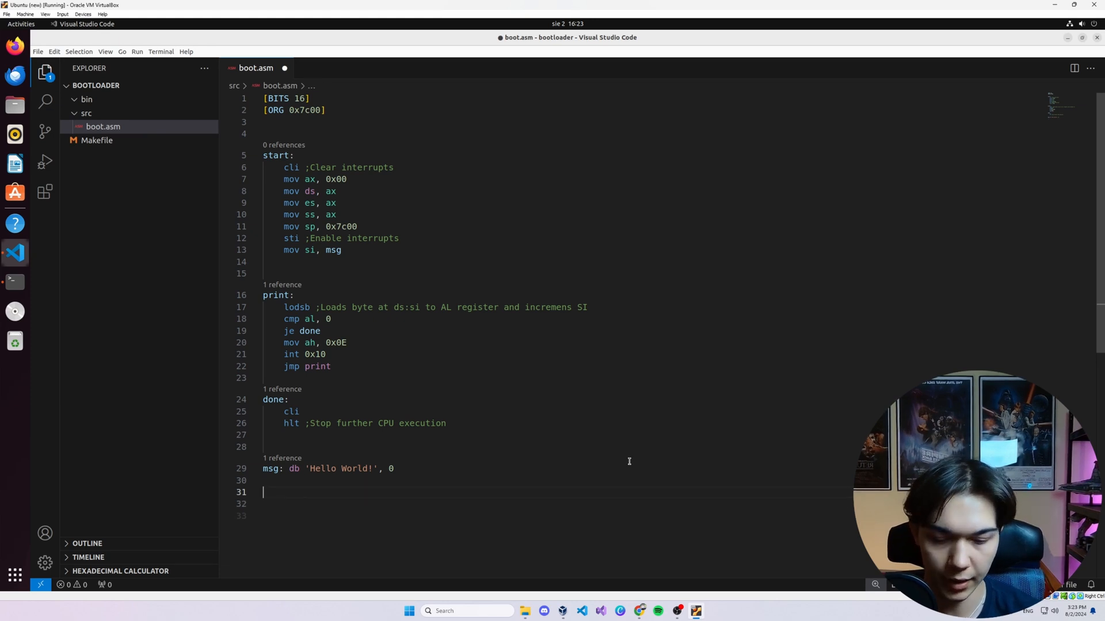
Step: Add 'db 0xAA55' after msg and change it to 'dw 0xAA55' as the boot signature word
{"action": "type", "text": "db 0x"}
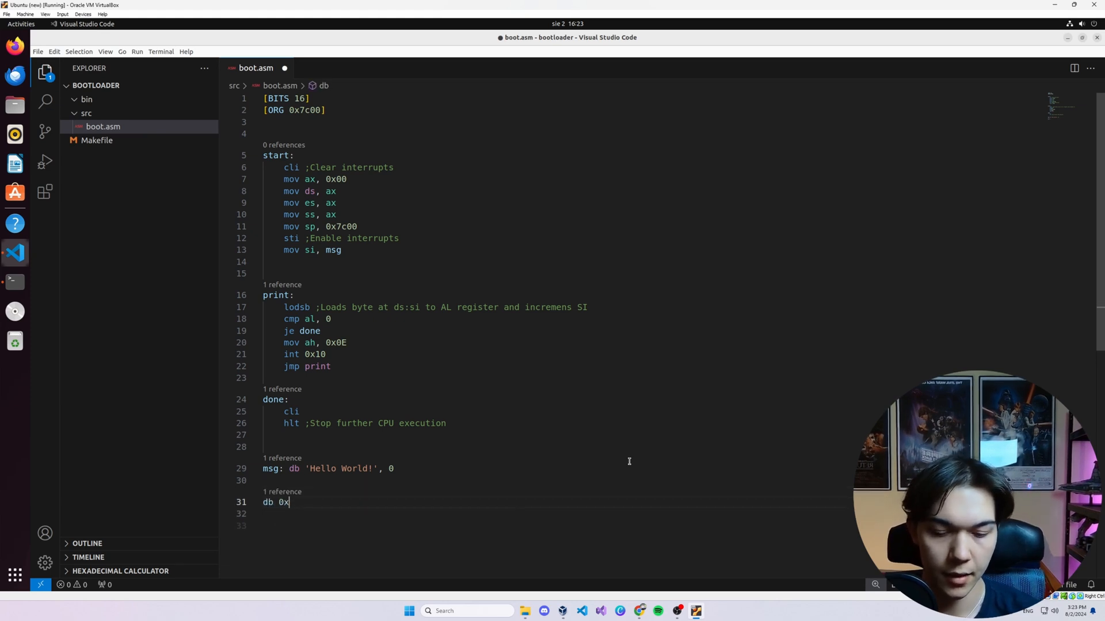
{"action": "type", "text": "AA55"}
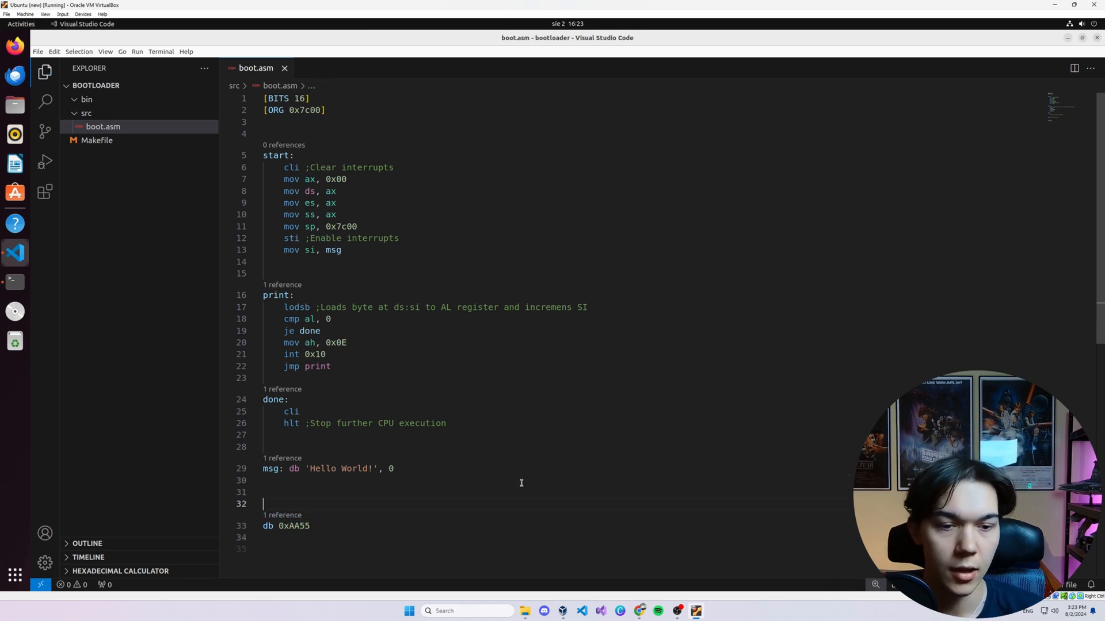
{"action": "left_click", "coordinate": [309, 526]}
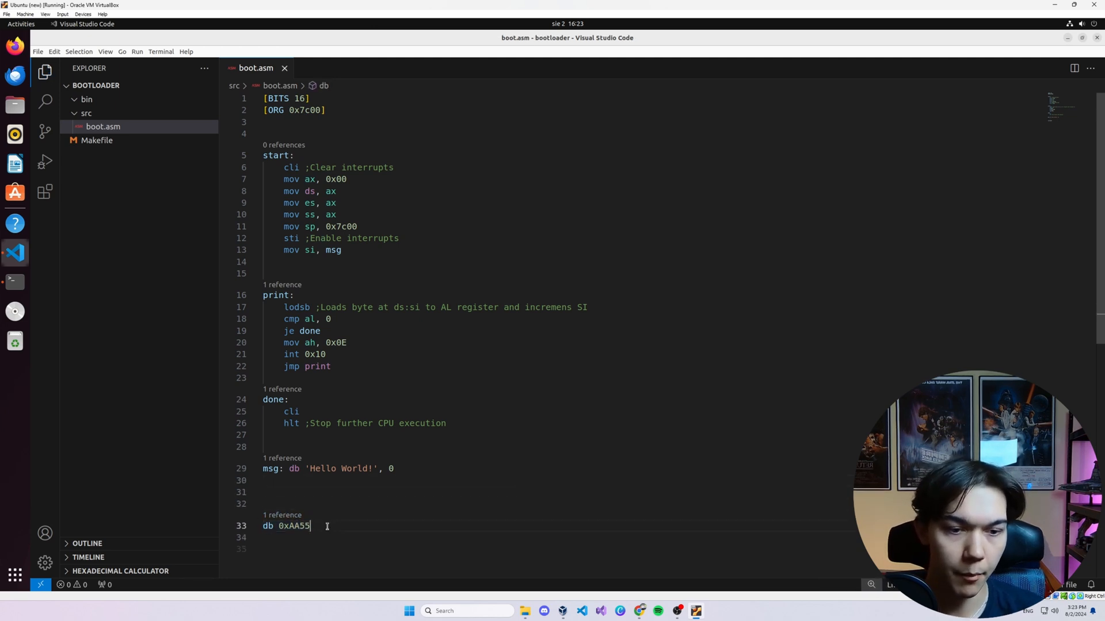
{"action": "double_click", "coordinate": [291, 526]}
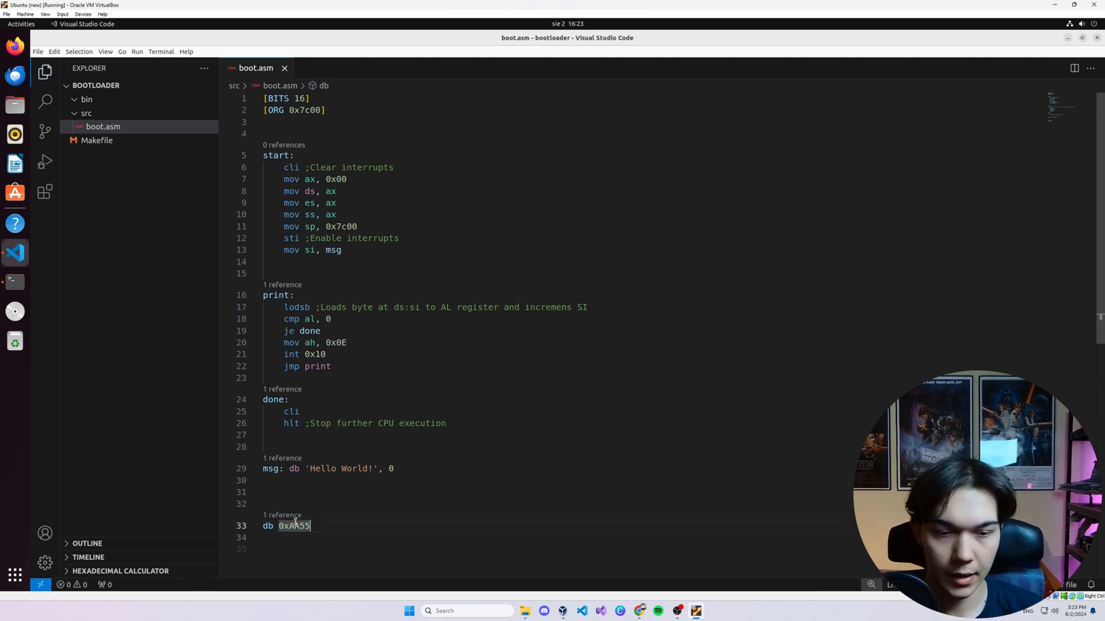
{"action": "type", "text": "w"}
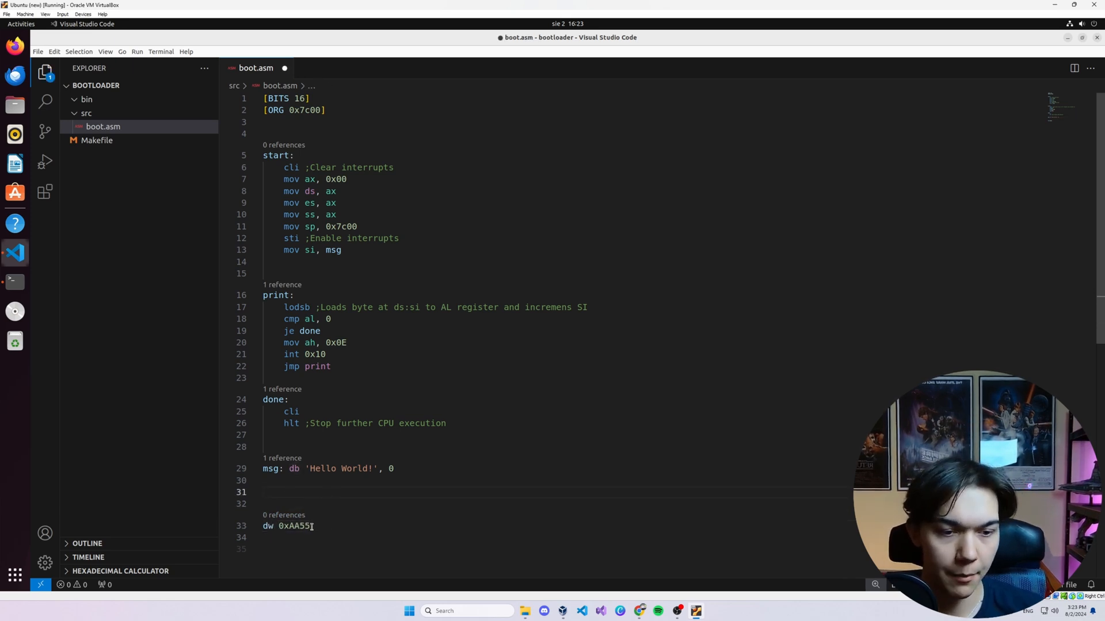
Step: Highlight the signature and all code above it, then start a new line after msg with 't'
{"action": "double_click", "coordinate": [292, 526]}
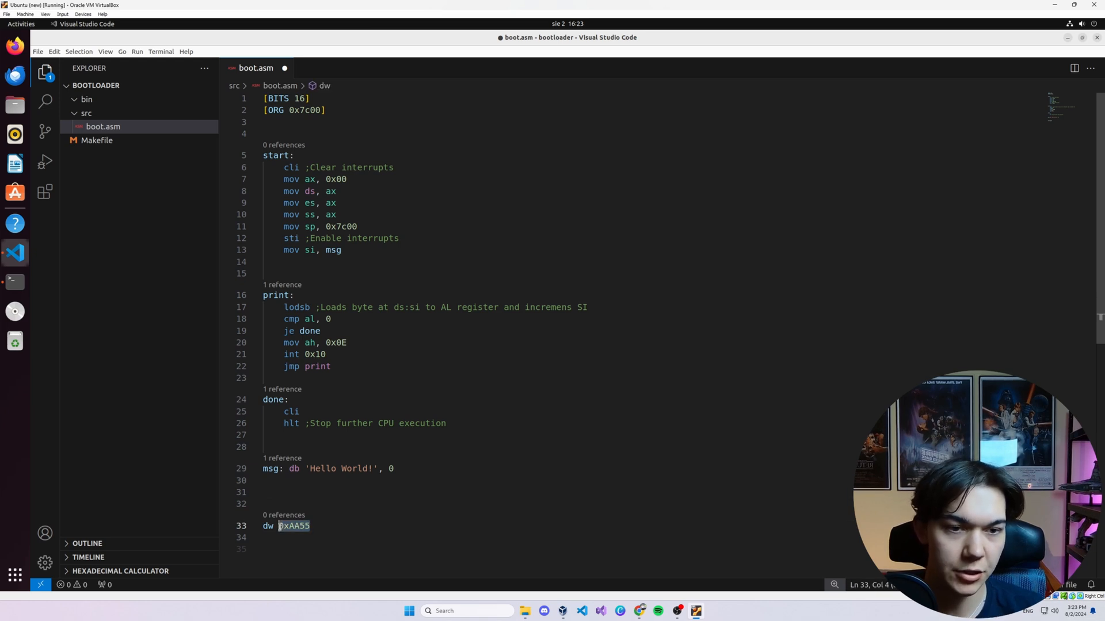
{"action": "key", "text": "ctrl+a"}
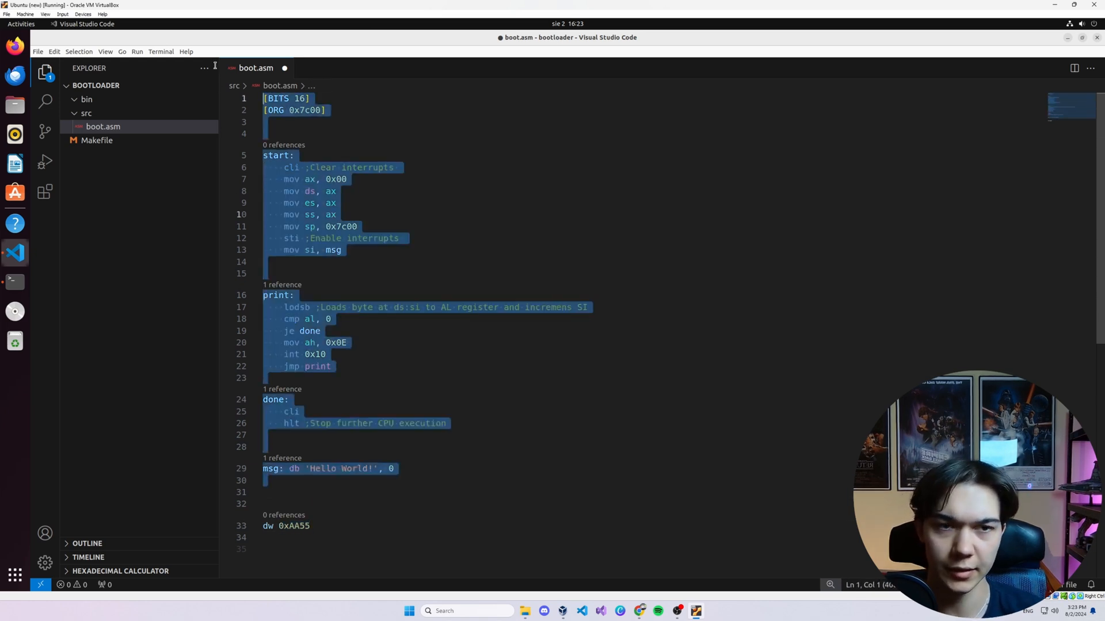
{"action": "left_click", "coordinate": [463, 481]}
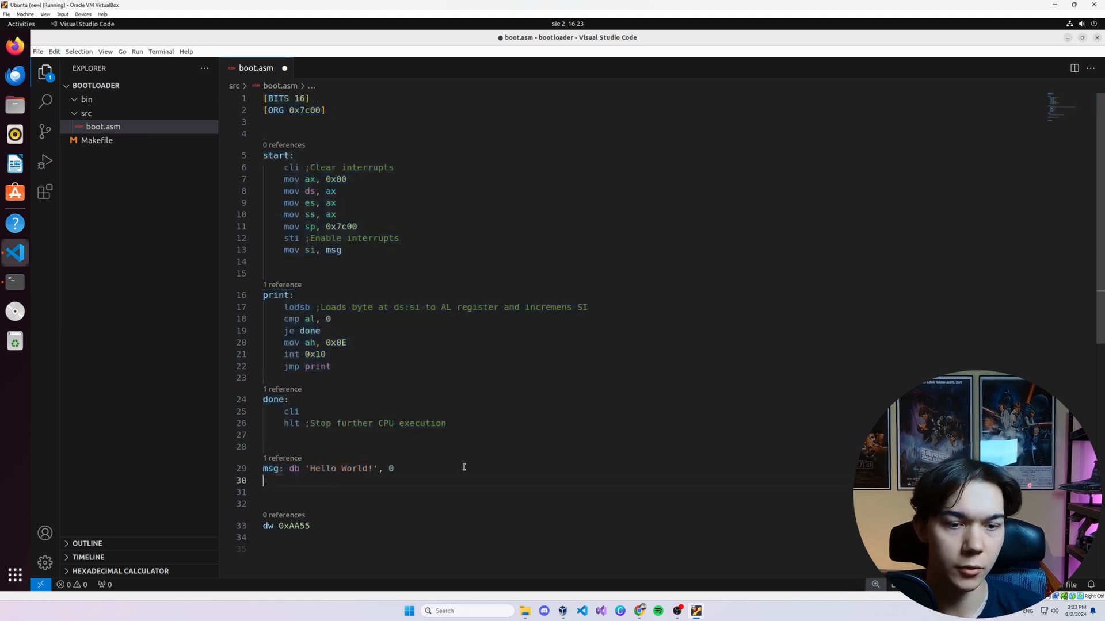
{"action": "type", "text": "t"}
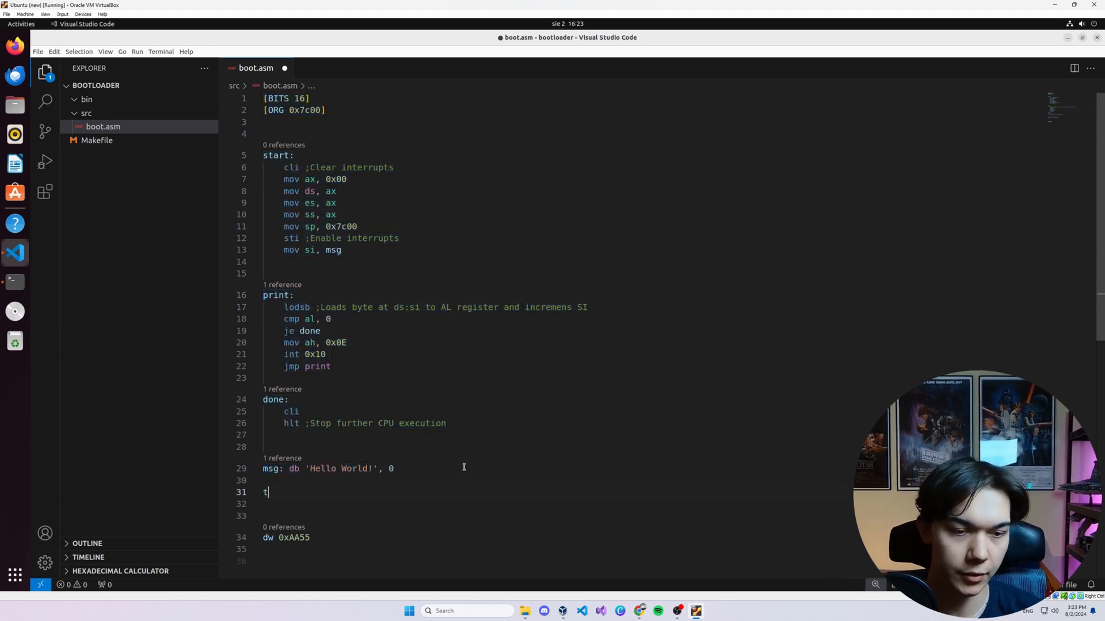
Step: Write 'times 510 - ($ - $$), db 0' to pad the file to 510 bytes before the signature
{"action": "type", "text": "imes 510 - ($ -"}
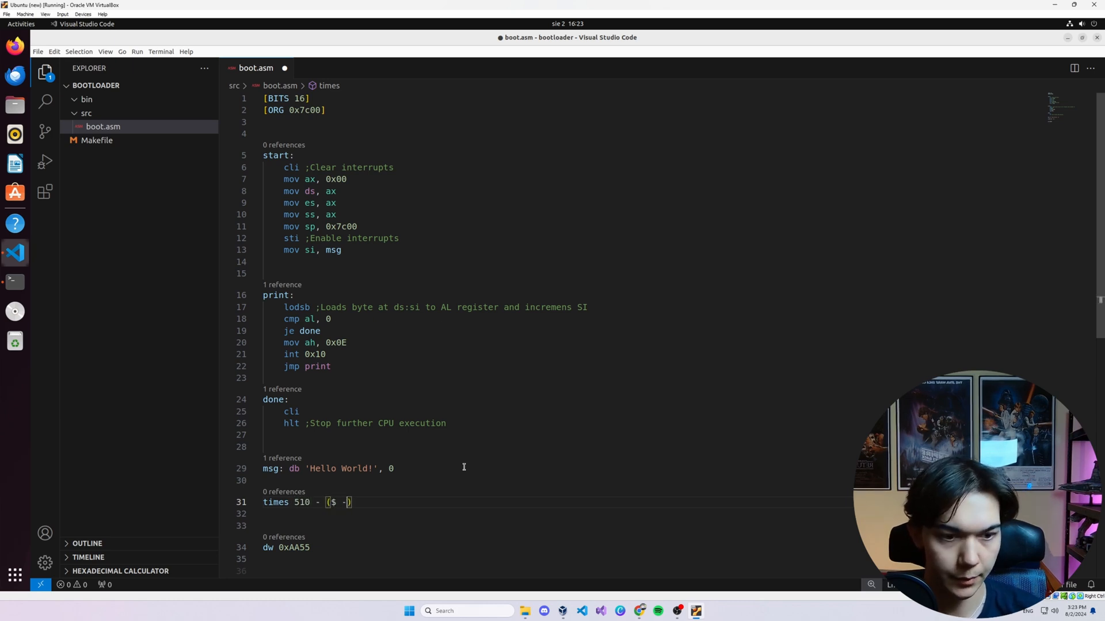
{"action": "type", "text": "$$"}
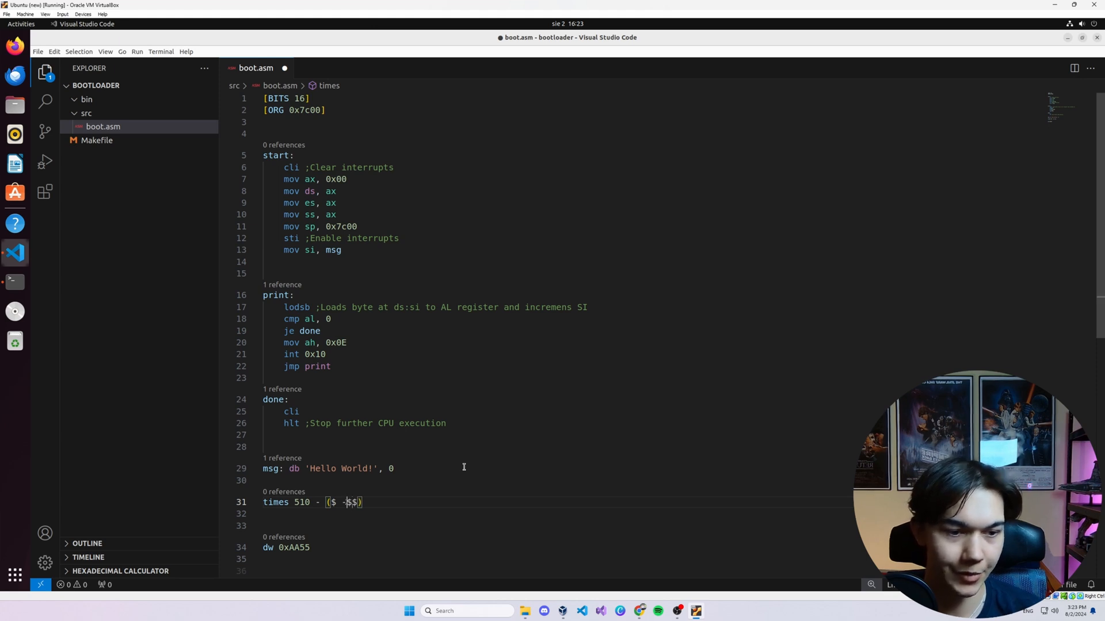
{"action": "type", "text": ","}
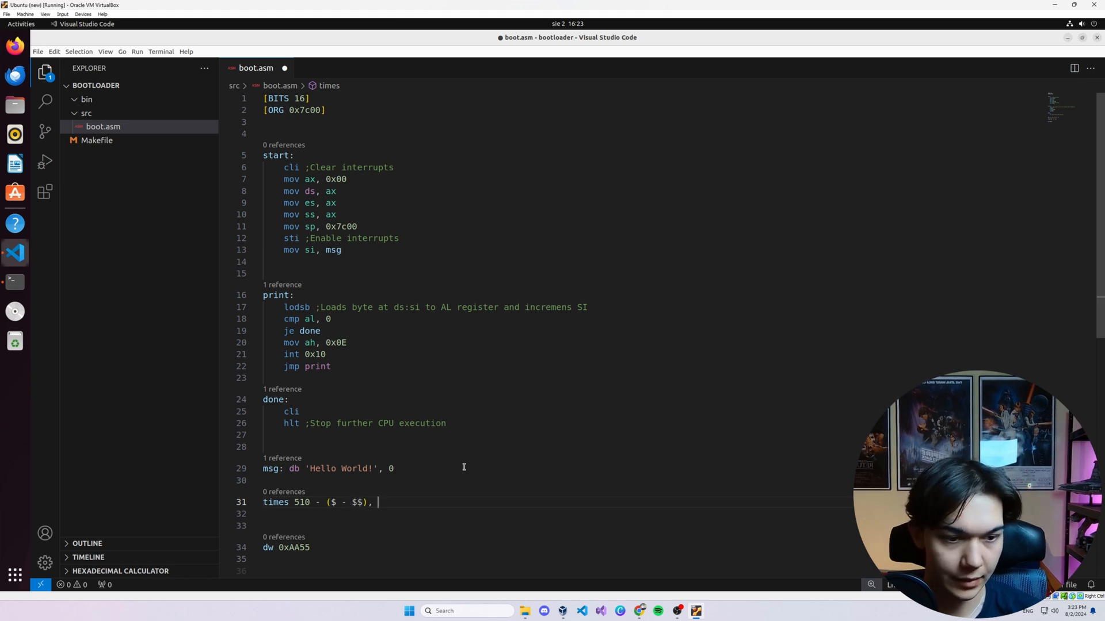
{"action": "type", "text": "db 0"}
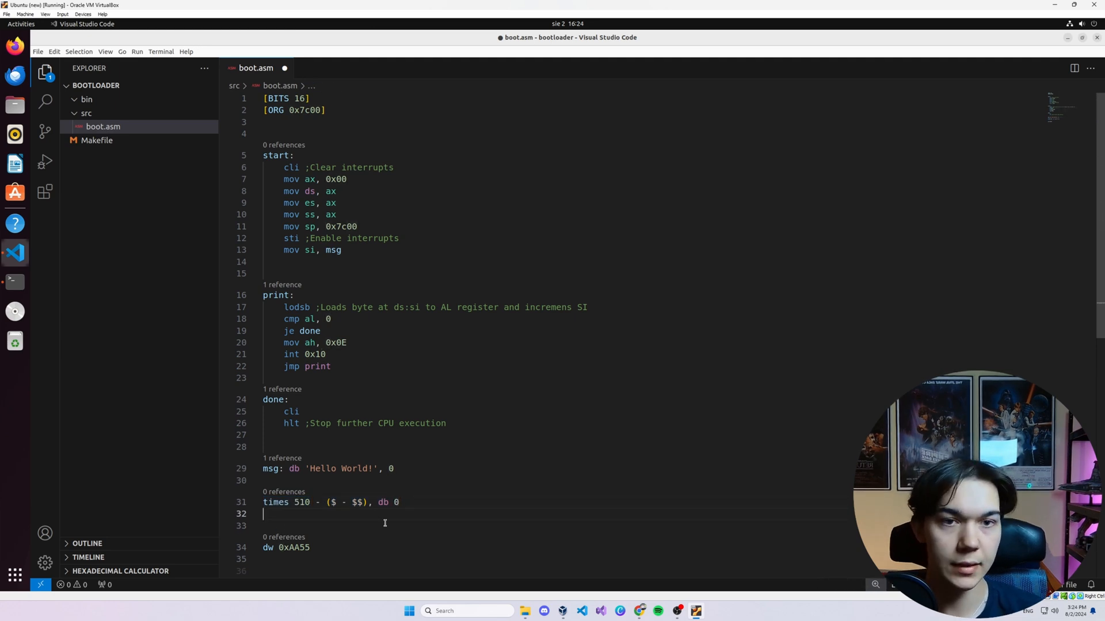
Step: In the Makefile, write the all rule 'nasm -f bin ./src/boot.asm -o ./bin/boot.bin'
{"action": "left_click", "coordinate": [96, 140]}
{"action": "type", "text": "all:"}
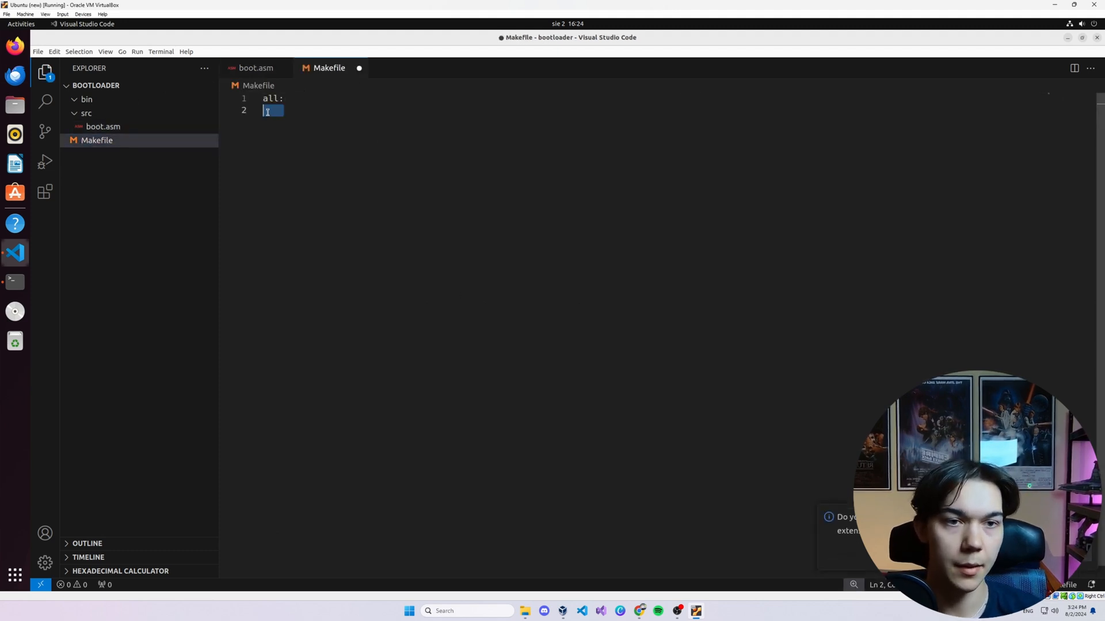
{"action": "type", "text": "nasm"}
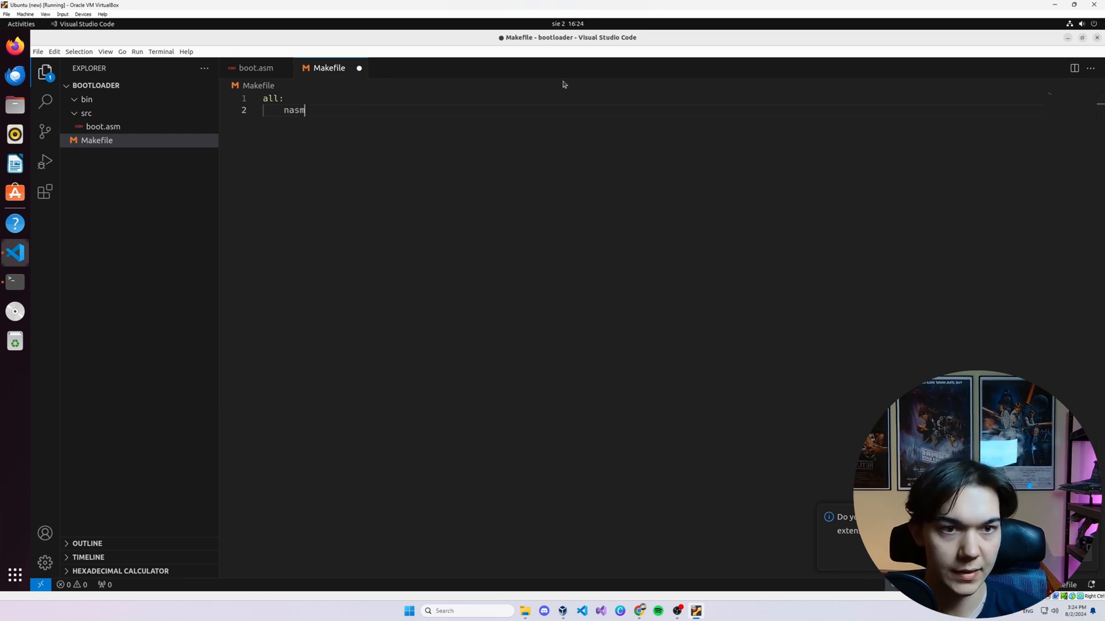
{"action": "type", "text": "-f bin"}
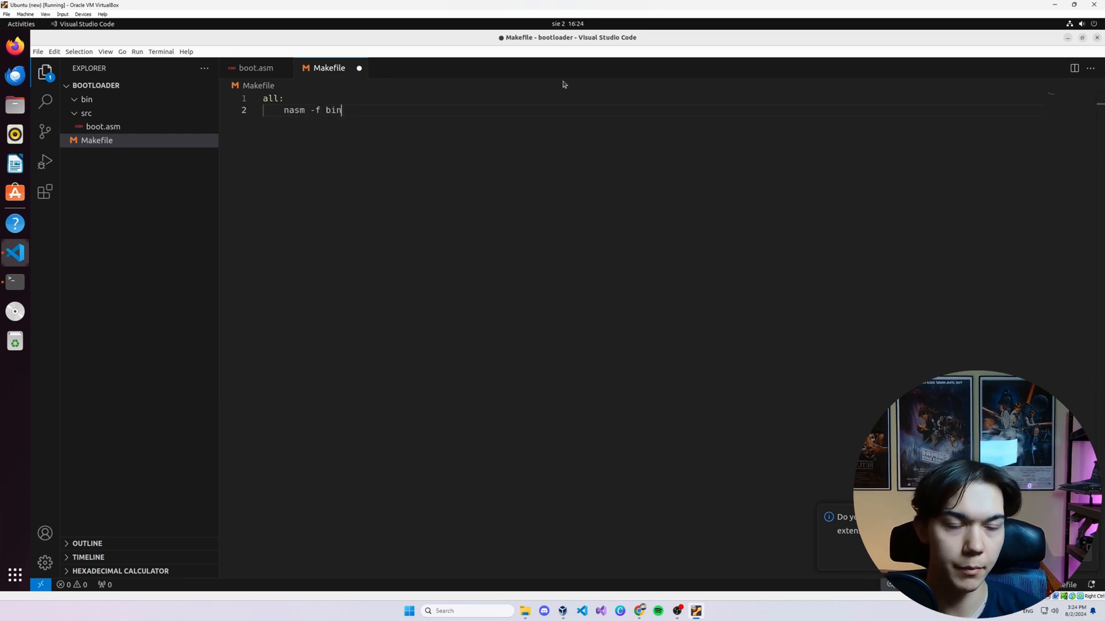
{"action": "type", "text": "./sr"}
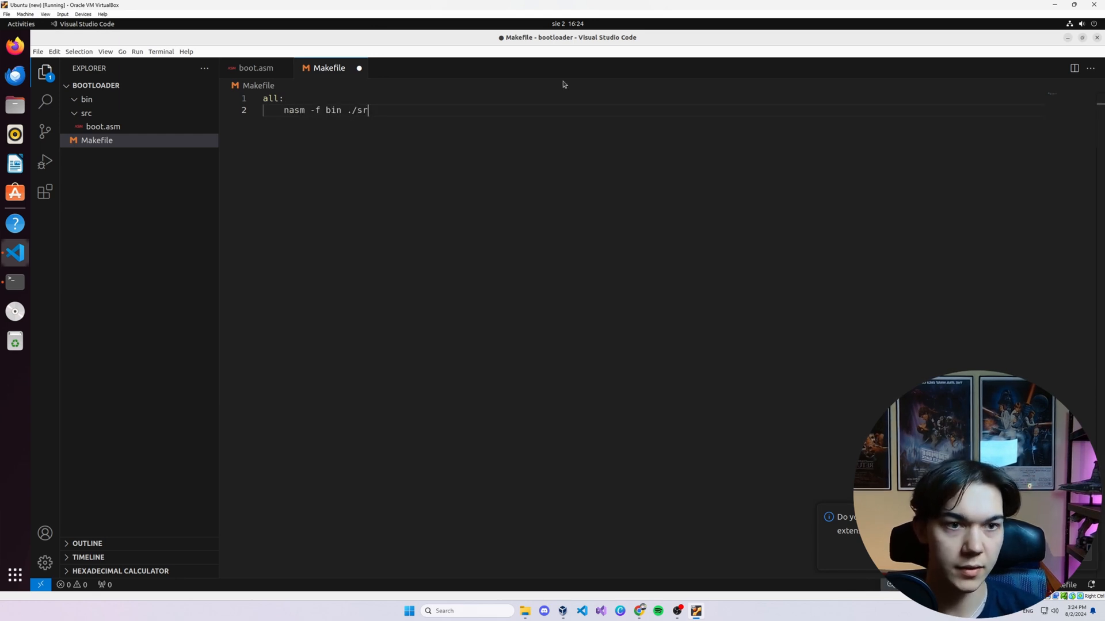
{"action": "type", "text": "c/boot."}
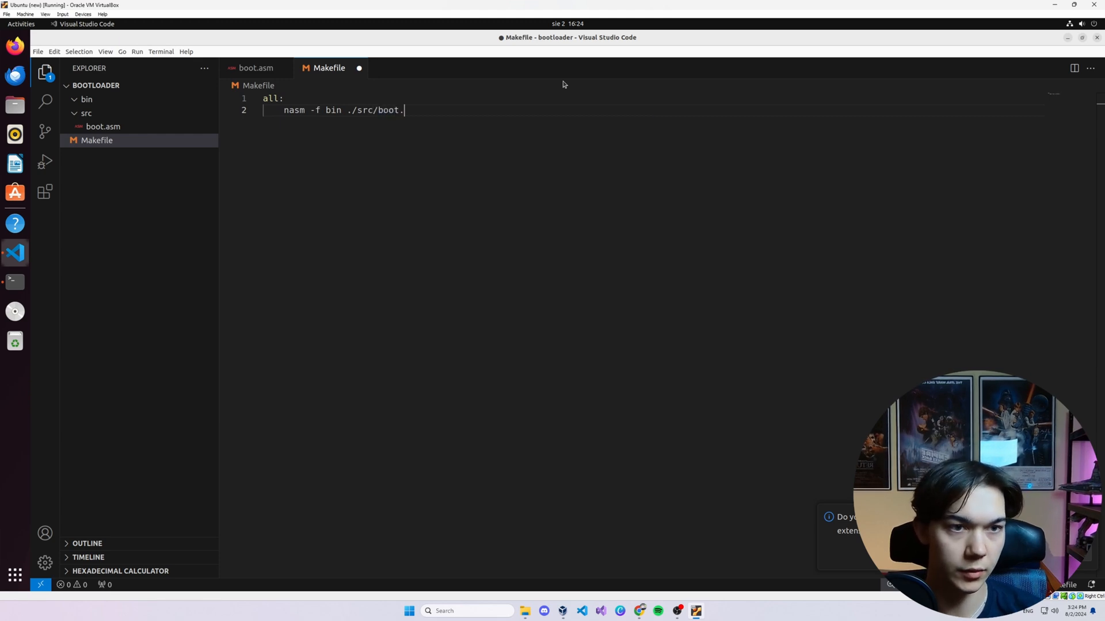
{"action": "type", "text": "asm -o"}
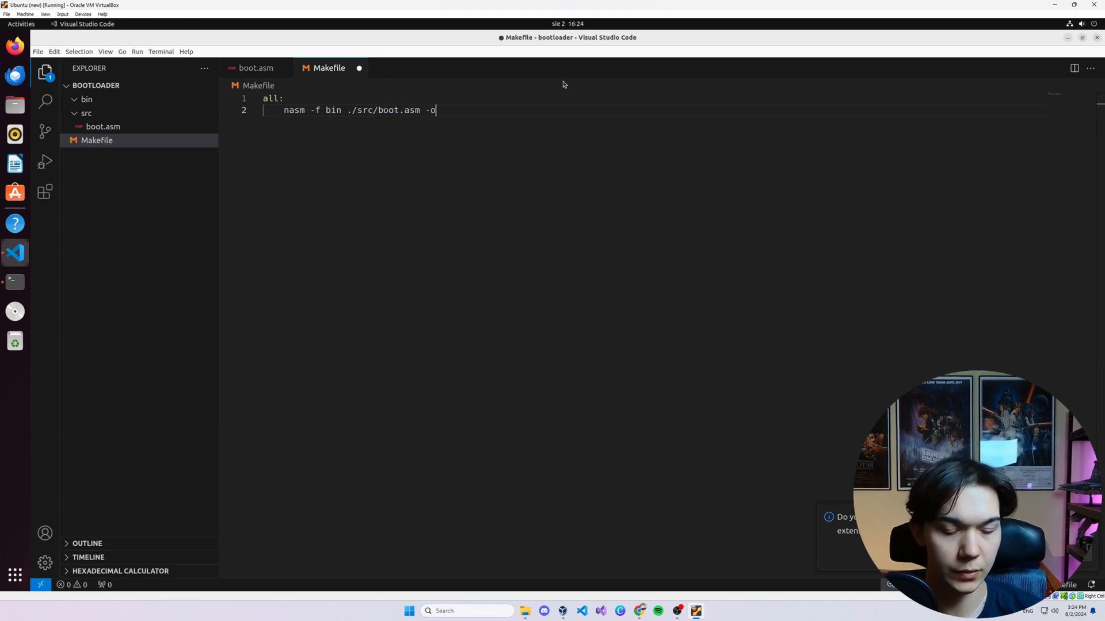
{"action": "type", "text": "./bin/"}
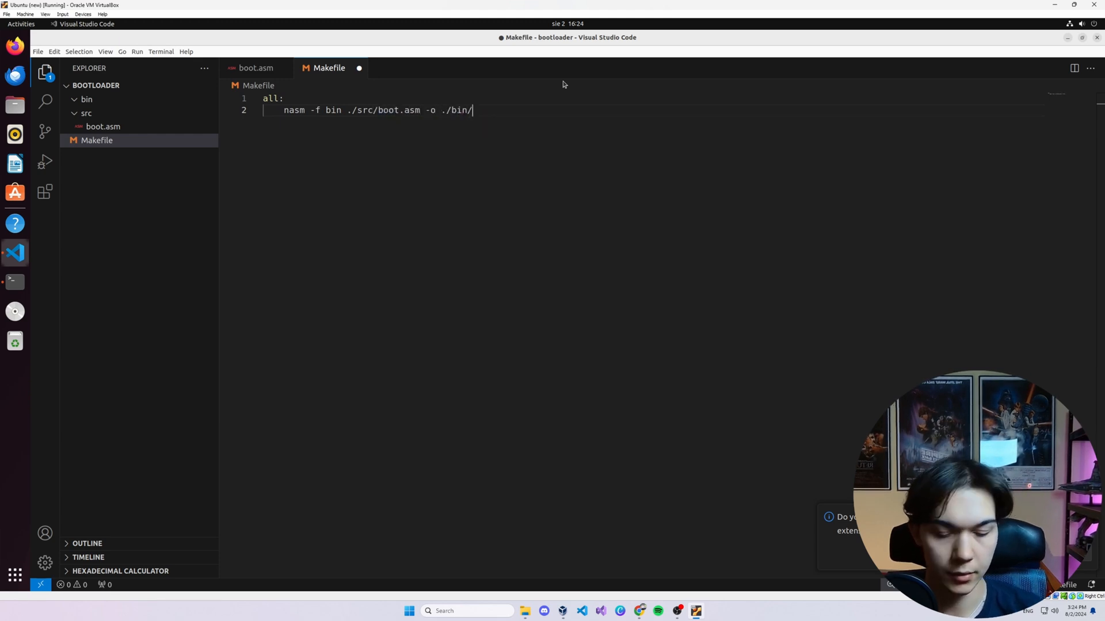
{"action": "type", "text": "boot.bin"}
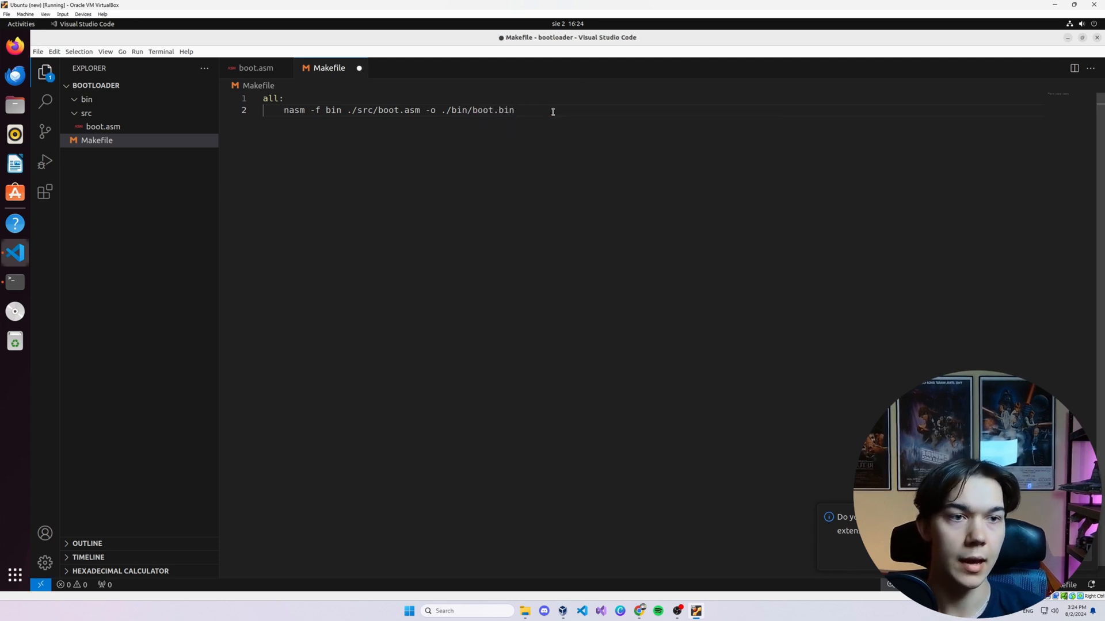
Step: Add a clean: rule 'rm -f ./bin/boot.bin' and highlight boot.asm and boot.bin names
{"action": "type", "text": "cl"}
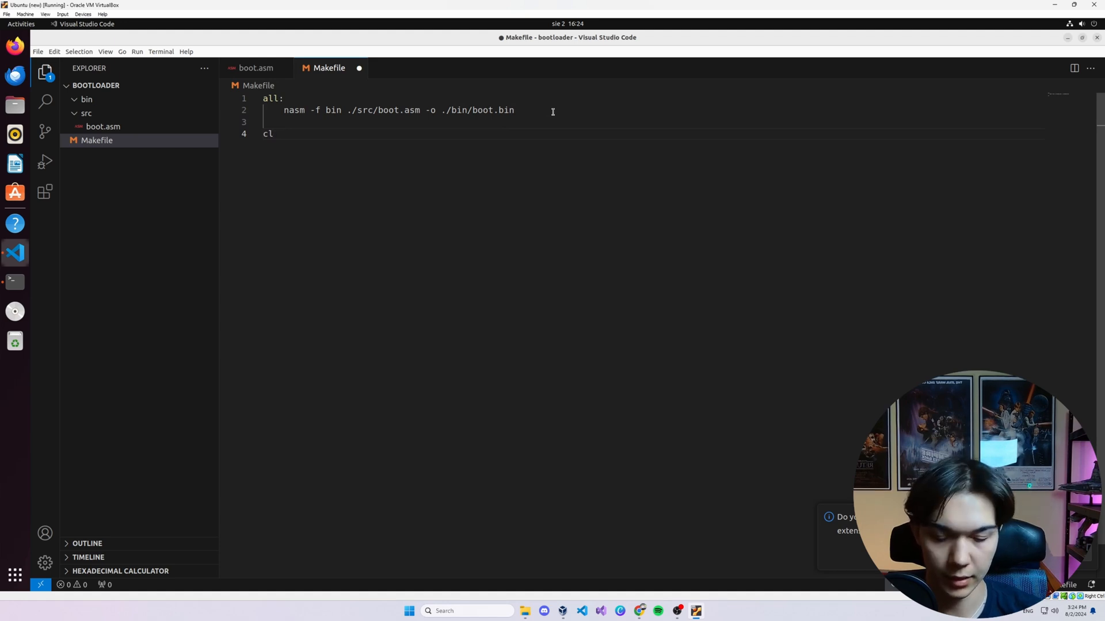
{"action": "type", "text": "ean:"}
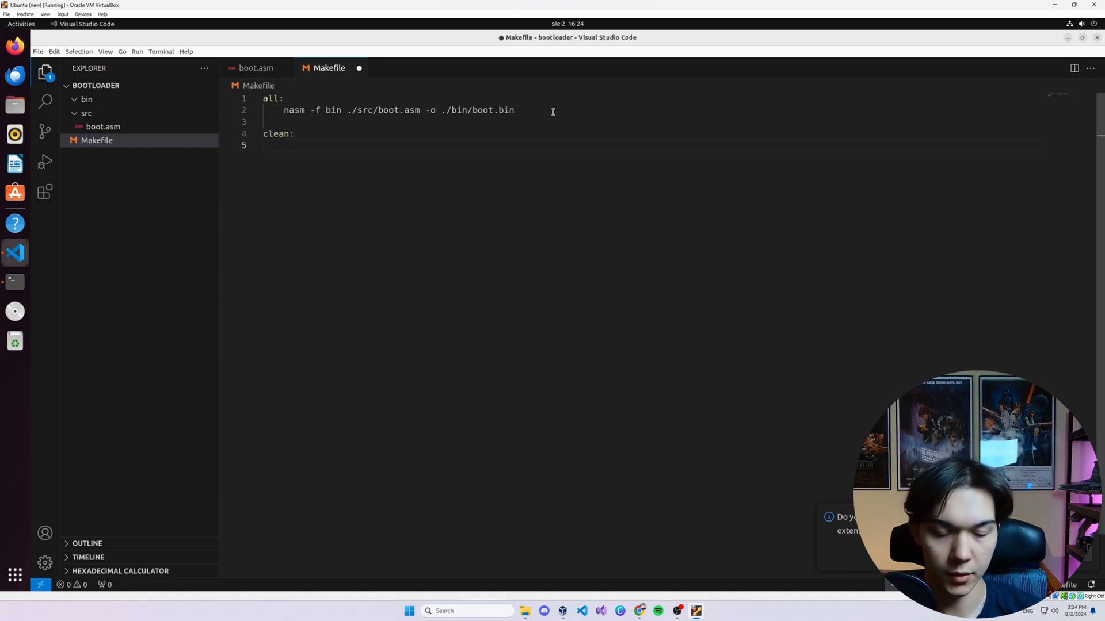
{"action": "type", "text": "rm -f"}
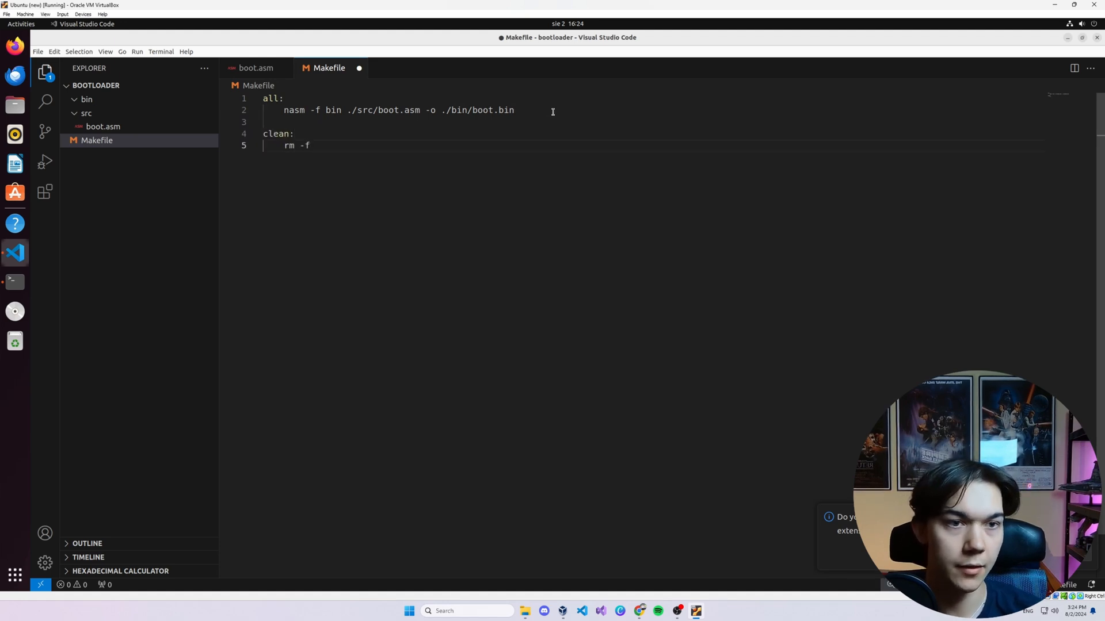
{"action": "type", "text": "./bin/"}
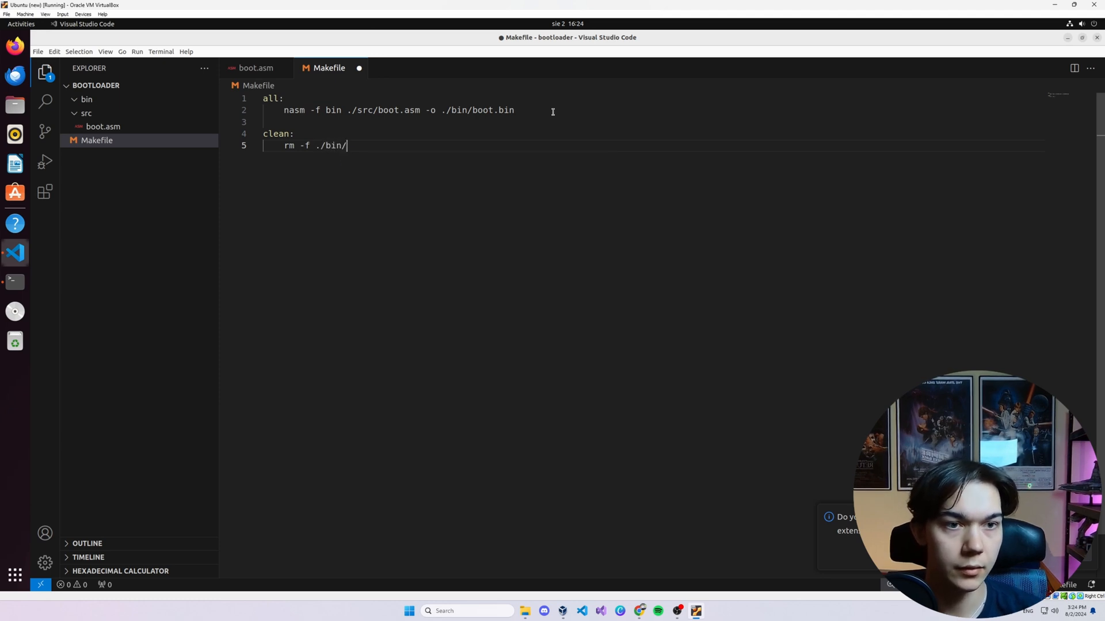
{"action": "type", "text": "boot.bin"}
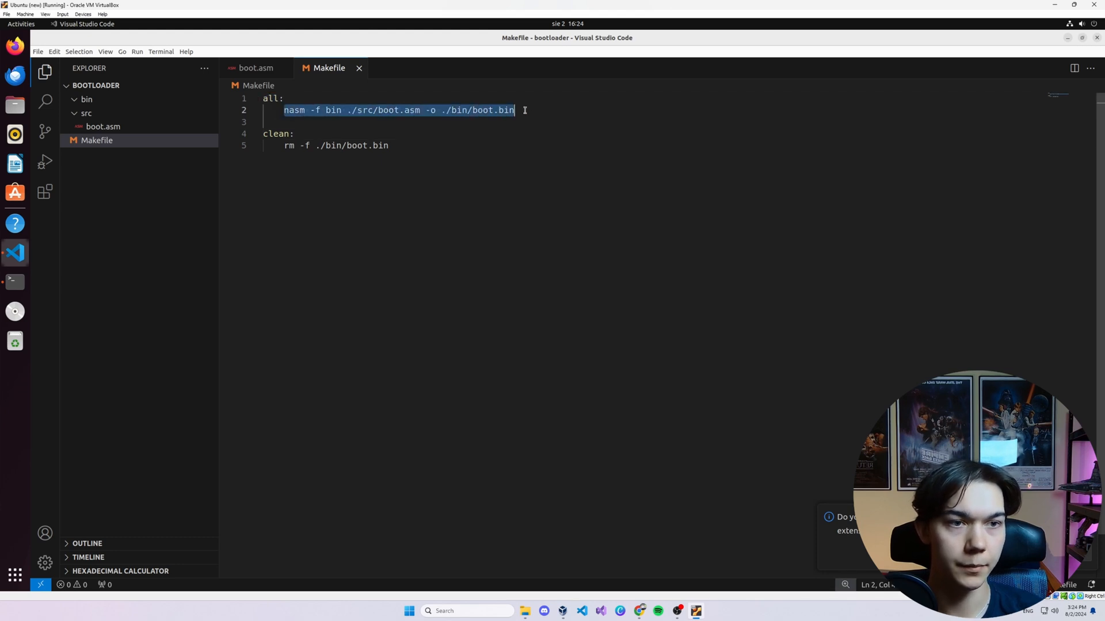
{"action": "double_click", "coordinate": [401, 110]}
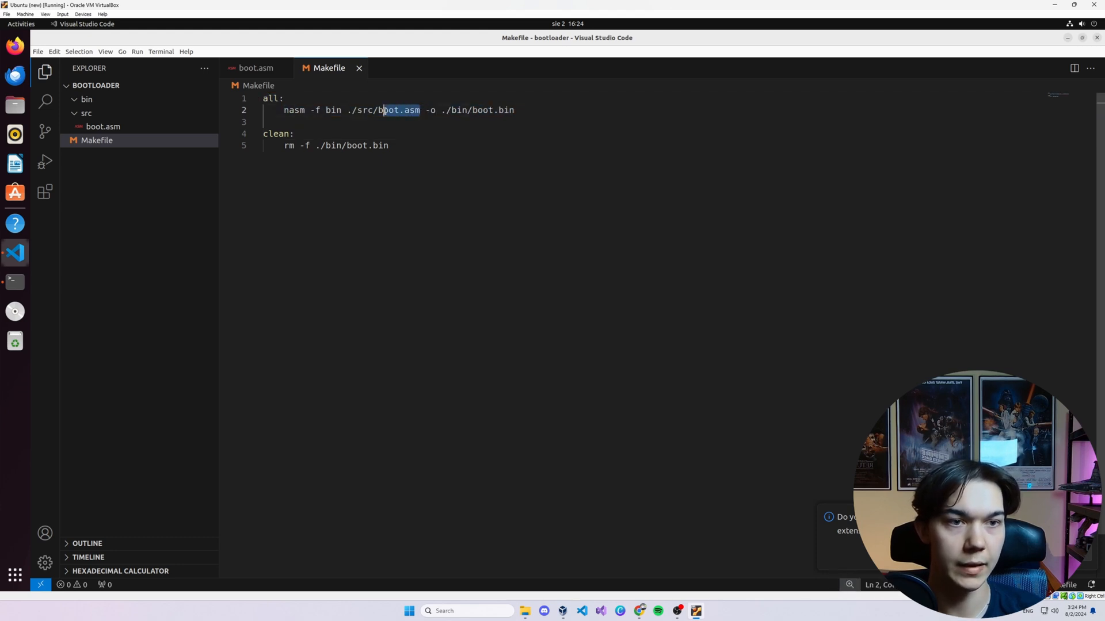
{"action": "double_click", "coordinate": [277, 133]}
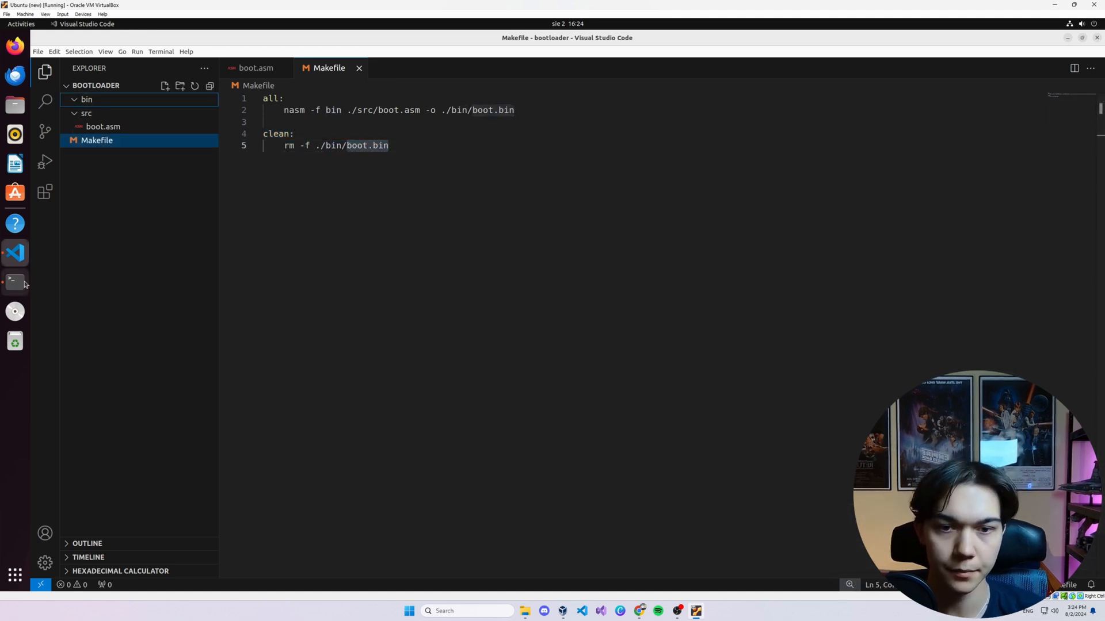
Step: Run make all in a project terminal and switch to boot.asm to fix the line 31 parser error
{"action": "left_click", "coordinate": [15, 282]}
{"action": "type", "text": "make all"}
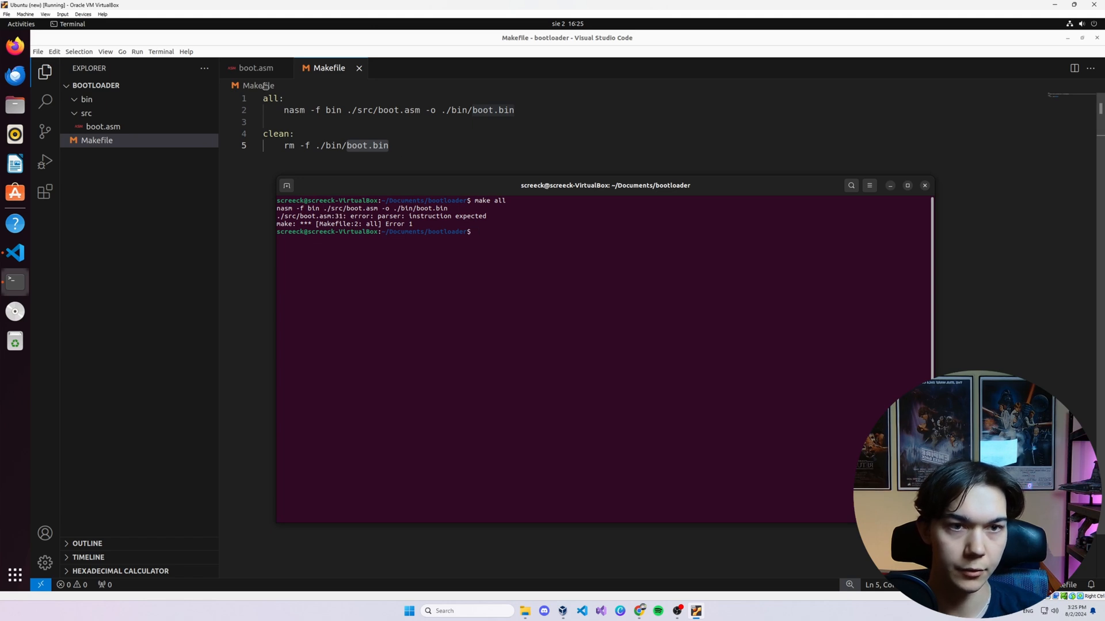
{"action": "left_click", "coordinate": [256, 68]}
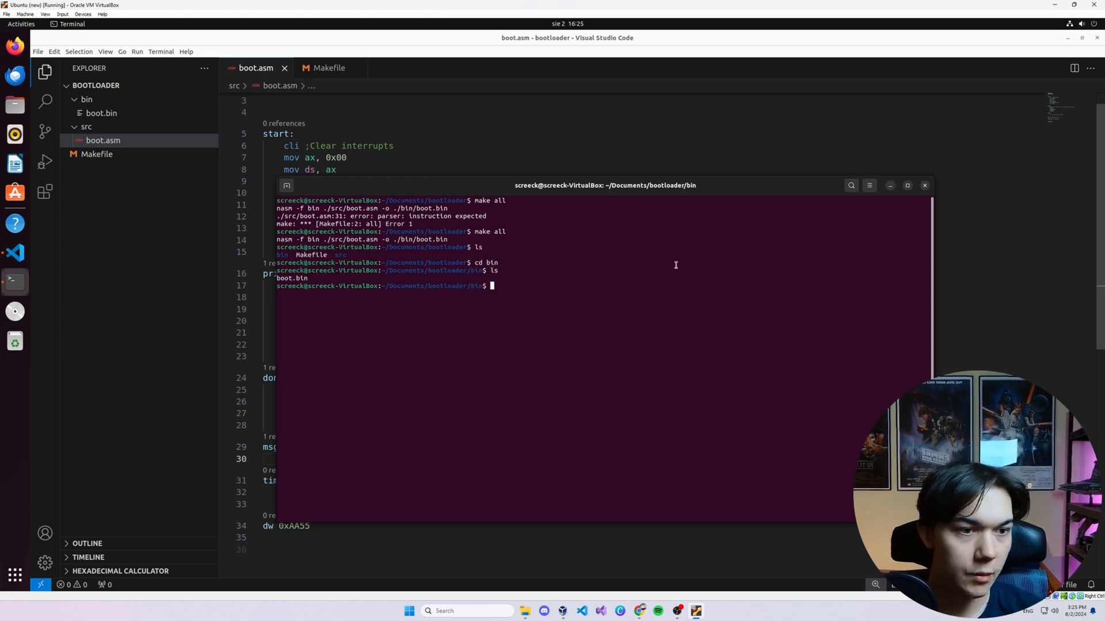
Step: Launch 'bless boot.bin', show 'sudo apt install bless' in a second terminal, and return to Bless
{"action": "type", "text": "bless b"}
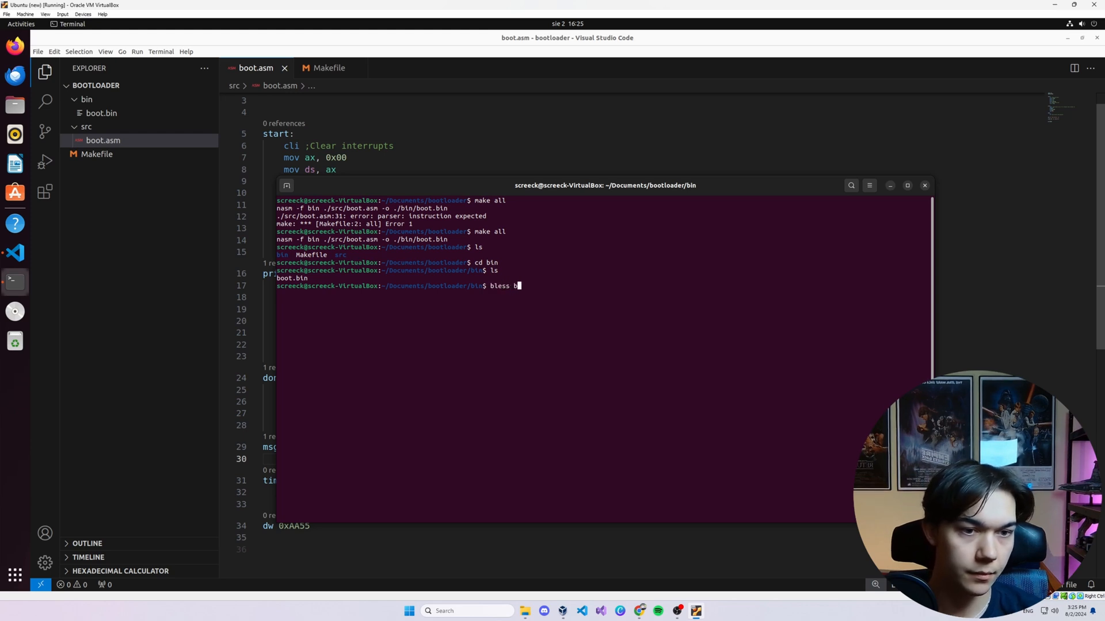
{"action": "key", "text": "Return"}
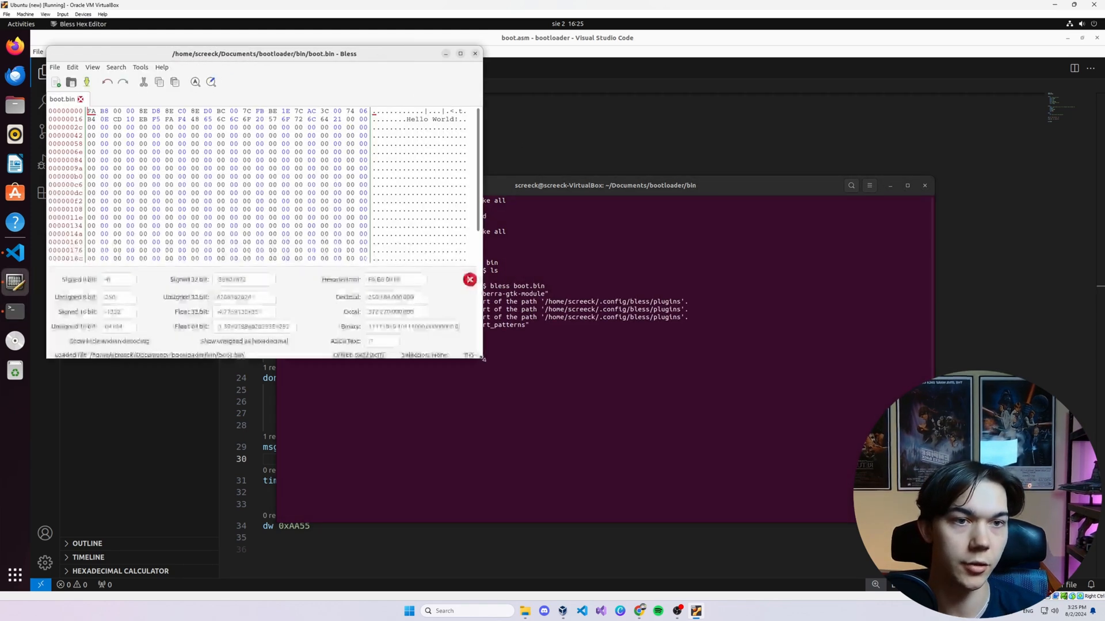
{"action": "left_click", "coordinate": [475, 53]}
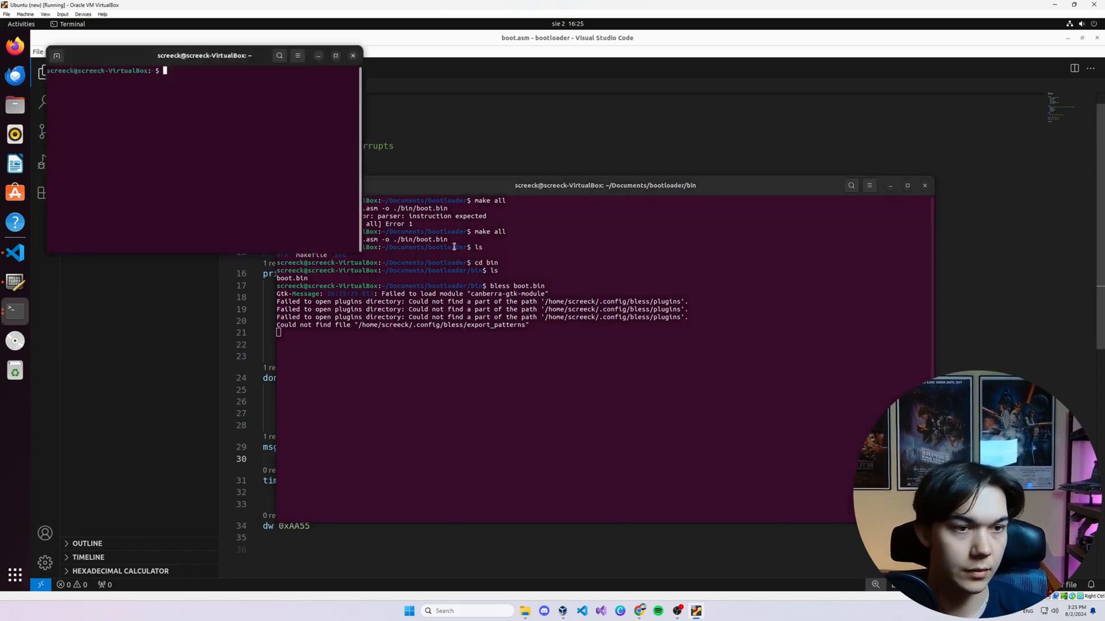
{"action": "type", "text": "sudo"}
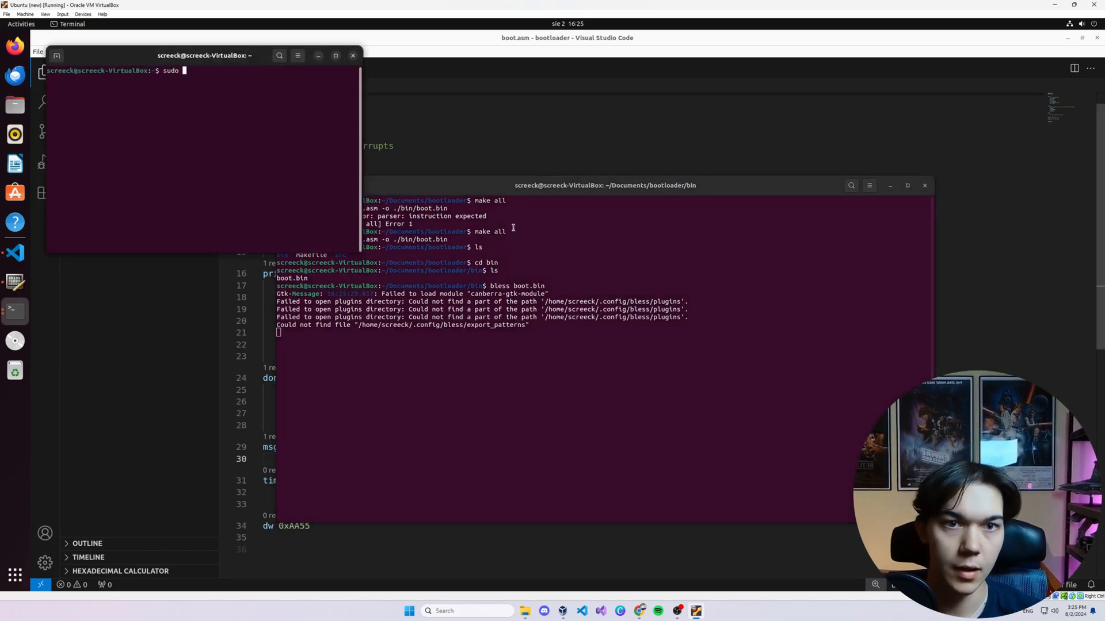
{"action": "type", "text": "apt install bless"}
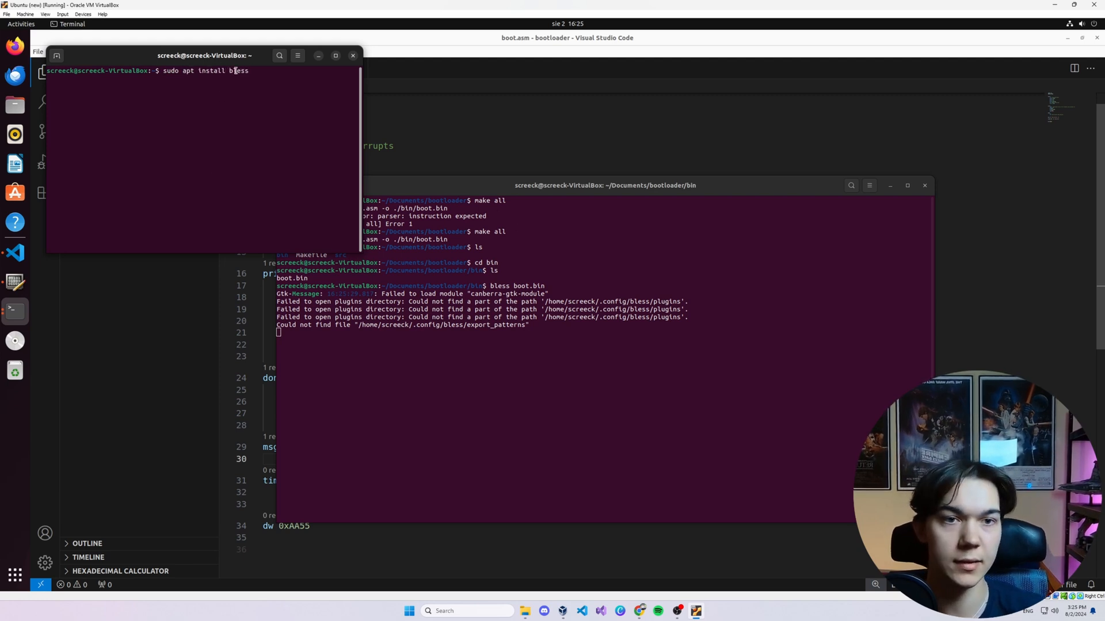
{"action": "left_click", "coordinate": [352, 55]}
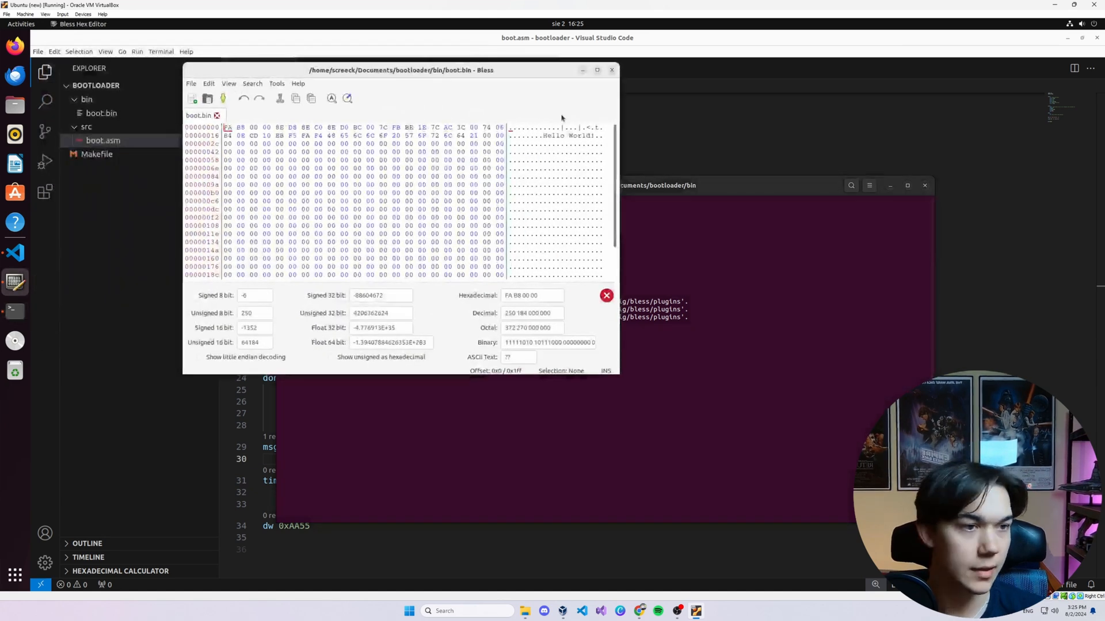
Step: Check the final 55 AA bytes at offsets 0x1fe and 0x1ff in Bless, then return to the terminal
{"action": "scroll", "scroll_direction": "down", "scroll_amount": 3}
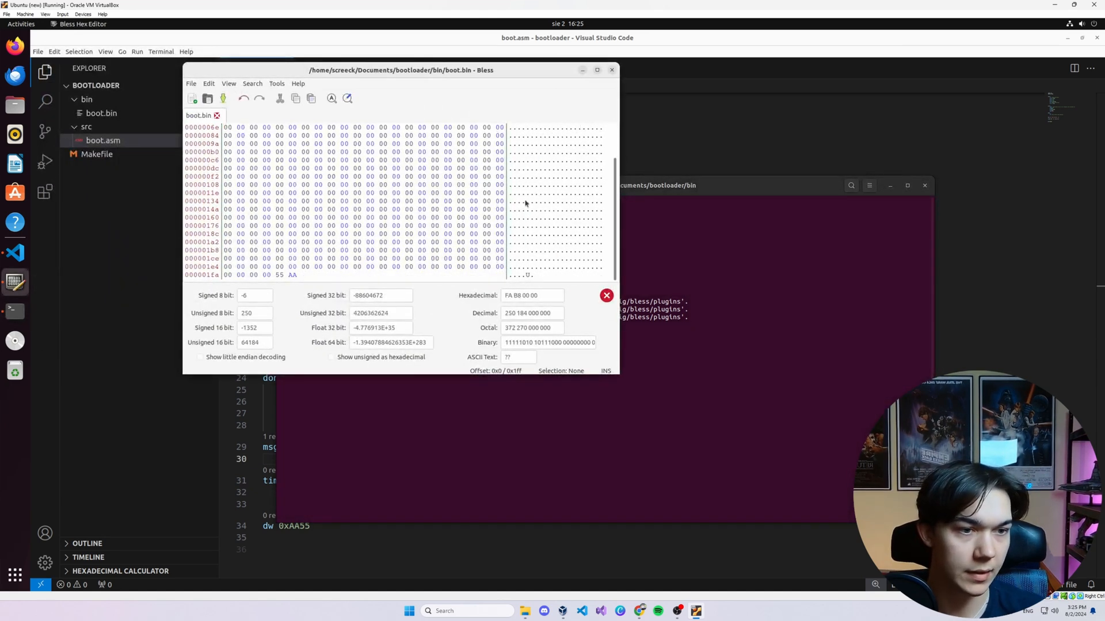
{"action": "left_click", "coordinate": [291, 275]}
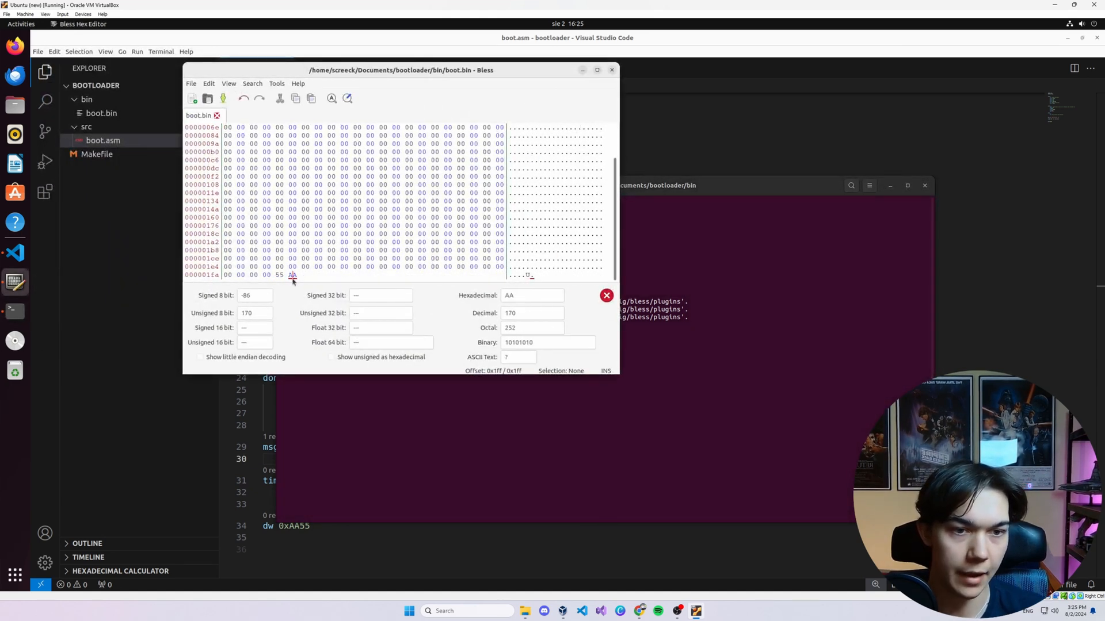
{"action": "left_click", "coordinate": [280, 275]}
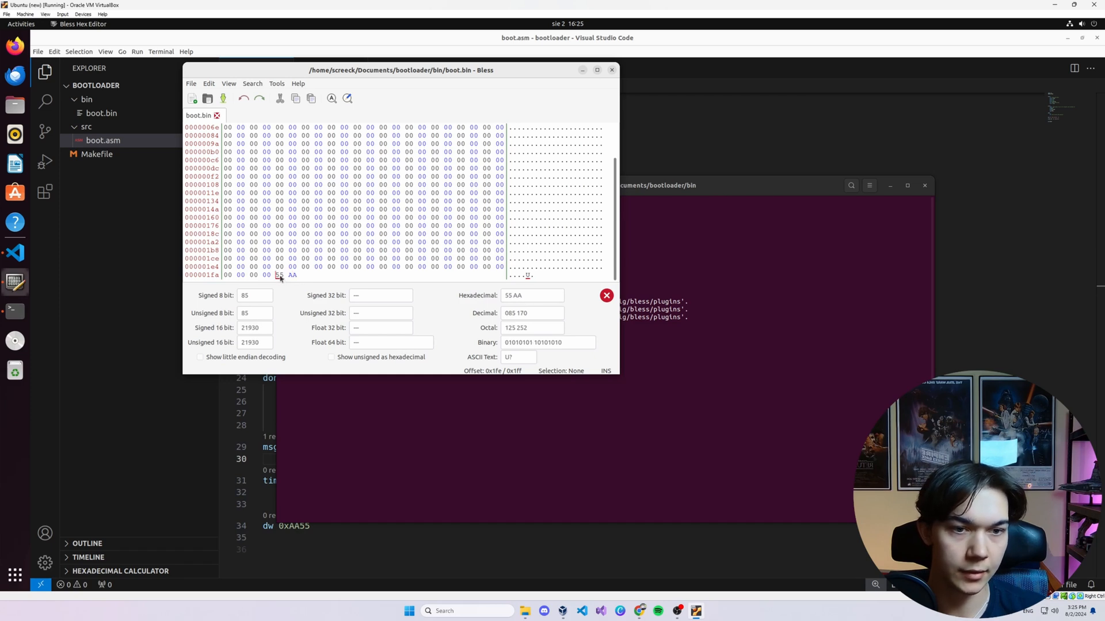
{"action": "left_click", "coordinate": [293, 275]}
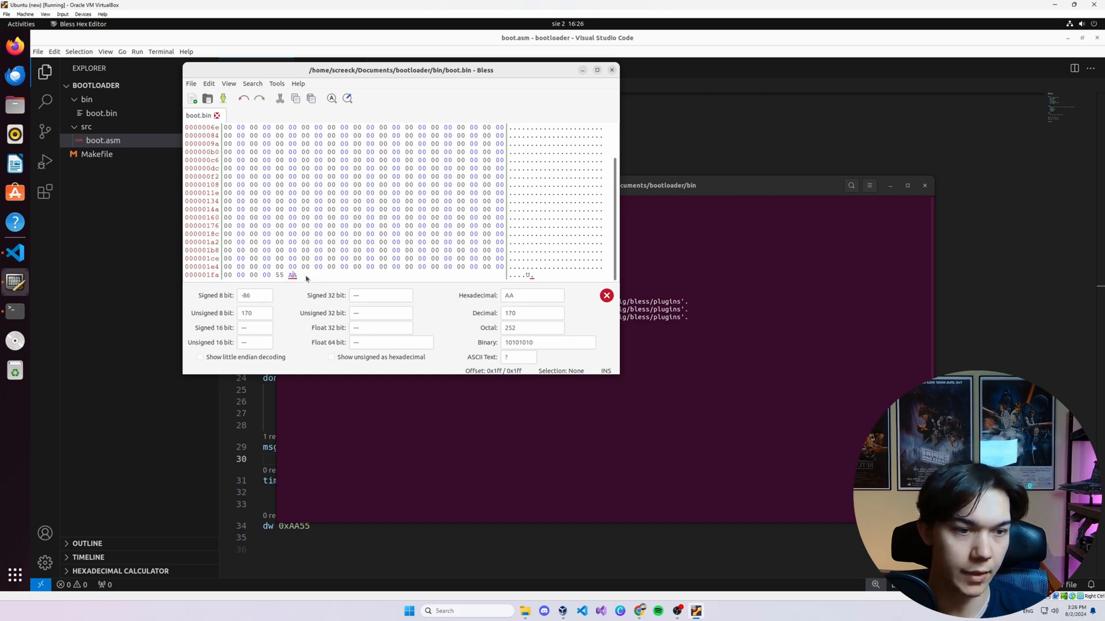
{"action": "scroll", "scroll_direction": "up", "scroll_amount": 3}
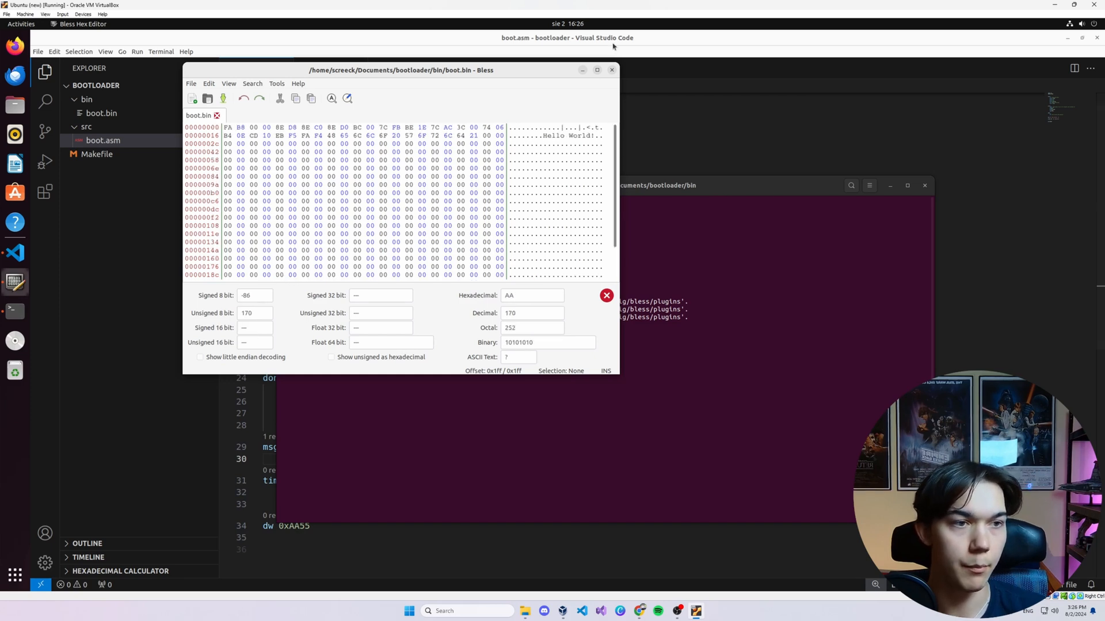
{"action": "left_click", "coordinate": [610, 70]}
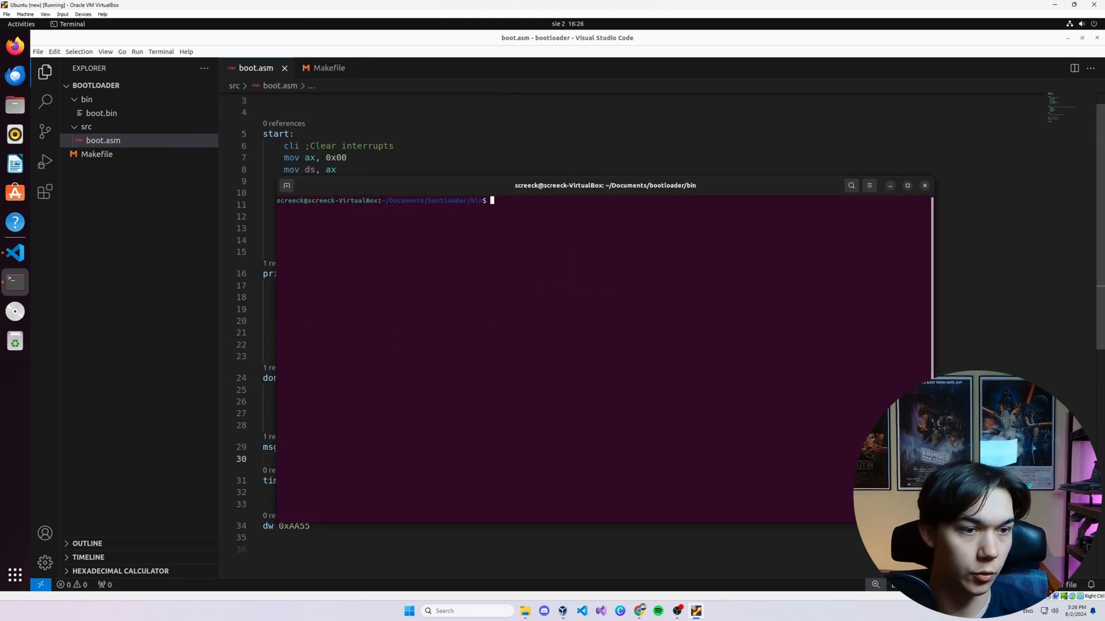
Step: Run qemu-system-x86_64 -hda ./boot.bin so the emulator boots and prints Hello World!
{"action": "type", "text": "qu"}
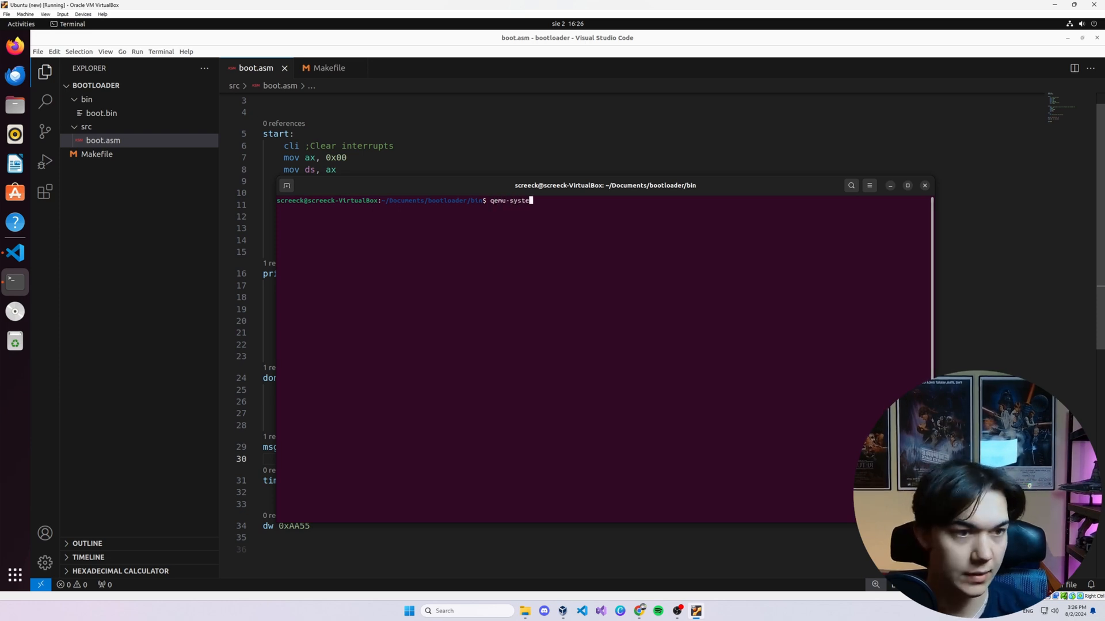
{"action": "type", "text": "-x86"}
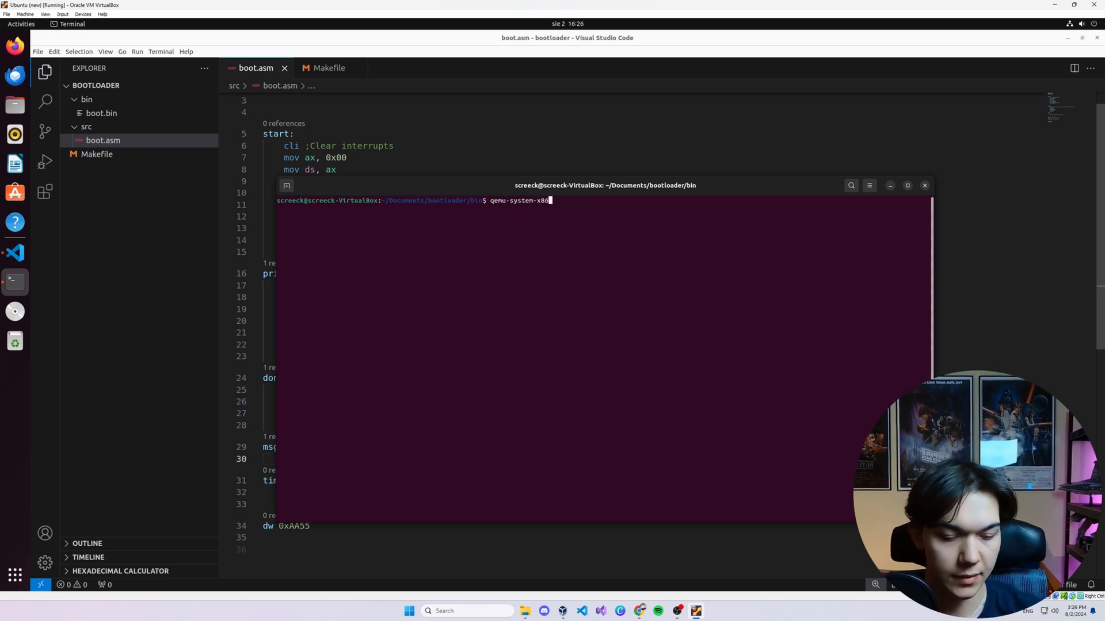
{"action": "type", "text": "_64"}
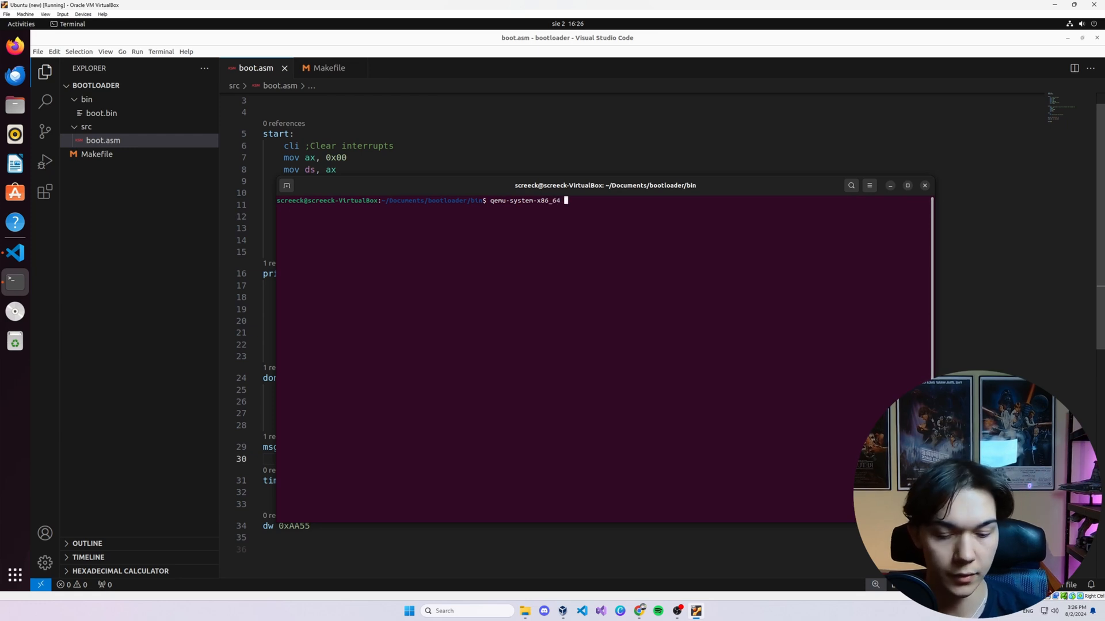
{"action": "type", "text": "-hda ./boo"}
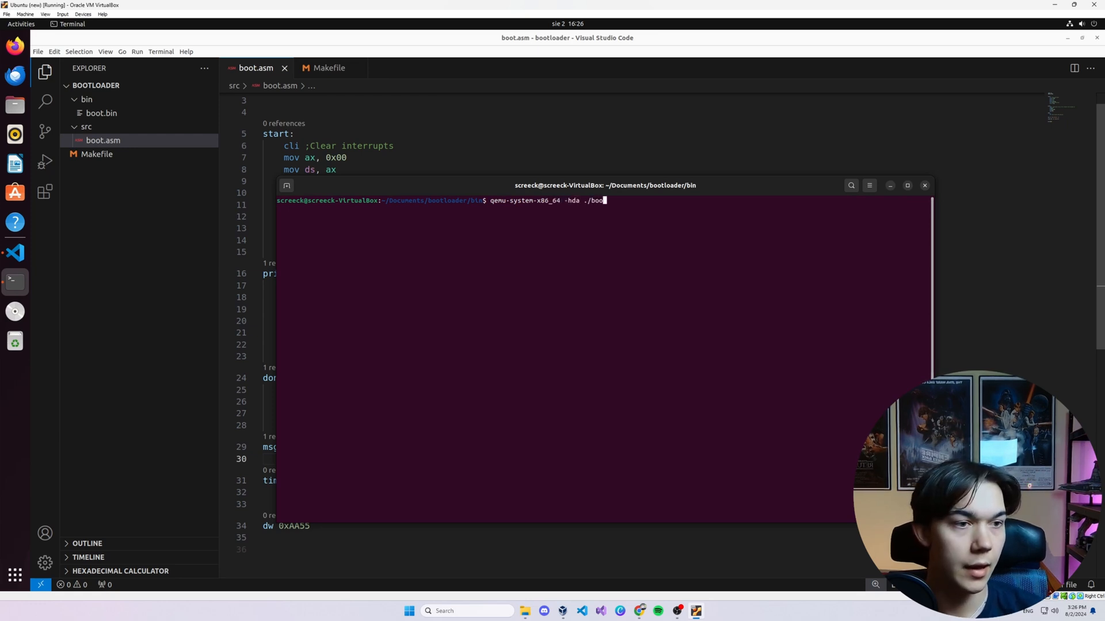
{"action": "type", "text": ".bin"}
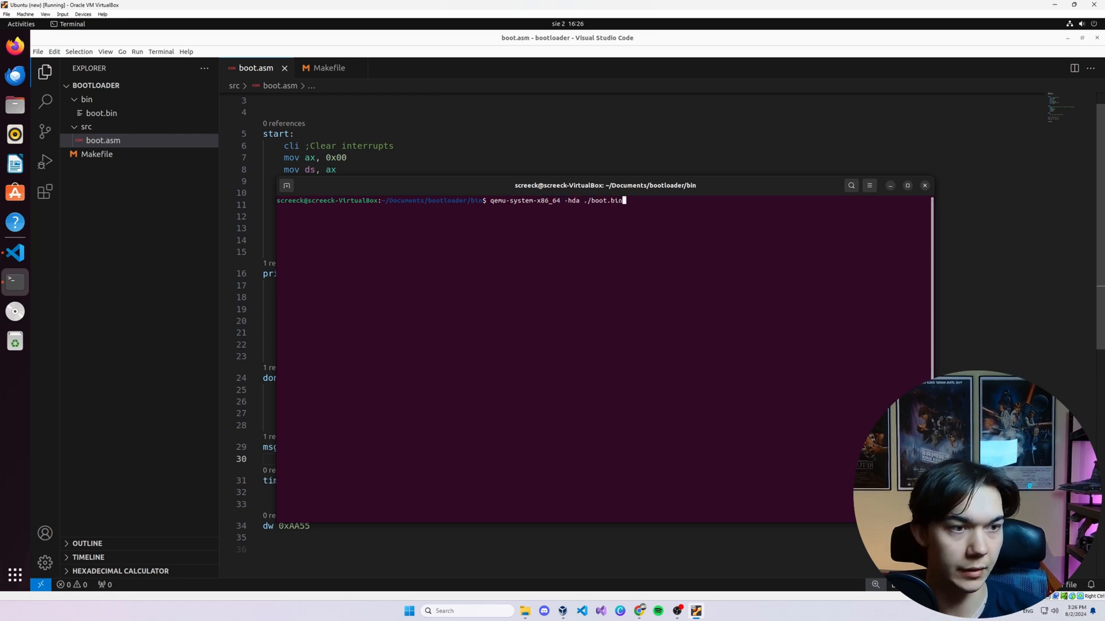
{"action": "key", "text": "Return"}
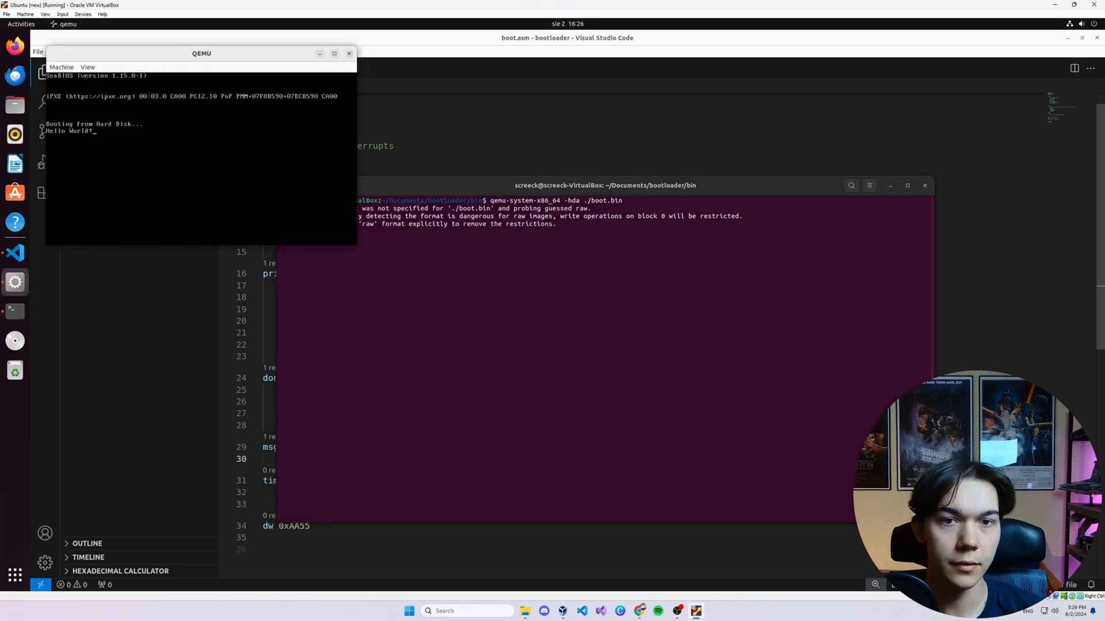
{"action": "left_click_drag", "start_coordinate": [200, 52], "coordinate": [400, 113]}
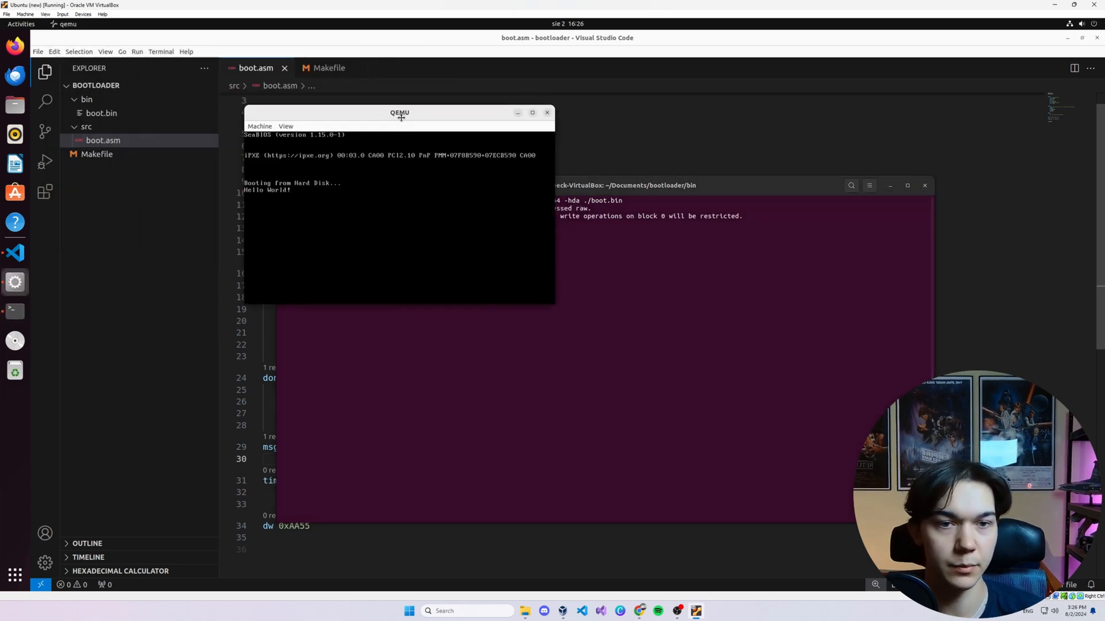